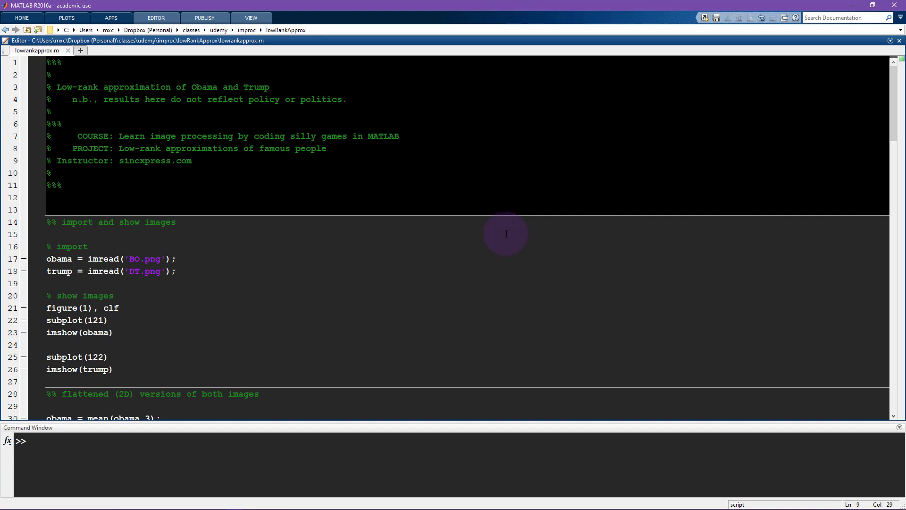
# - Run the import section to load BO.png and DT.png and show both portraits side by side
pyautogui.click(191, 161)
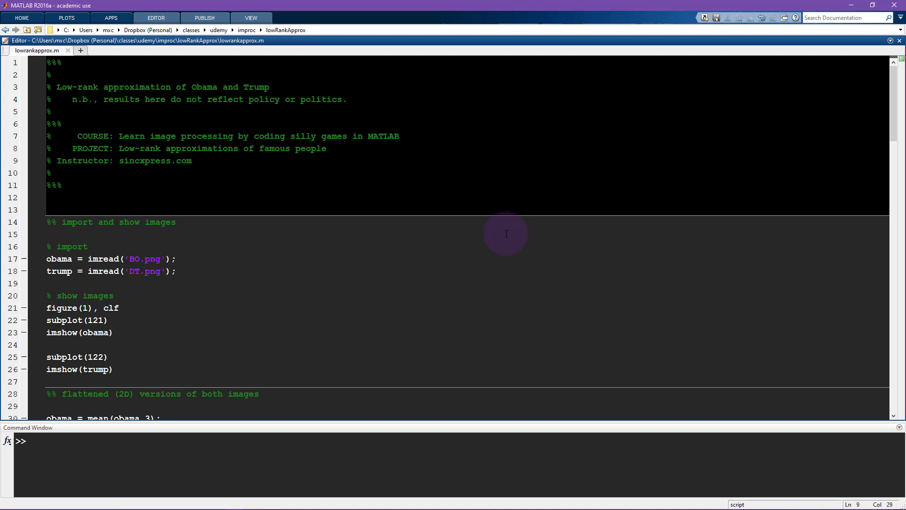
pyautogui.click(192, 161)
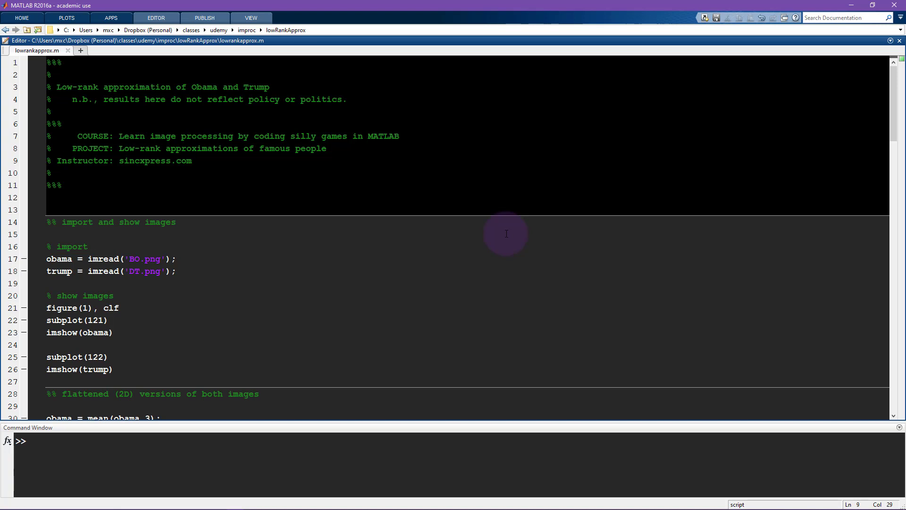
pyautogui.click(191, 160)
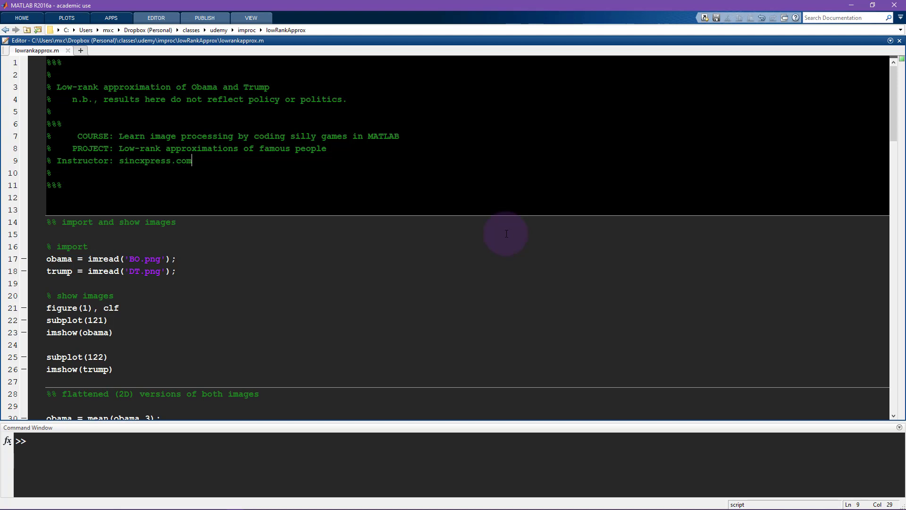
pyautogui.moveTo(185, 92)
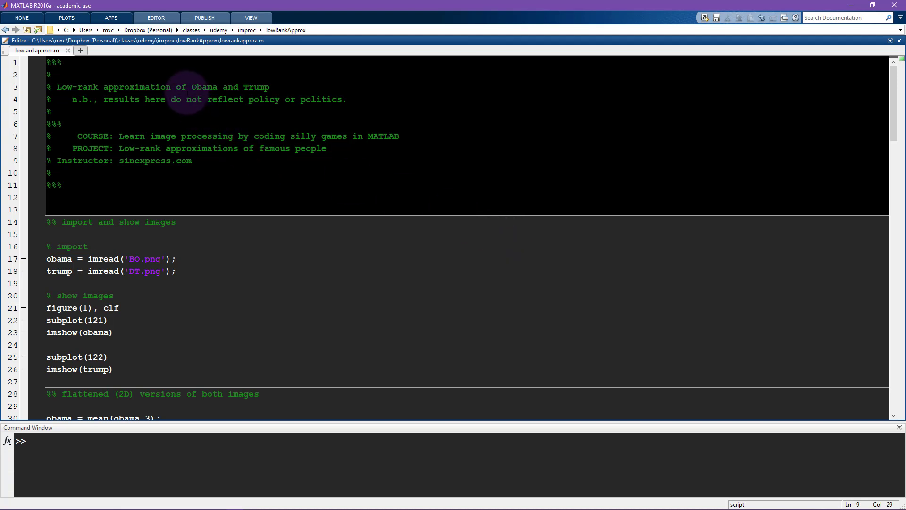
pyautogui.doubleClick(256, 87)
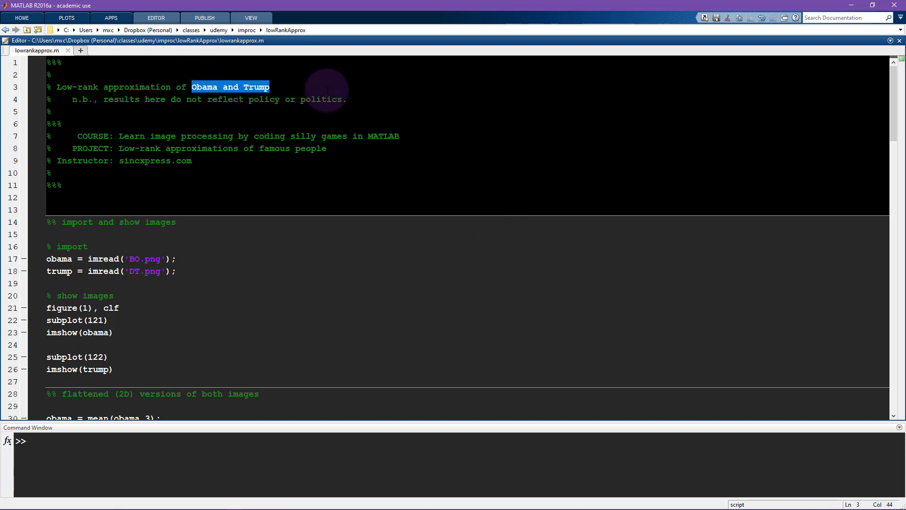
pyautogui.moveTo(292, 95)
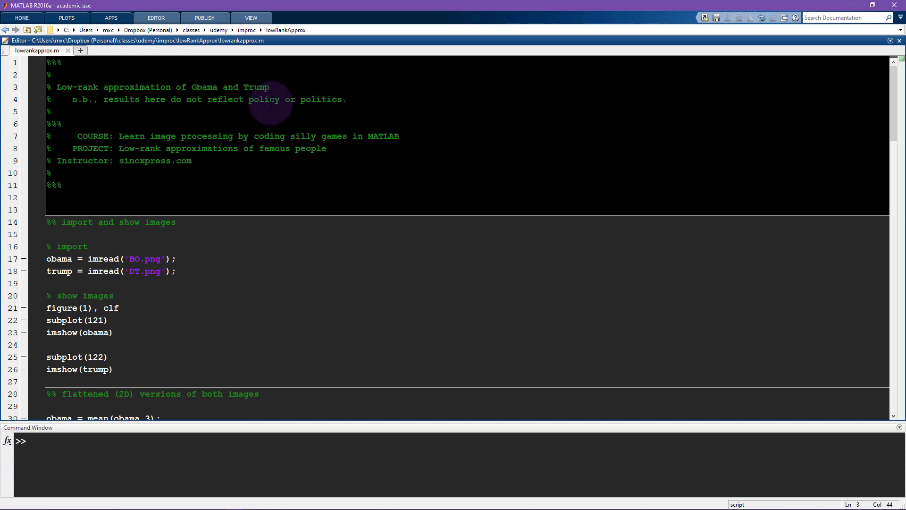
pyautogui.click(268, 87)
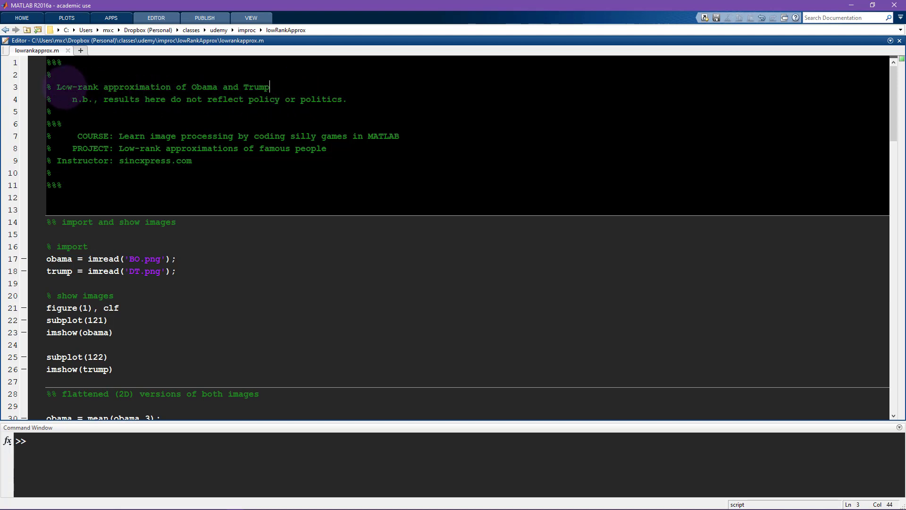
pyautogui.moveTo(321, 85)
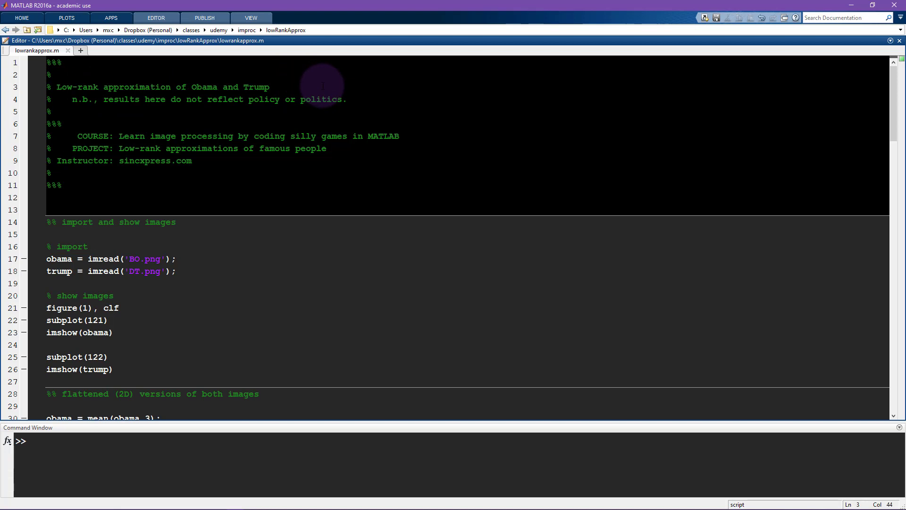
pyautogui.click(269, 87)
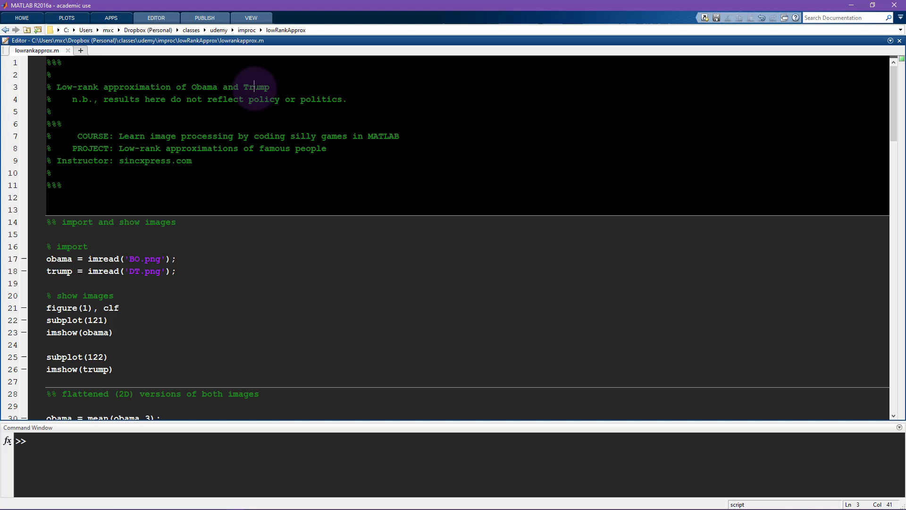
pyautogui.doubleClick(256, 87)
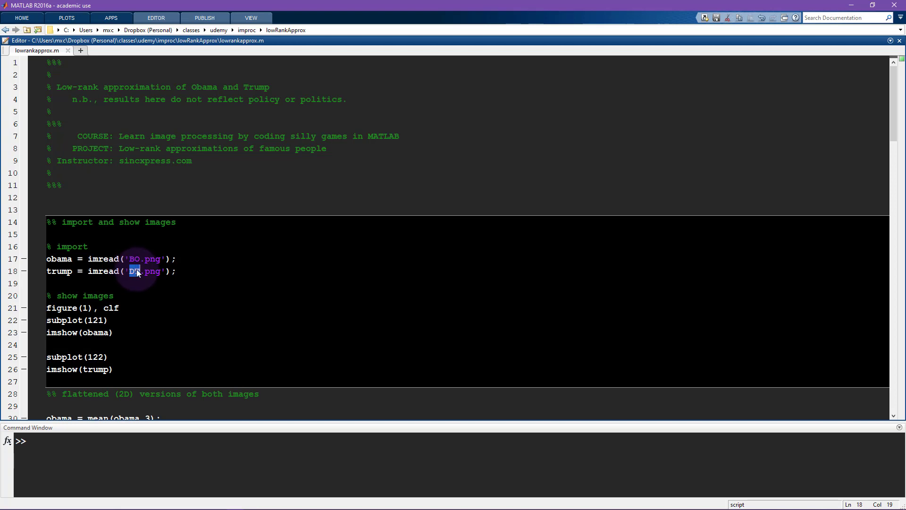
pyautogui.doubleClick(103, 271)
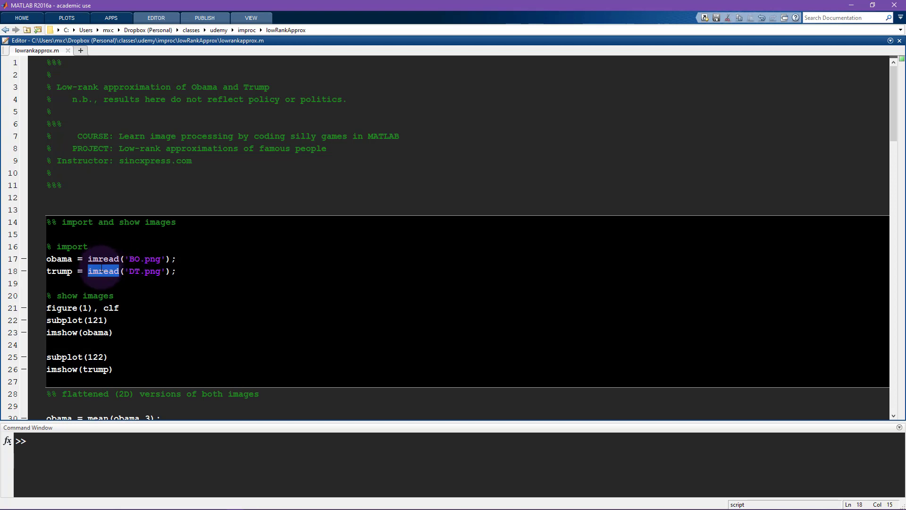
pyautogui.doubleClick(79, 333)
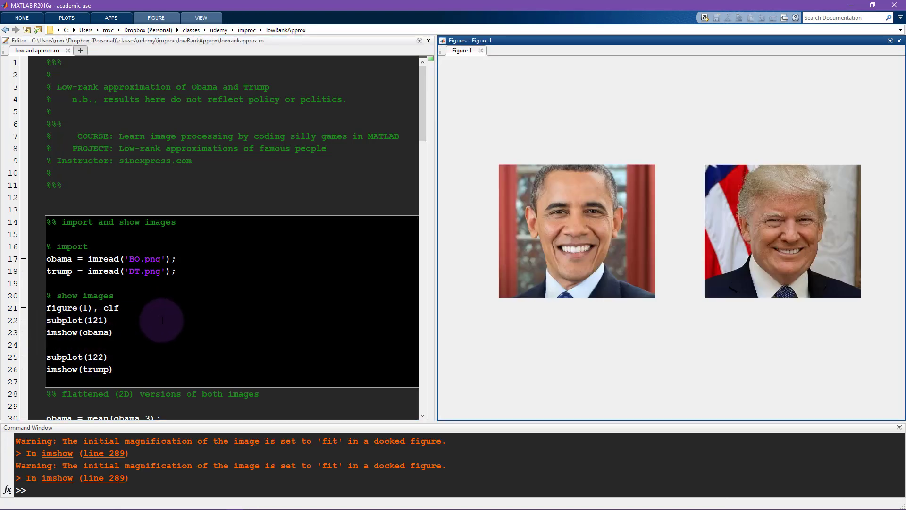
pyautogui.moveTo(752, 221)
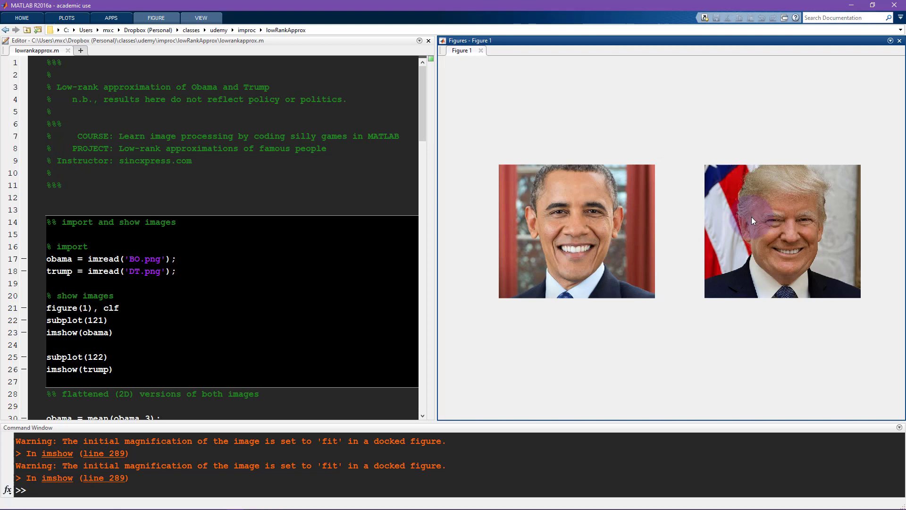
pyautogui.moveTo(710, 164)
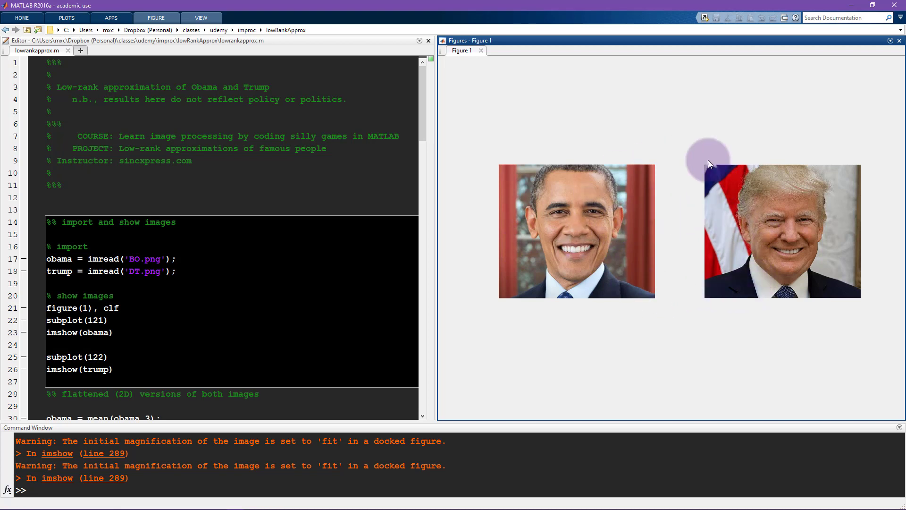
pyautogui.moveTo(695, 262)
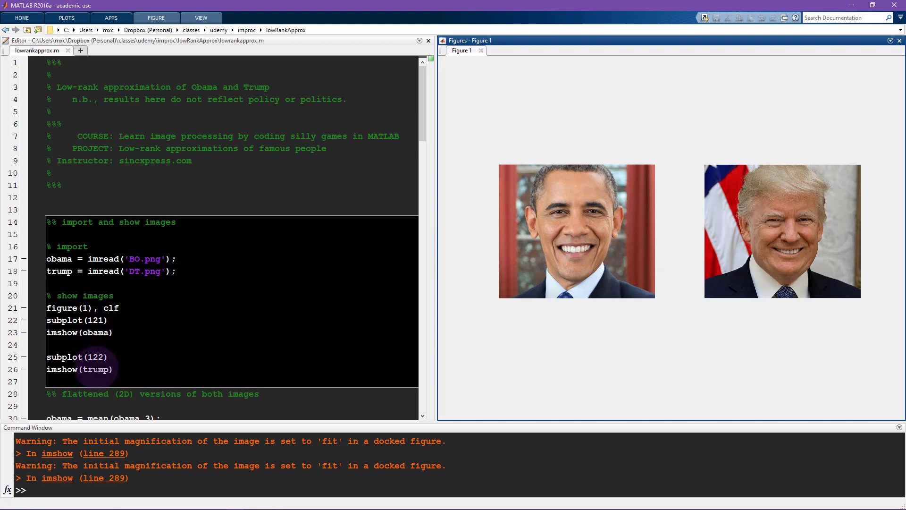
pyautogui.moveTo(92, 333)
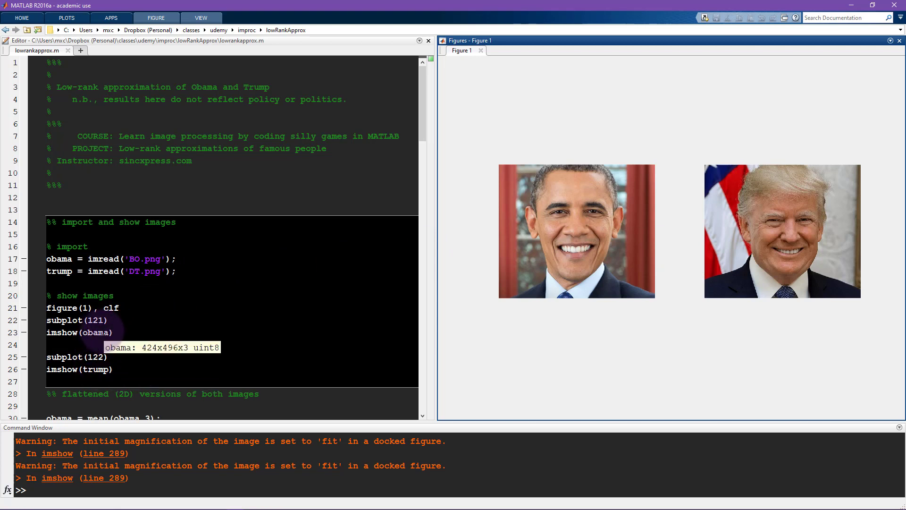
pyautogui.moveTo(269, 287)
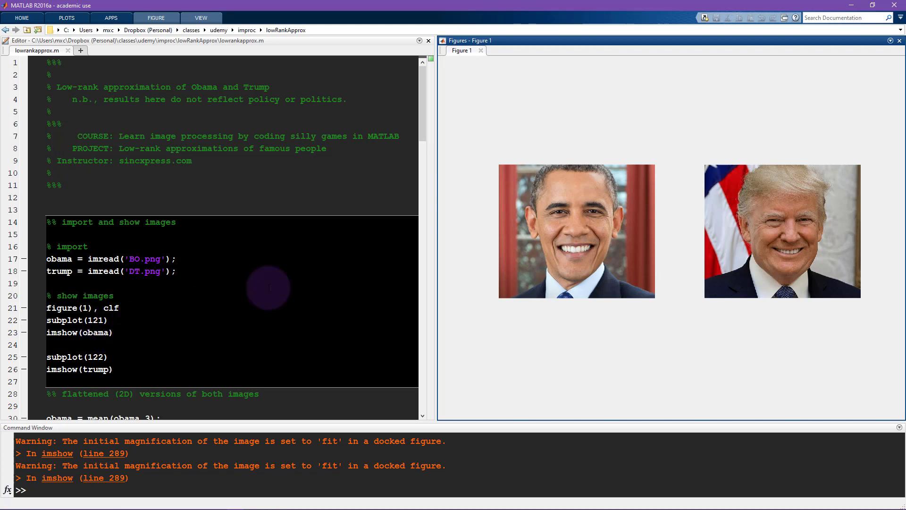
pyautogui.moveTo(519, 232)
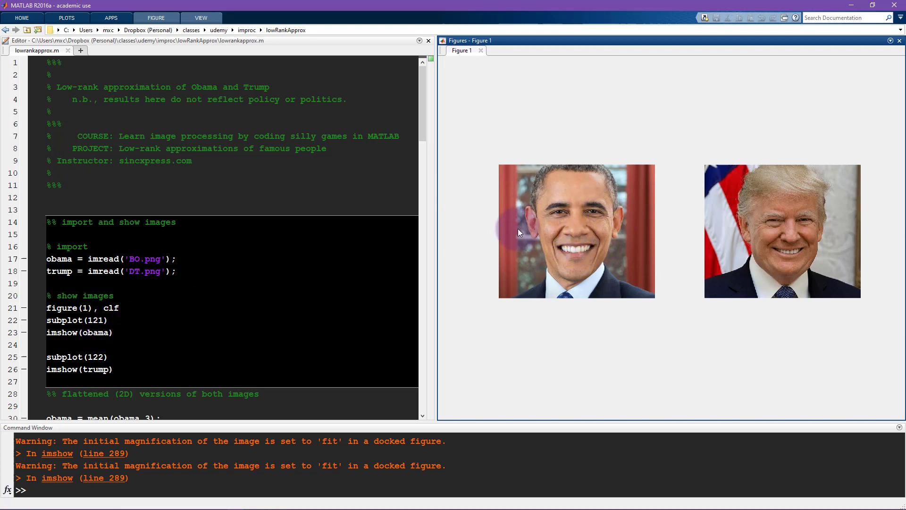
pyautogui.moveTo(548, 266)
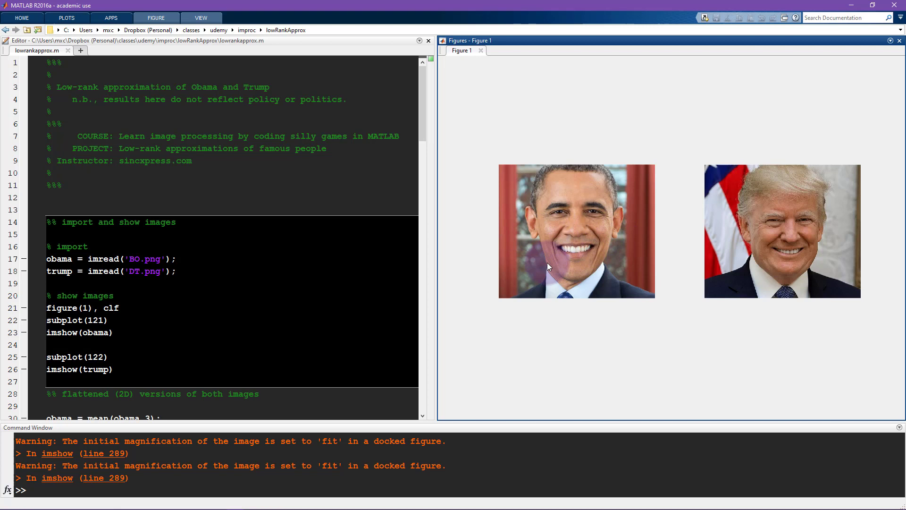
pyautogui.moveTo(697, 227)
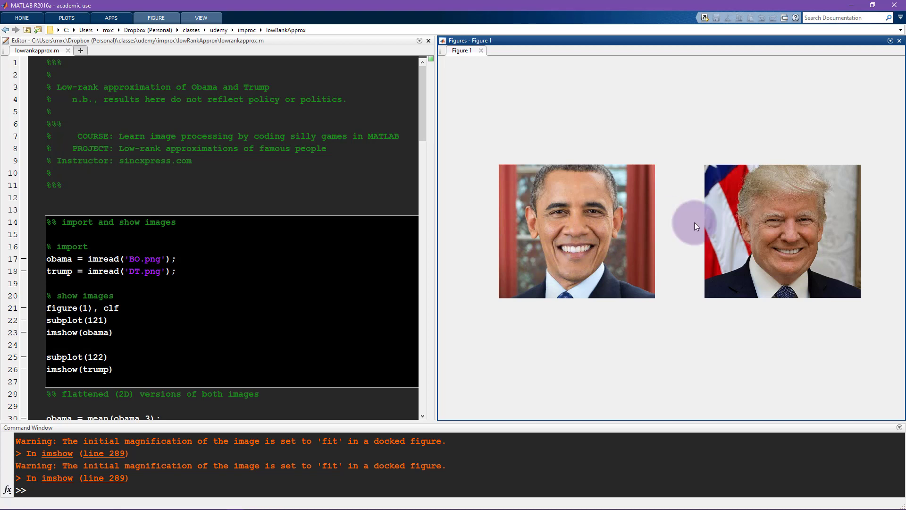
pyautogui.moveTo(616, 220)
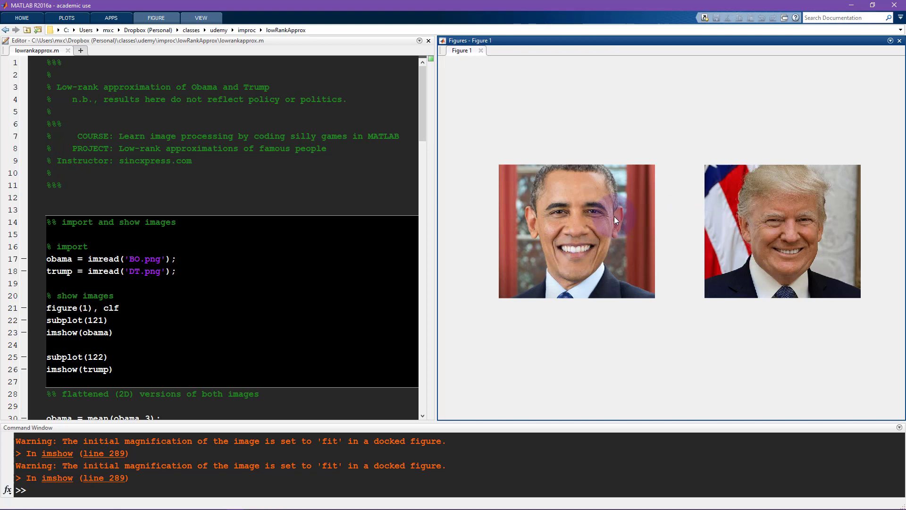
pyautogui.moveTo(744, 256)
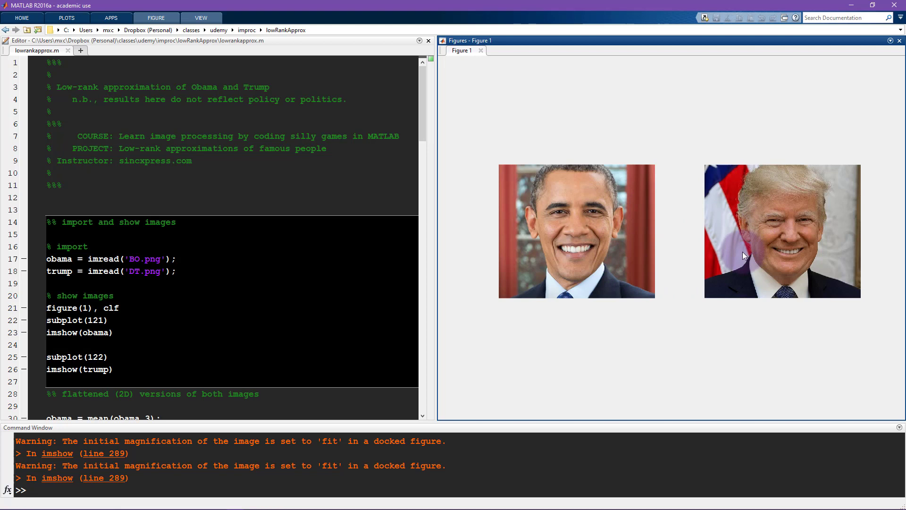
pyautogui.moveTo(804, 251)
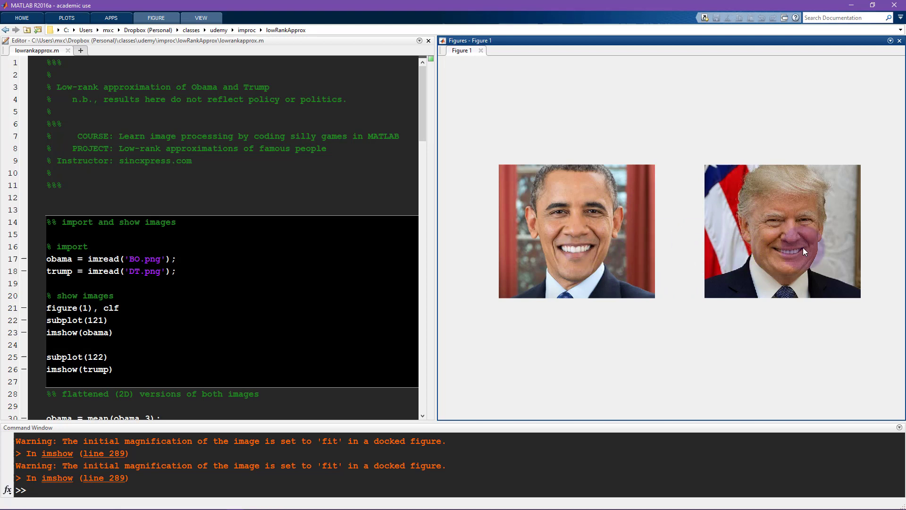
pyautogui.moveTo(653, 295)
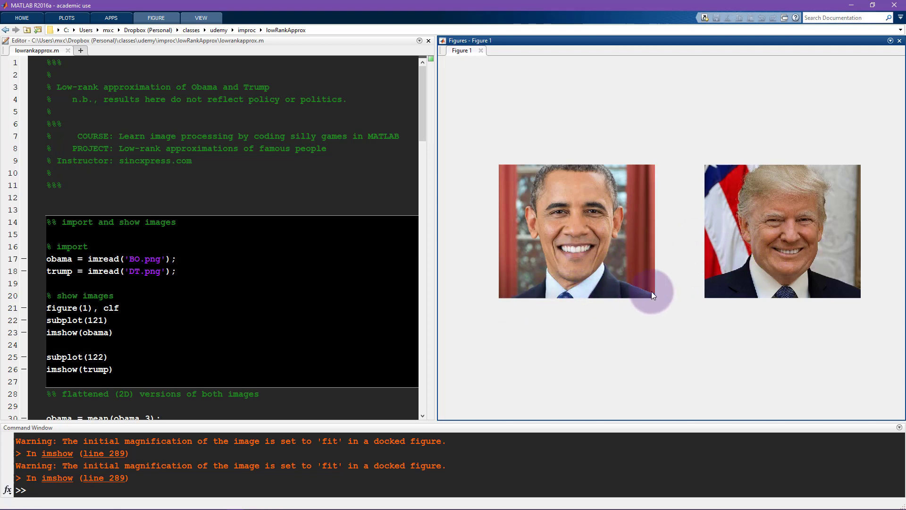
pyautogui.moveTo(858, 207)
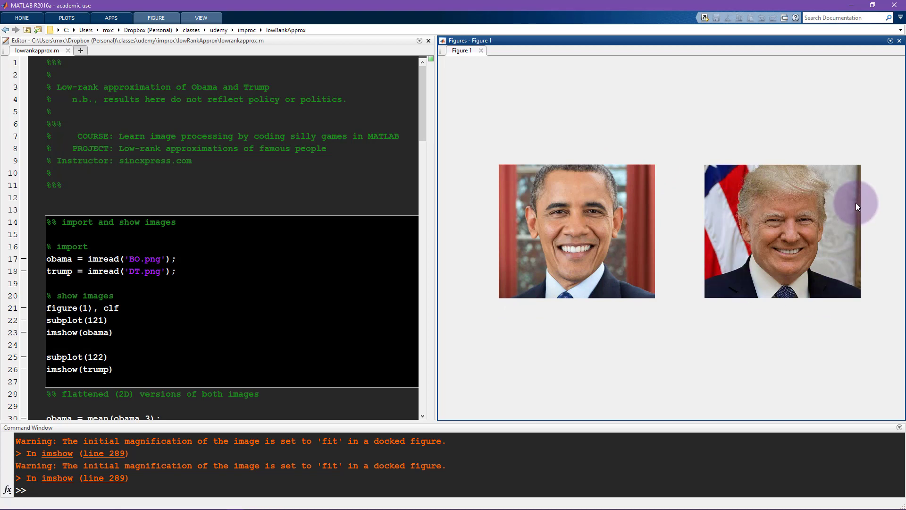
pyautogui.moveTo(340, 236)
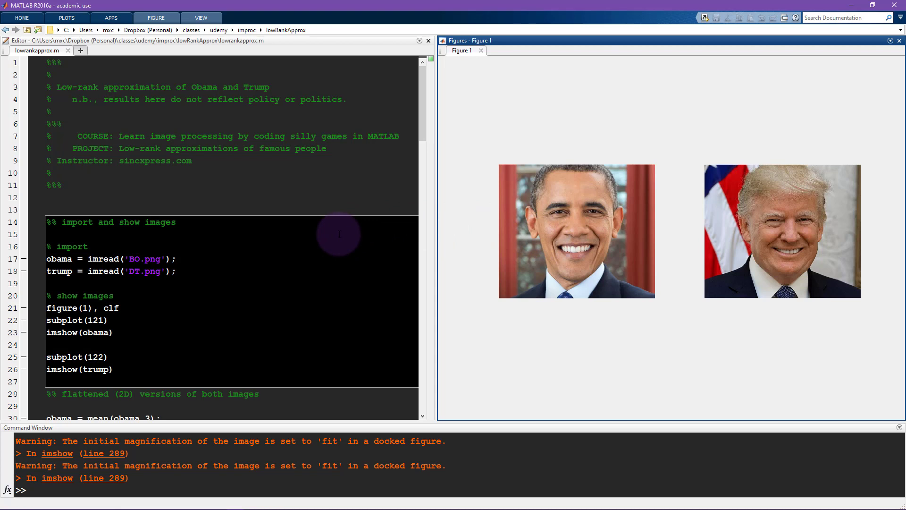
pyautogui.moveTo(735, 280)
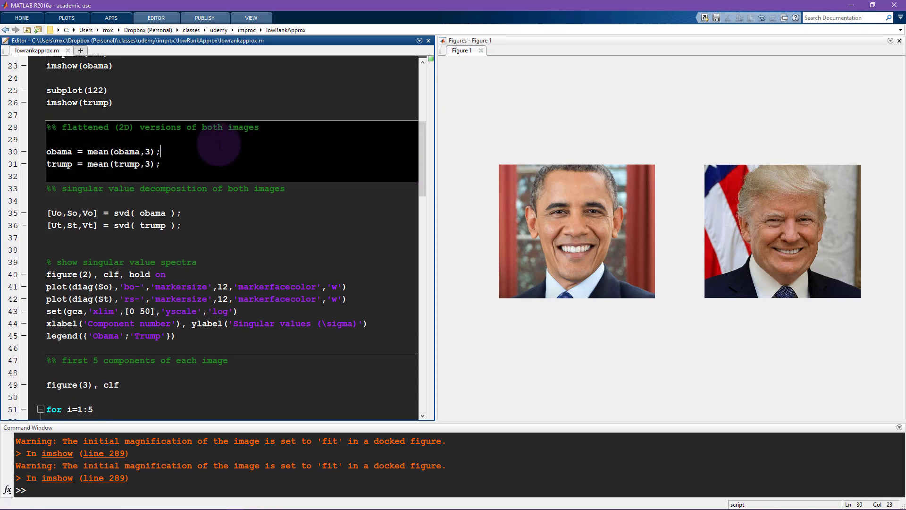
pyautogui.moveTo(126, 151)
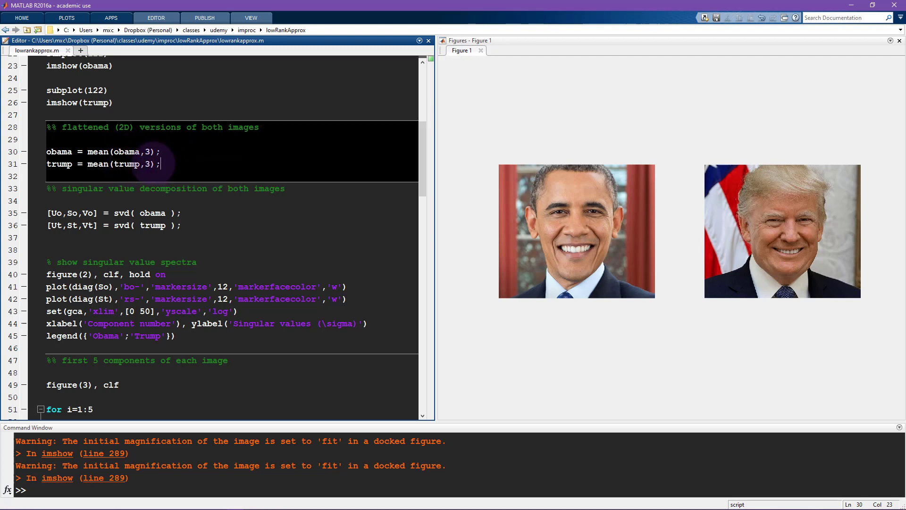
pyautogui.click(180, 140)
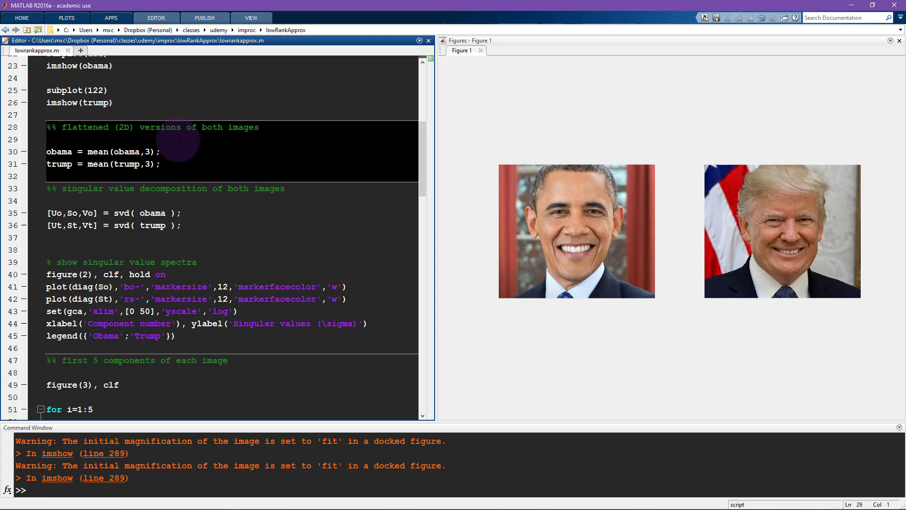
pyautogui.moveTo(59, 152)
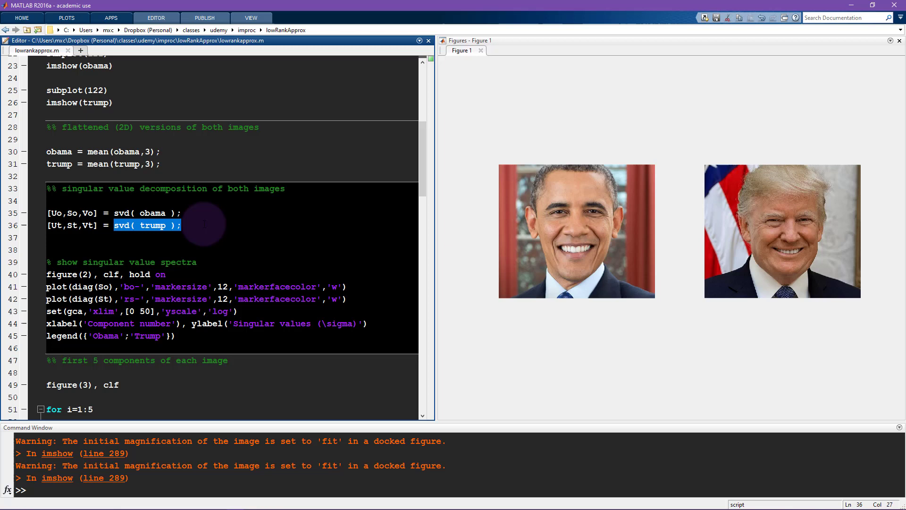
pyautogui.click(56, 213)
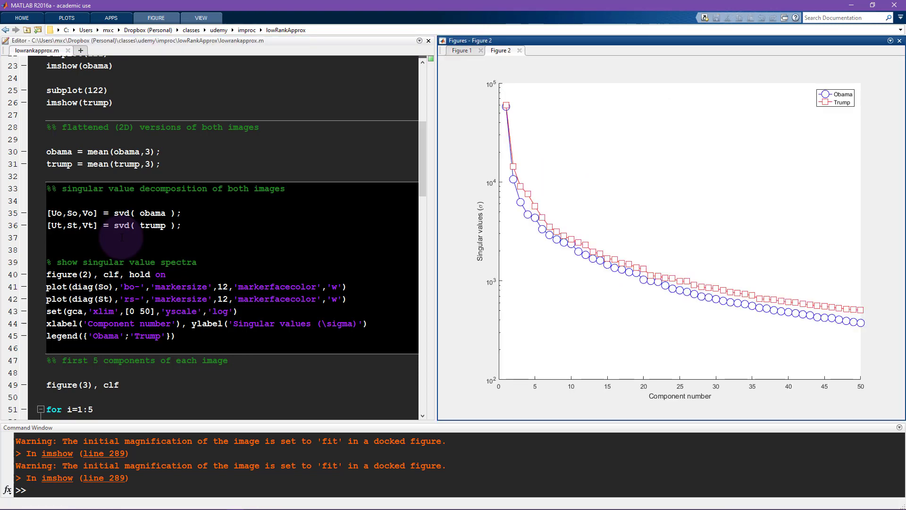
pyautogui.moveTo(598, 258)
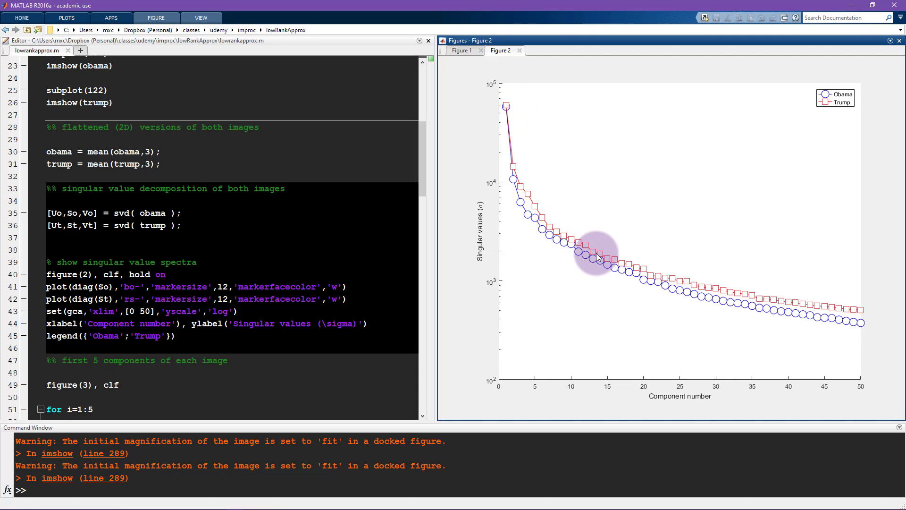
pyautogui.moveTo(595, 257)
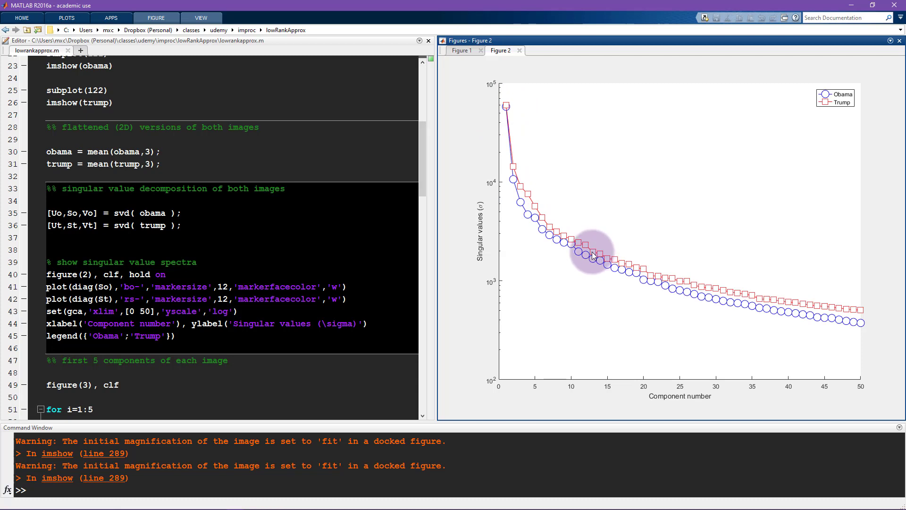
pyautogui.moveTo(591, 255)
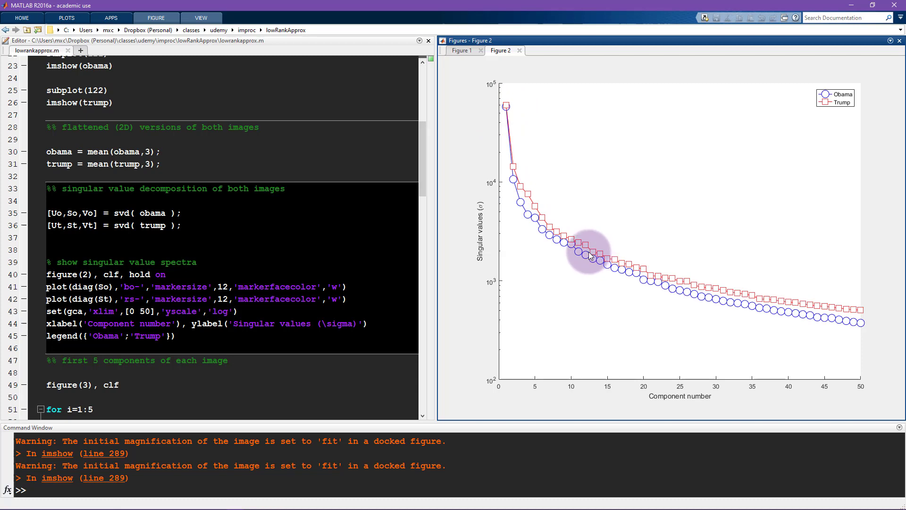
pyautogui.moveTo(514, 194)
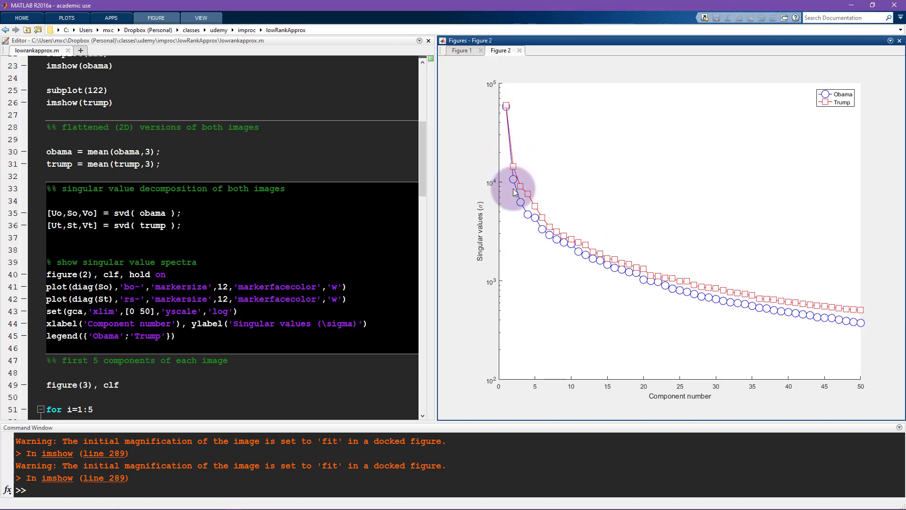
pyautogui.moveTo(523, 203)
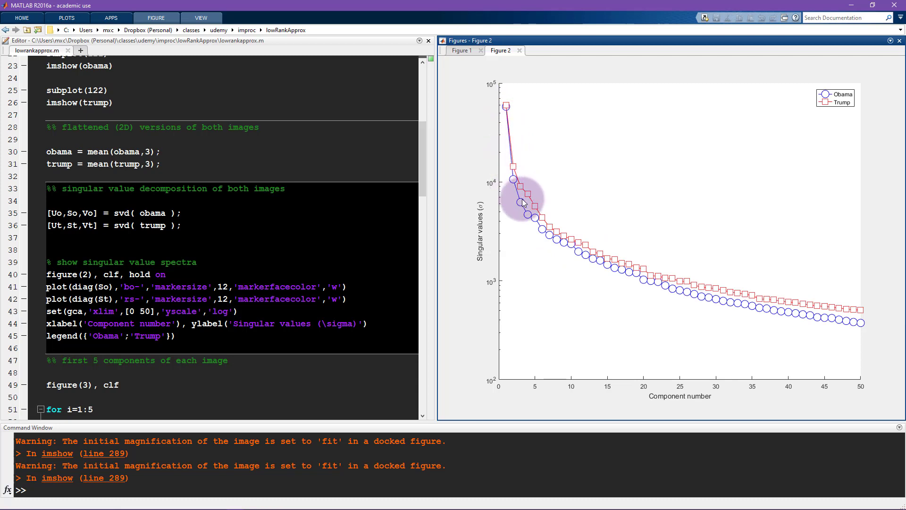
pyautogui.moveTo(555, 242)
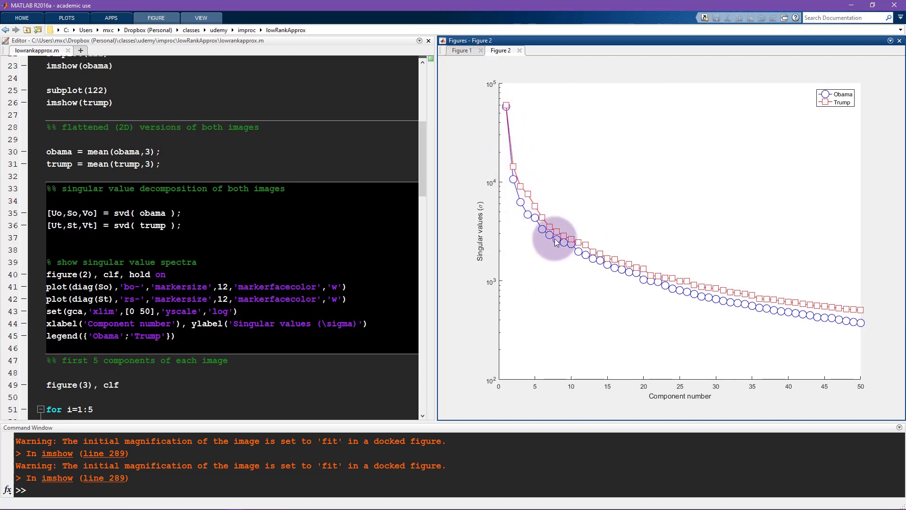
pyautogui.moveTo(612, 267)
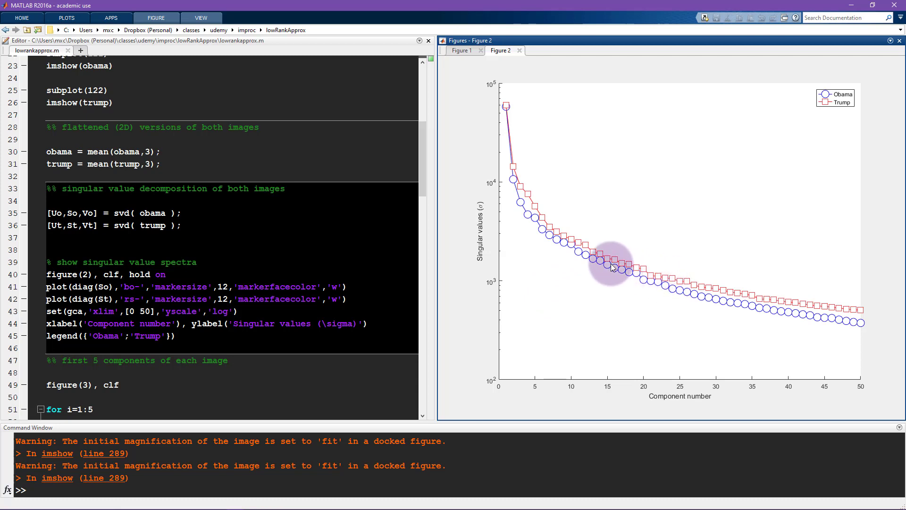
pyautogui.moveTo(578, 240)
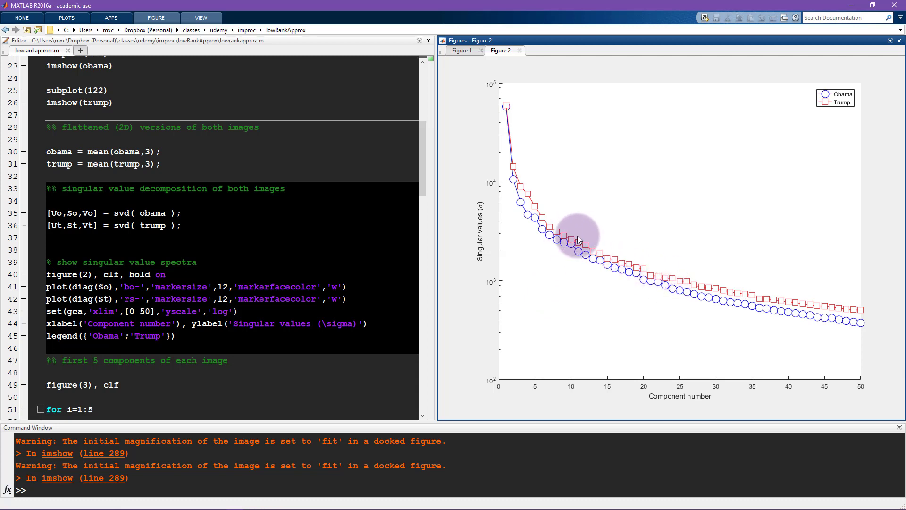
pyautogui.moveTo(515, 165)
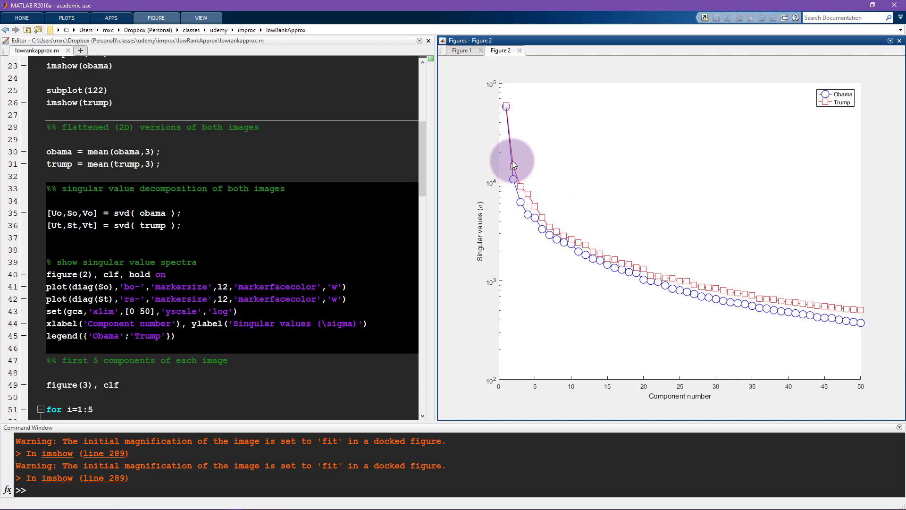
pyautogui.moveTo(592, 249)
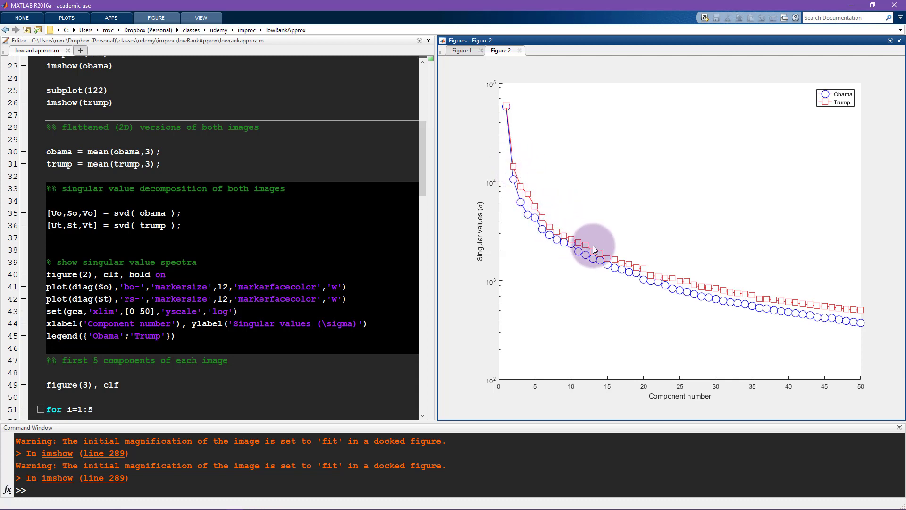
pyautogui.moveTo(506, 107)
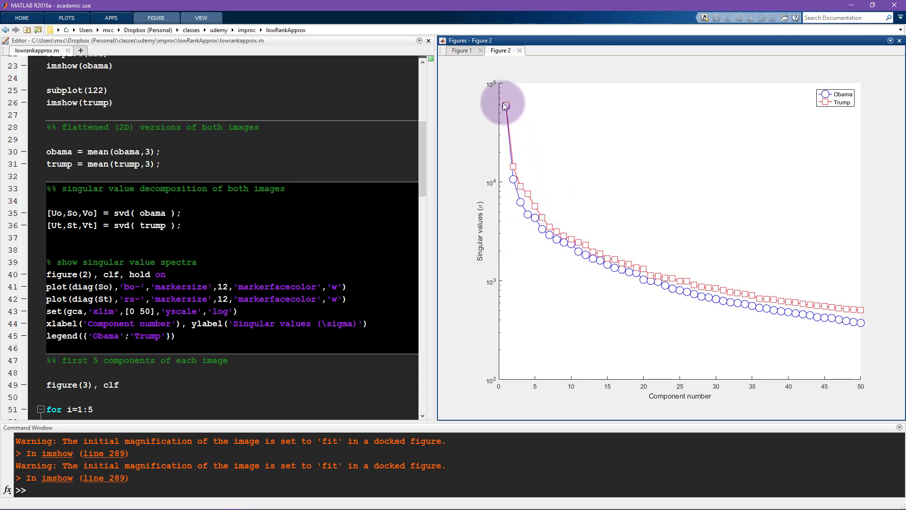
pyautogui.moveTo(543, 213)
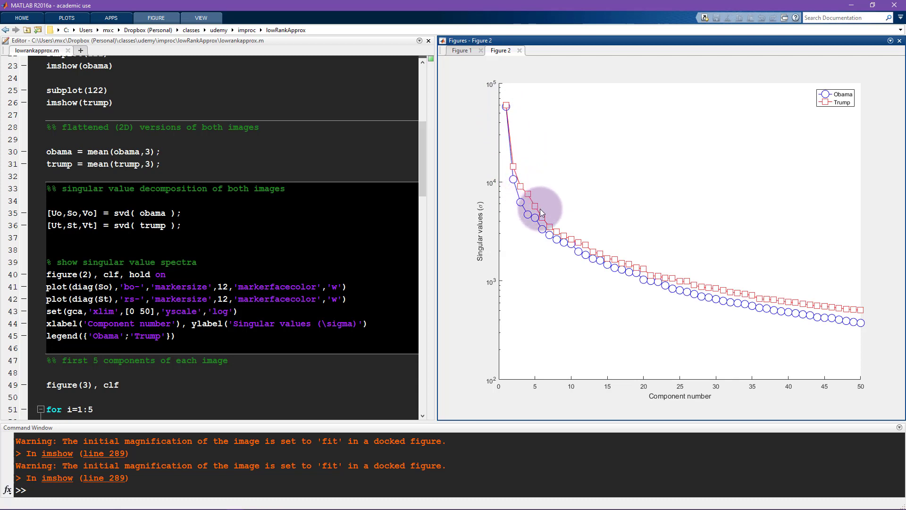
pyautogui.moveTo(547, 222)
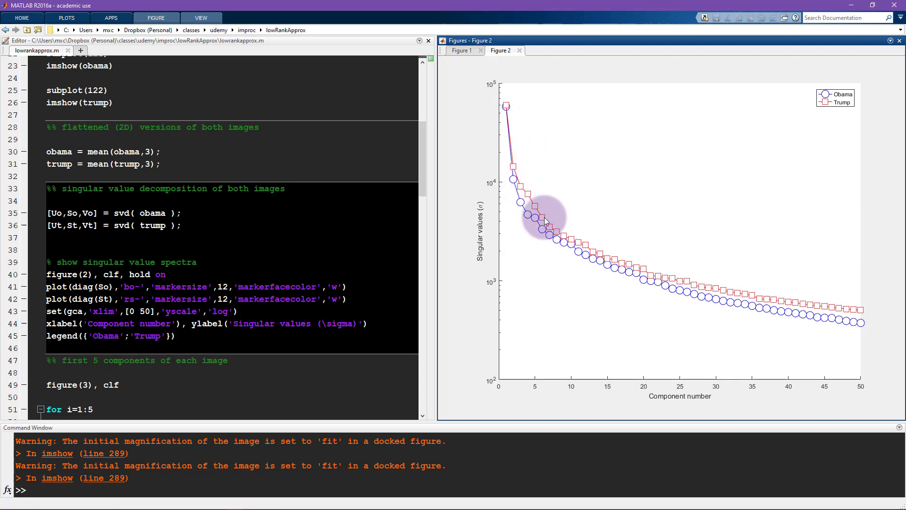
pyautogui.moveTo(528, 208)
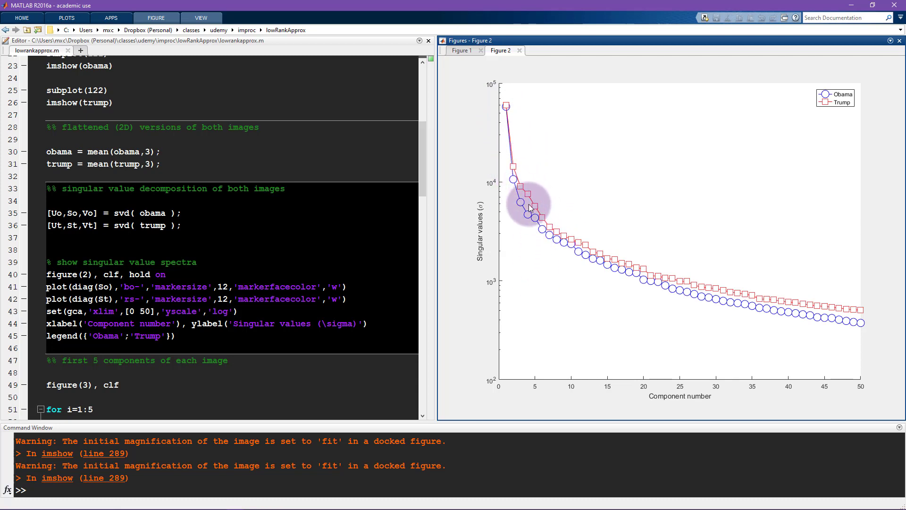
pyautogui.moveTo(607, 259)
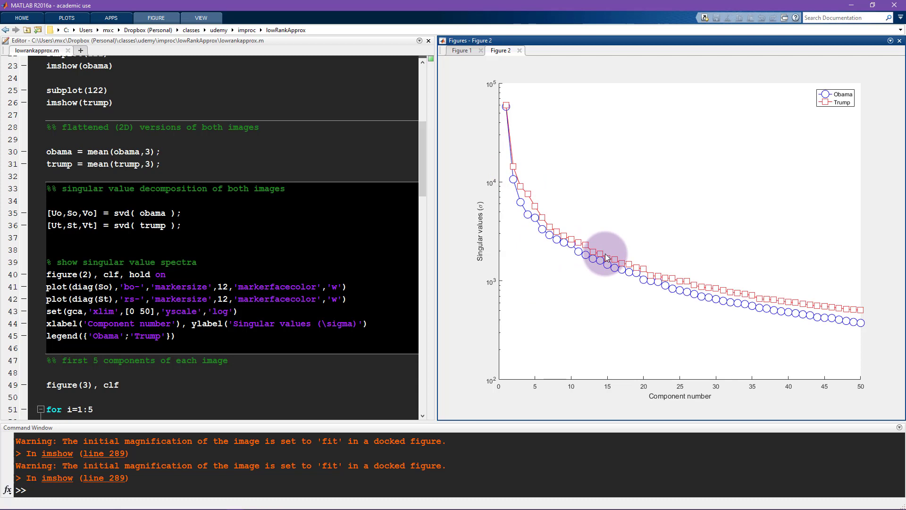
pyautogui.moveTo(518, 203)
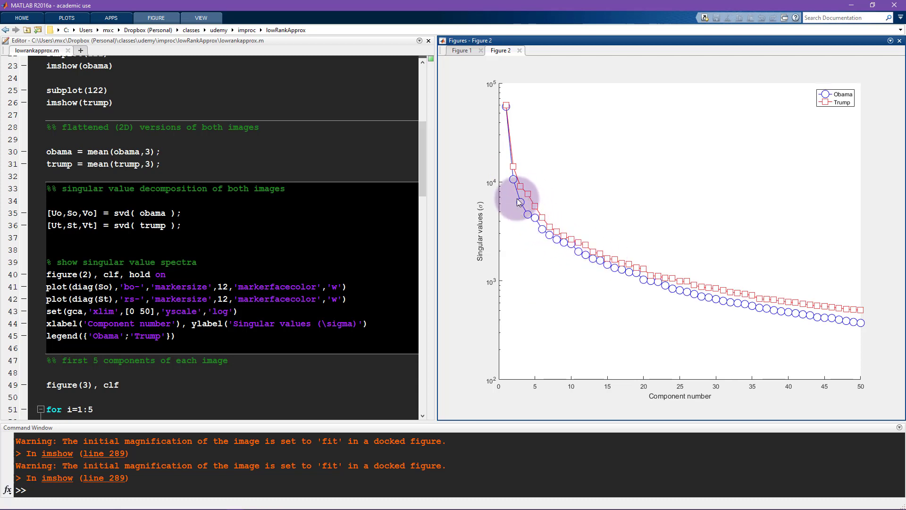
pyautogui.moveTo(507, 104)
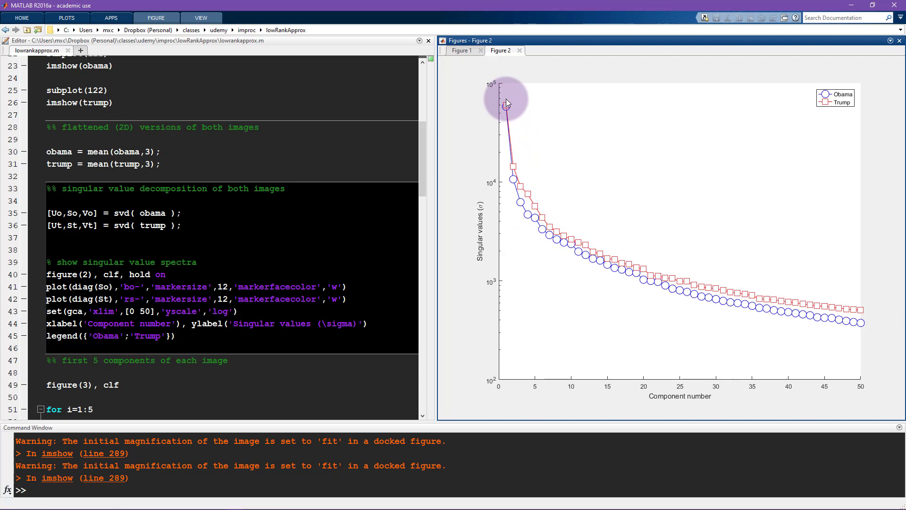
pyautogui.moveTo(646, 306)
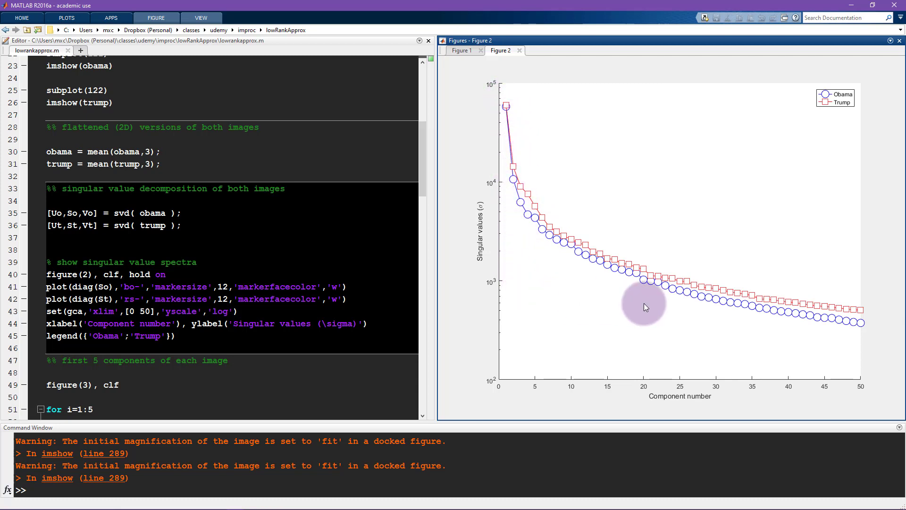
pyautogui.moveTo(506, 113)
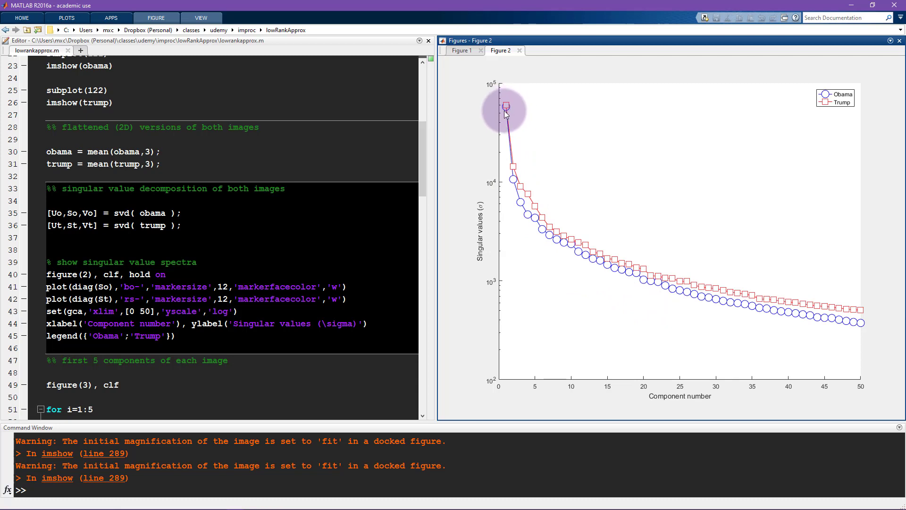
pyautogui.moveTo(507, 161)
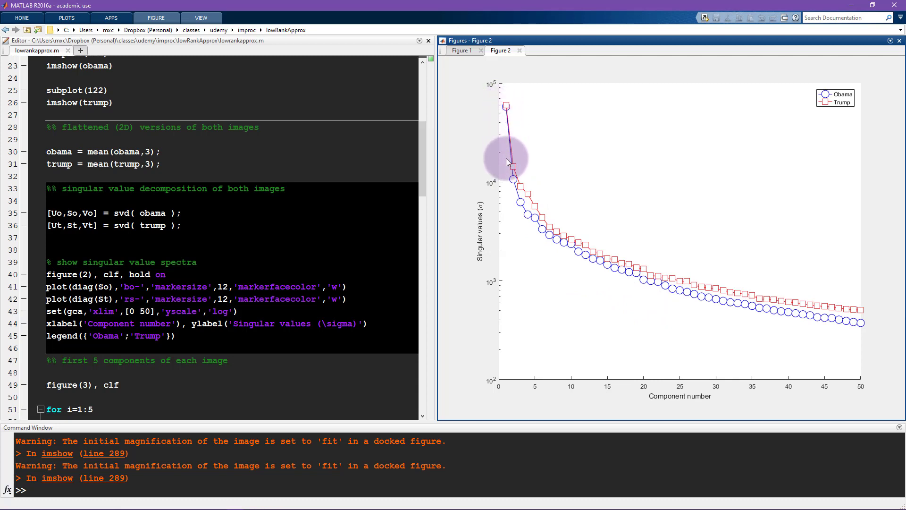
pyautogui.moveTo(696, 306)
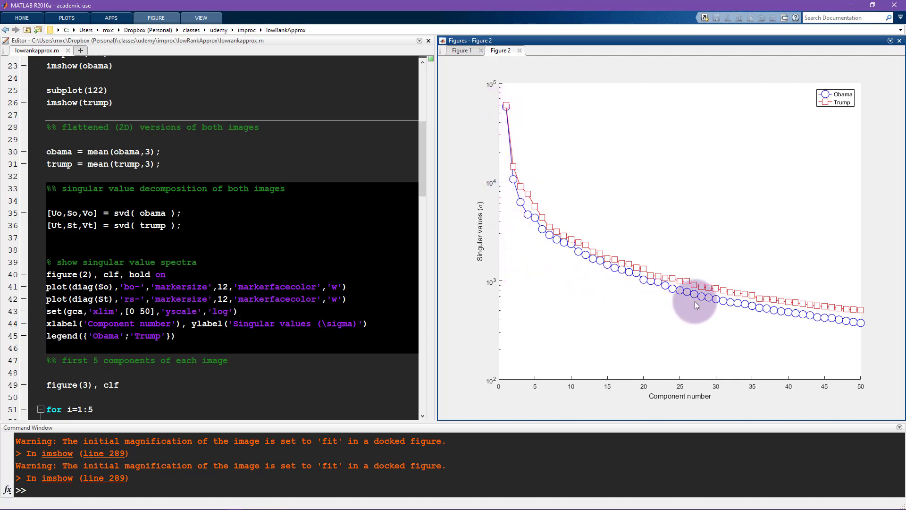
pyautogui.moveTo(532, 185)
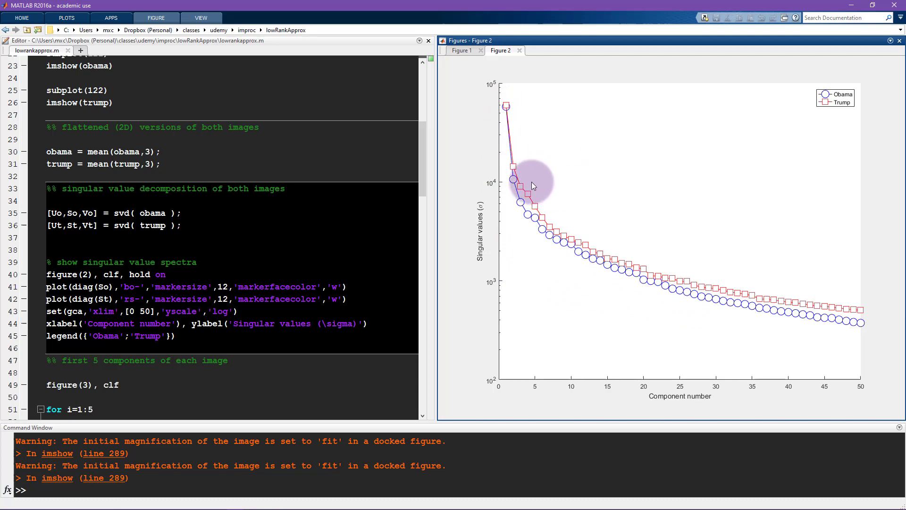
pyautogui.moveTo(564, 225)
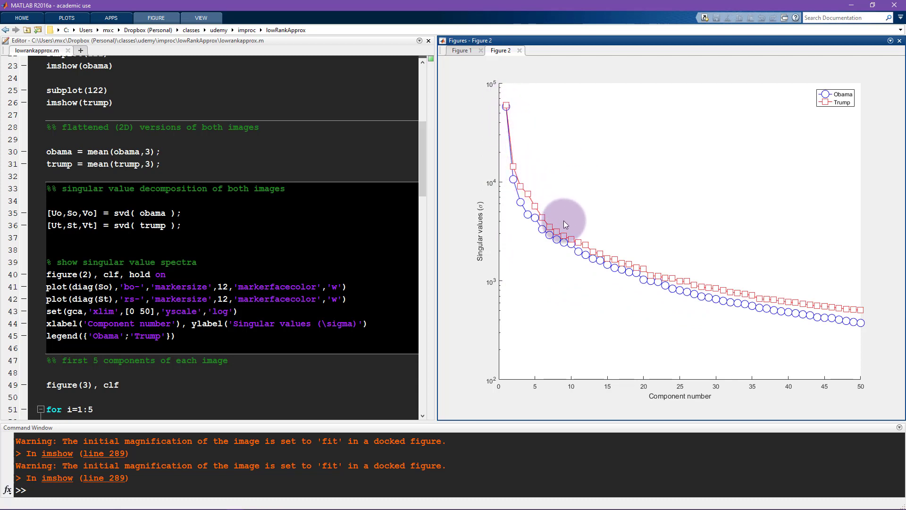
pyautogui.moveTo(679, 279)
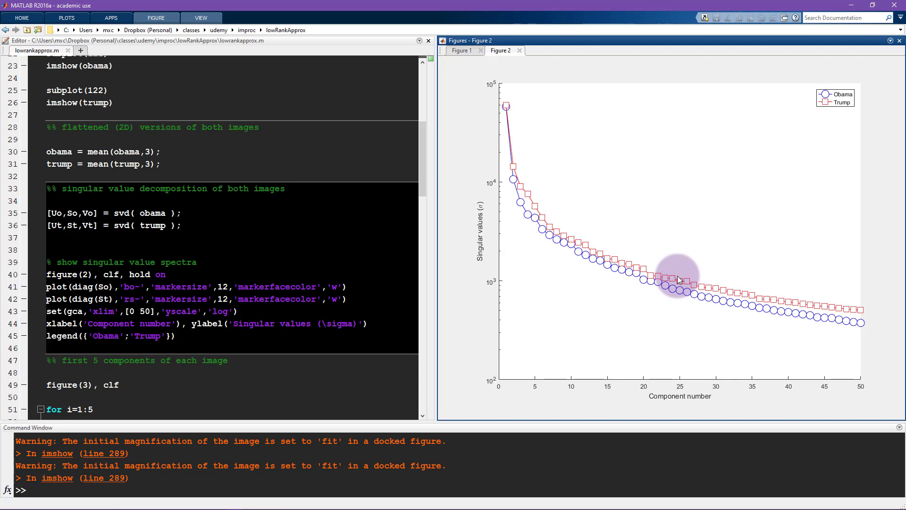
pyautogui.moveTo(678, 279)
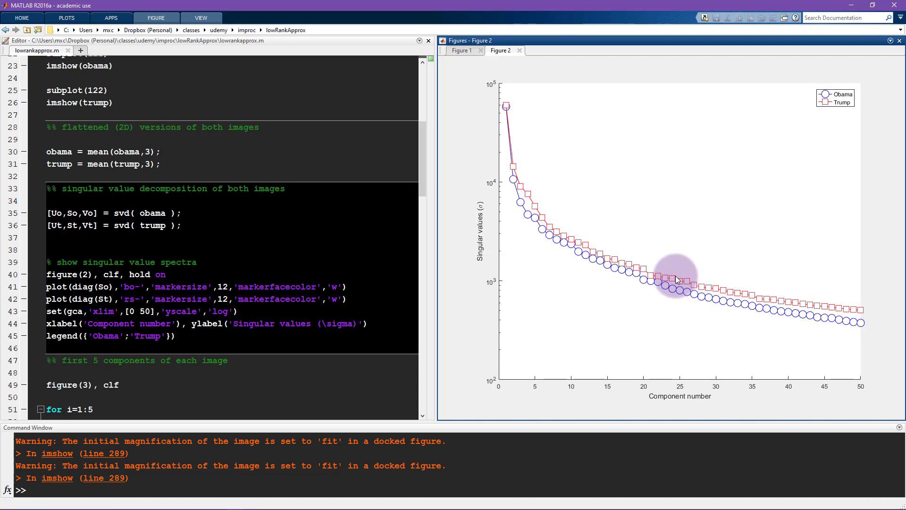
pyautogui.moveTo(630, 260)
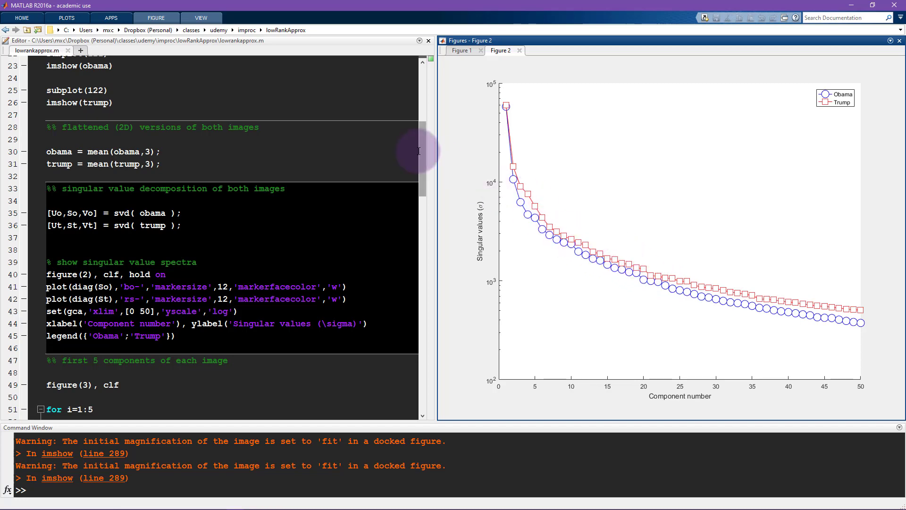
# - Run the '%% first 5 components' cell to plot rank-1 to rank-5 grayscale approximations
pyautogui.scroll(-3)
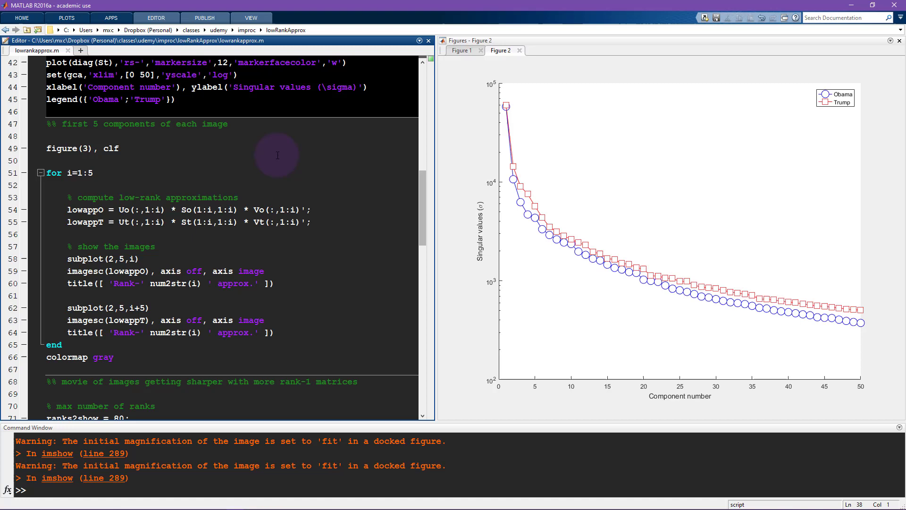
pyautogui.doubleClick(156, 123)
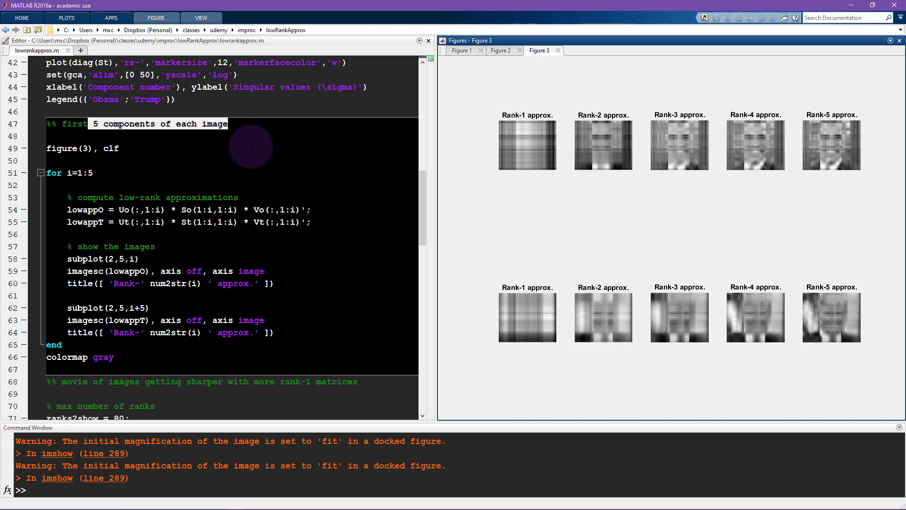
pyautogui.moveTo(502, 162)
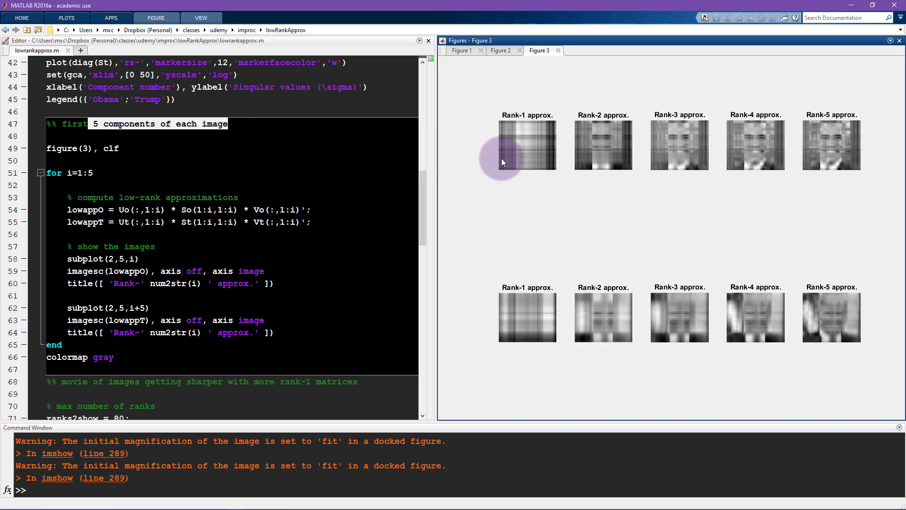
pyautogui.moveTo(547, 172)
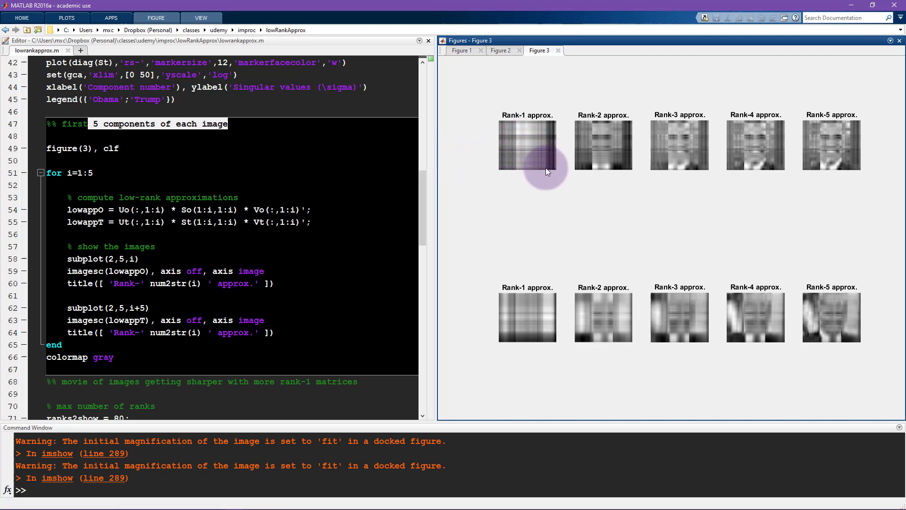
pyautogui.moveTo(508, 134)
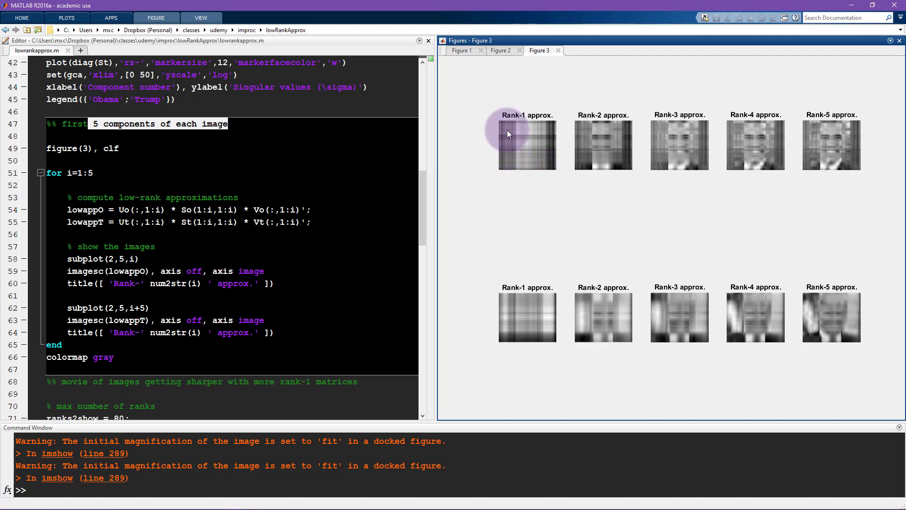
pyautogui.moveTo(526, 152)
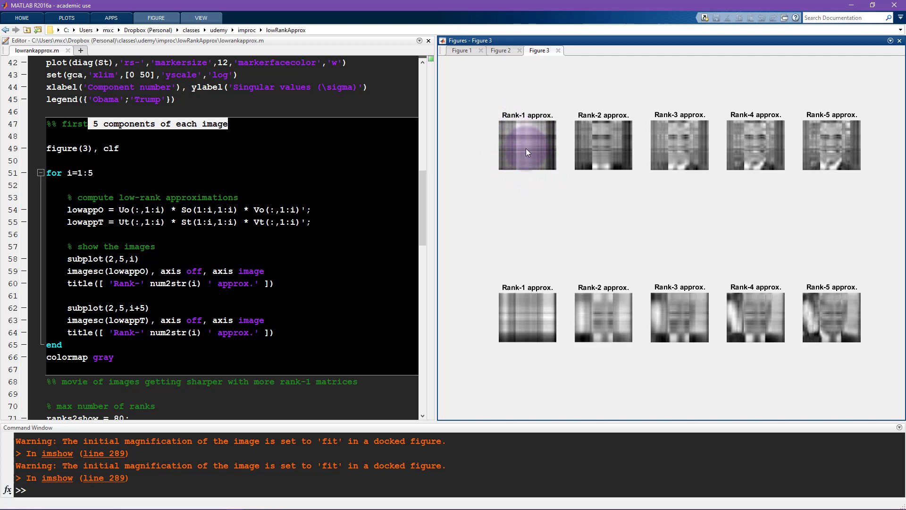
pyautogui.moveTo(520, 132)
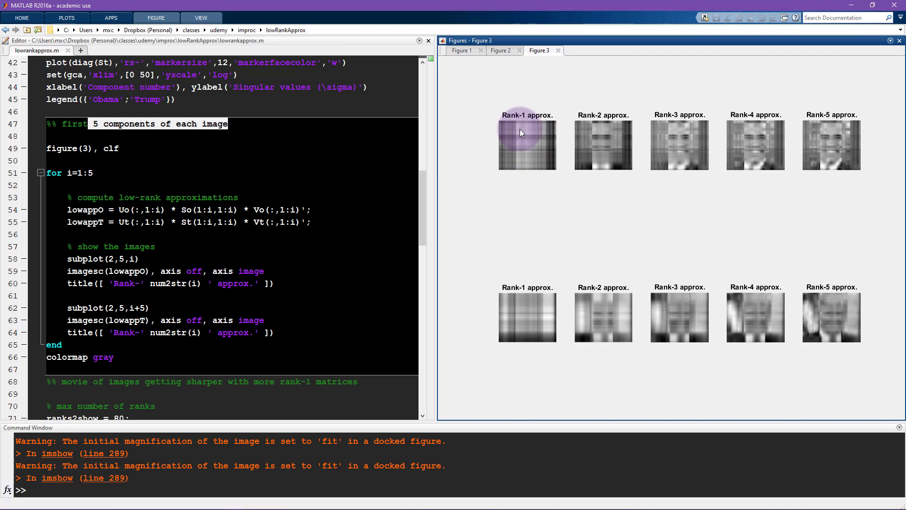
pyautogui.moveTo(527, 157)
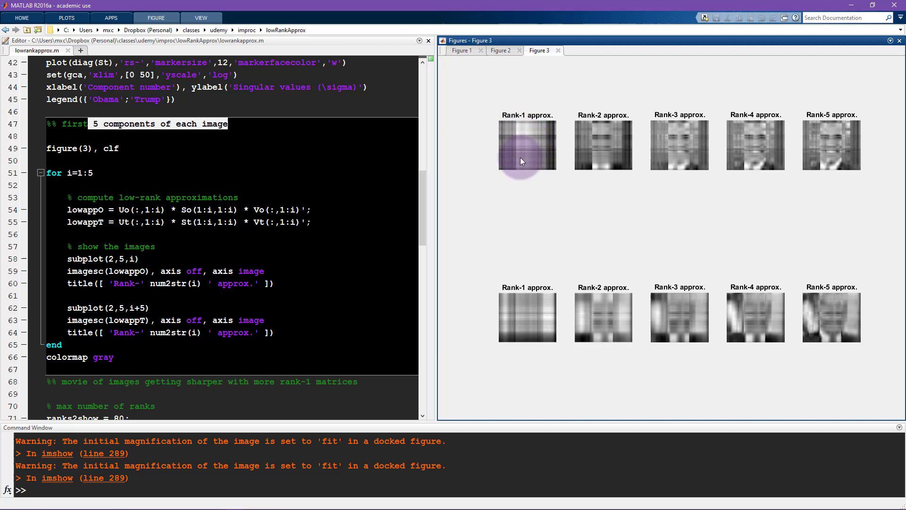
pyautogui.moveTo(553, 206)
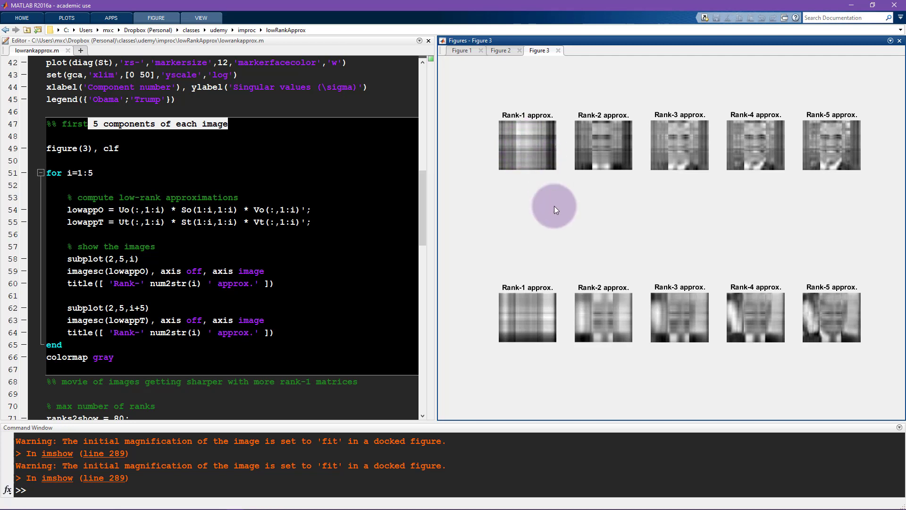
pyautogui.moveTo(601, 151)
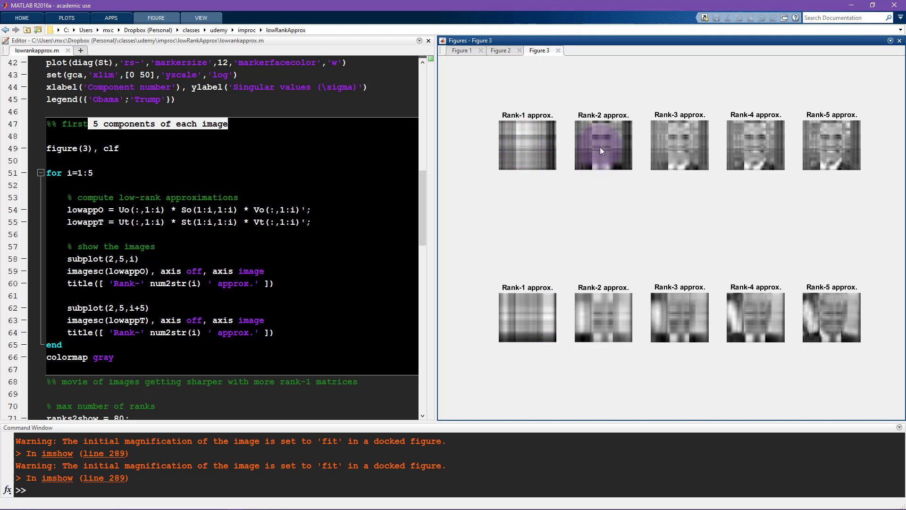
pyautogui.moveTo(841, 281)
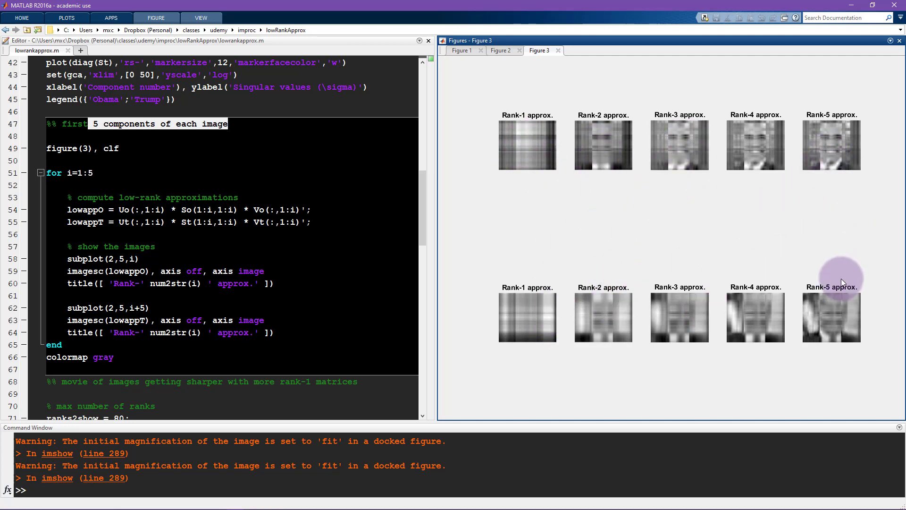
pyautogui.moveTo(832, 173)
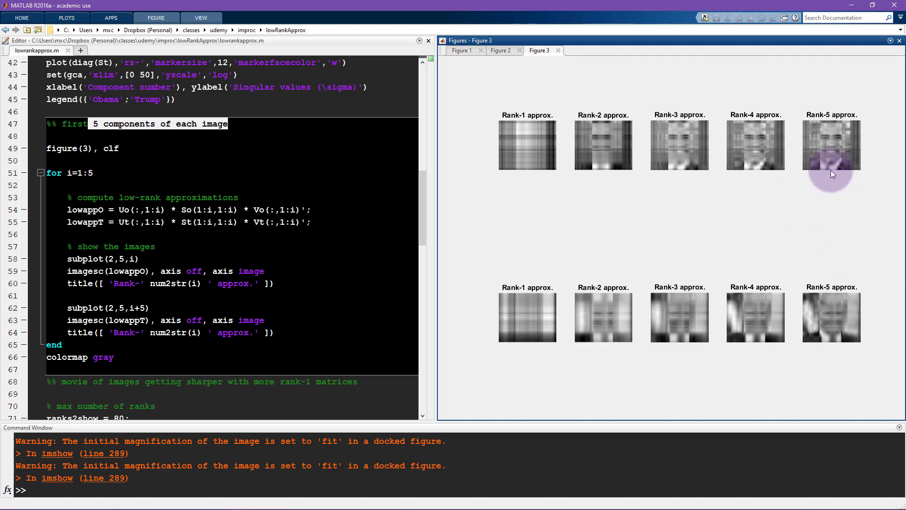
pyautogui.moveTo(847, 121)
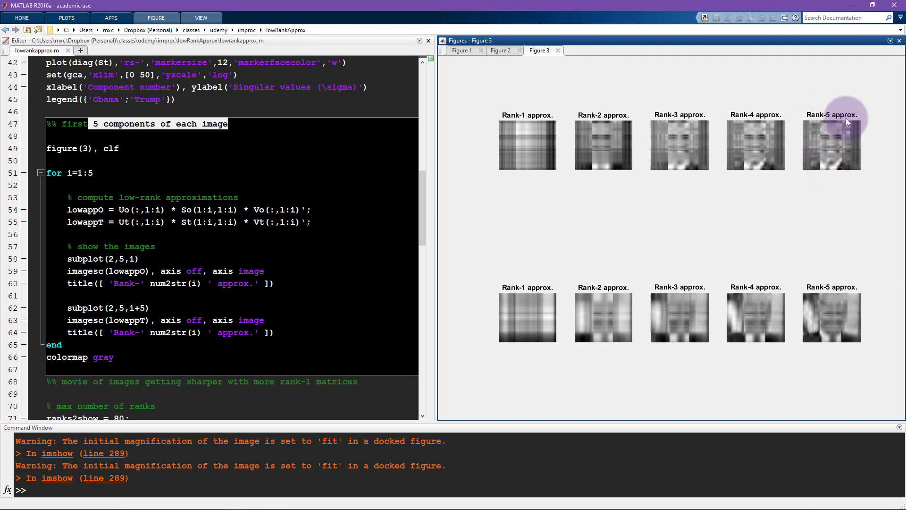
pyautogui.moveTo(821, 144)
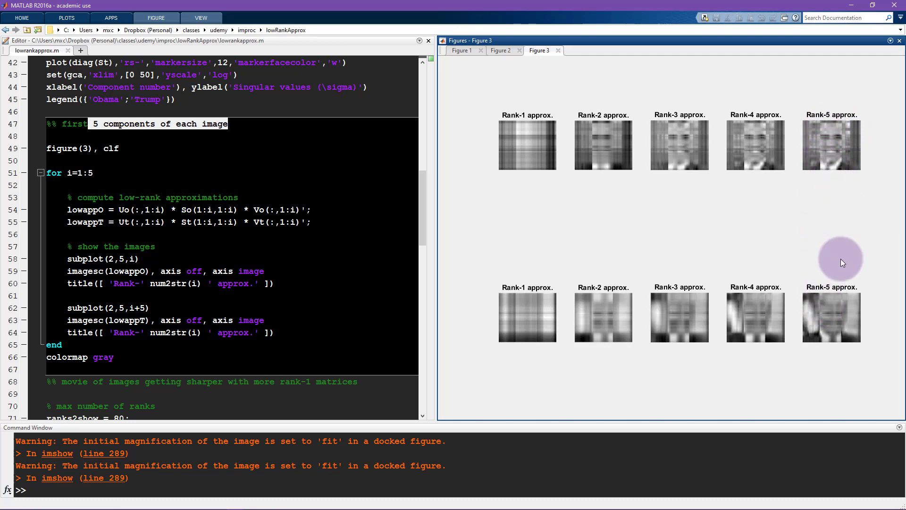
pyautogui.moveTo(839, 176)
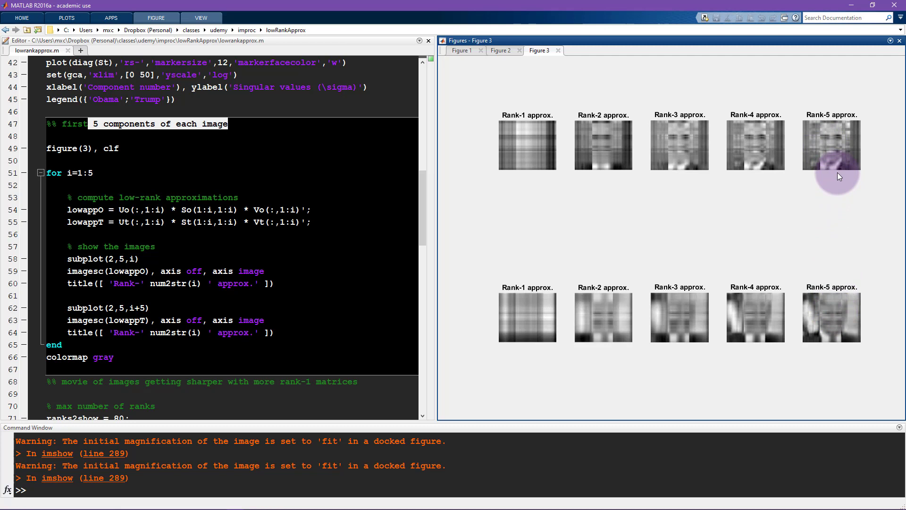
pyautogui.moveTo(834, 180)
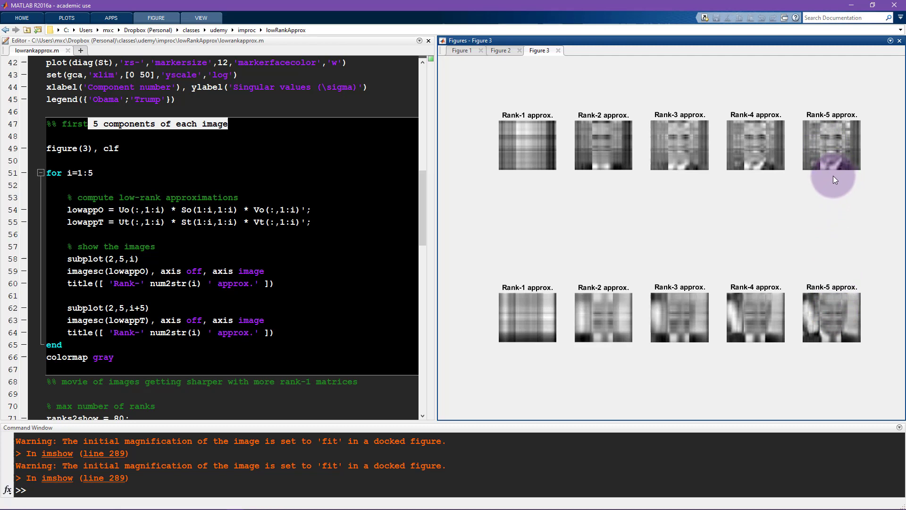
pyautogui.moveTo(832, 140)
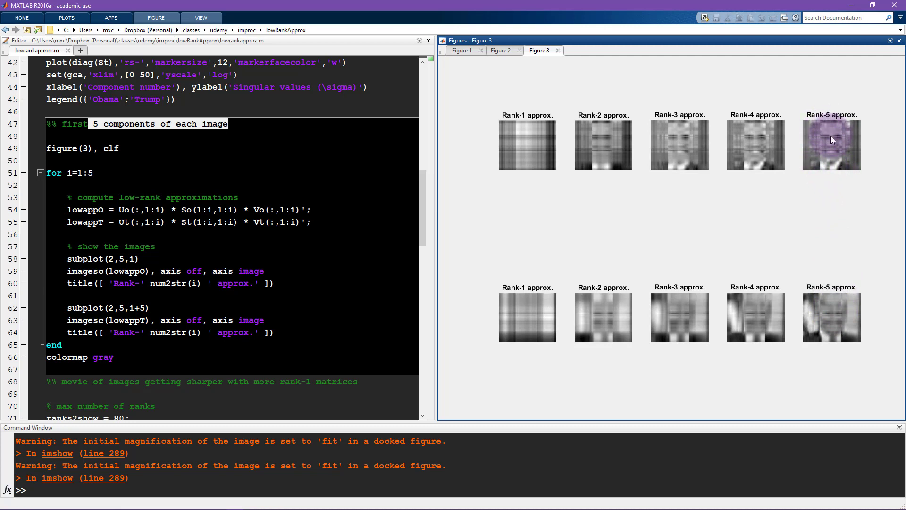
pyautogui.moveTo(822, 137)
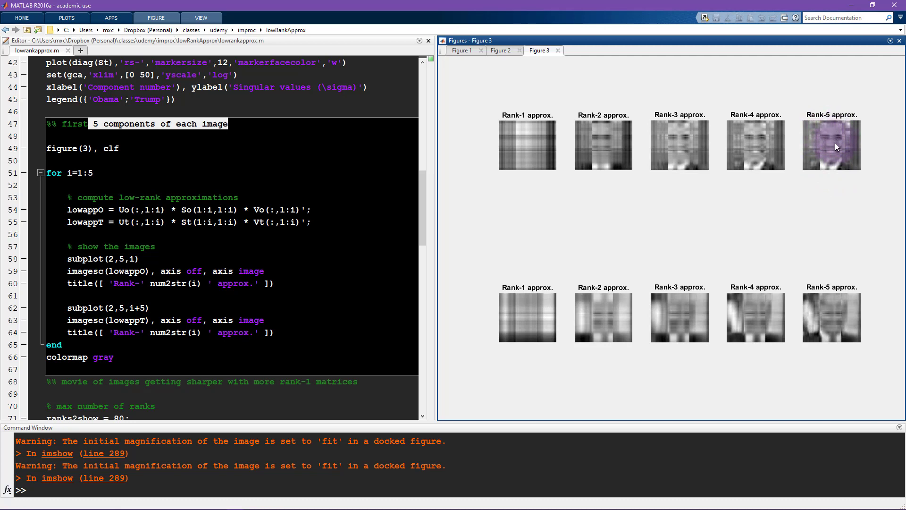
pyautogui.moveTo(834, 149)
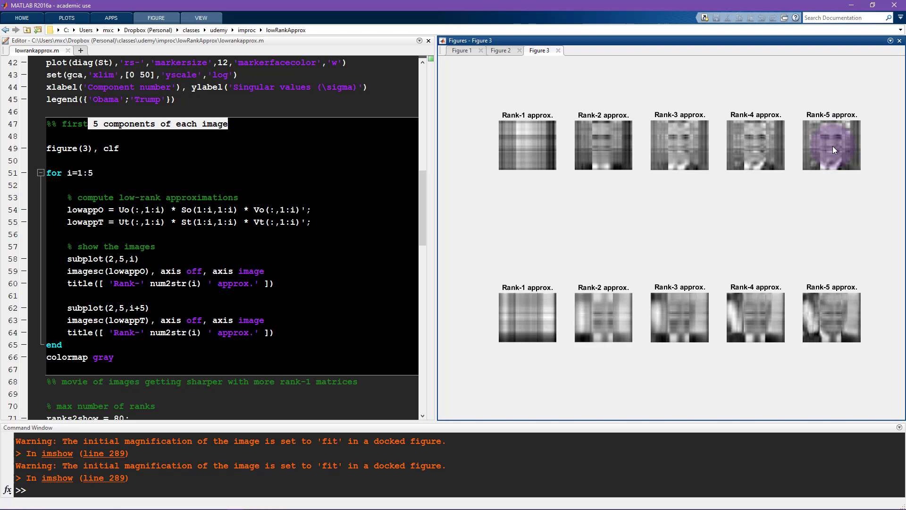
pyautogui.moveTo(834, 145)
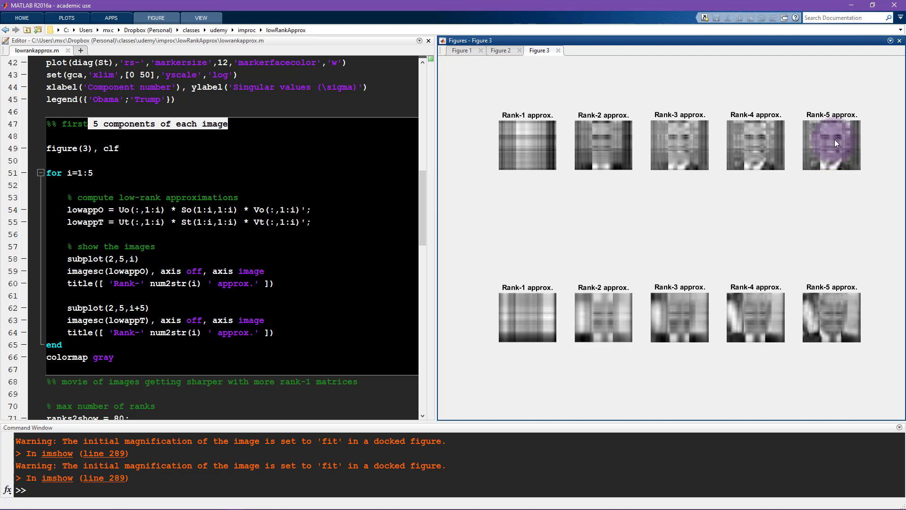
pyautogui.moveTo(832, 144)
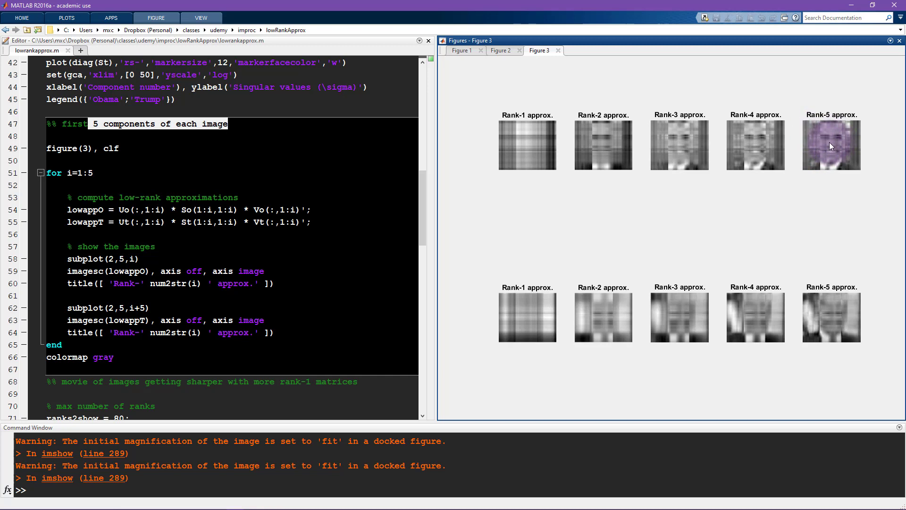
pyautogui.moveTo(821, 134)
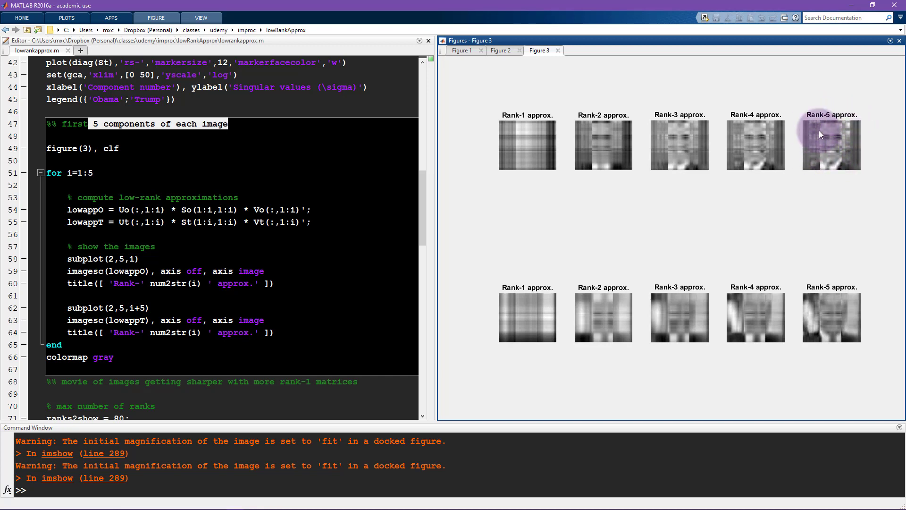
# - Switch among the figure tabs, ending on Figure 1's original colour photos, and scroll the editor
pyautogui.click(461, 51)
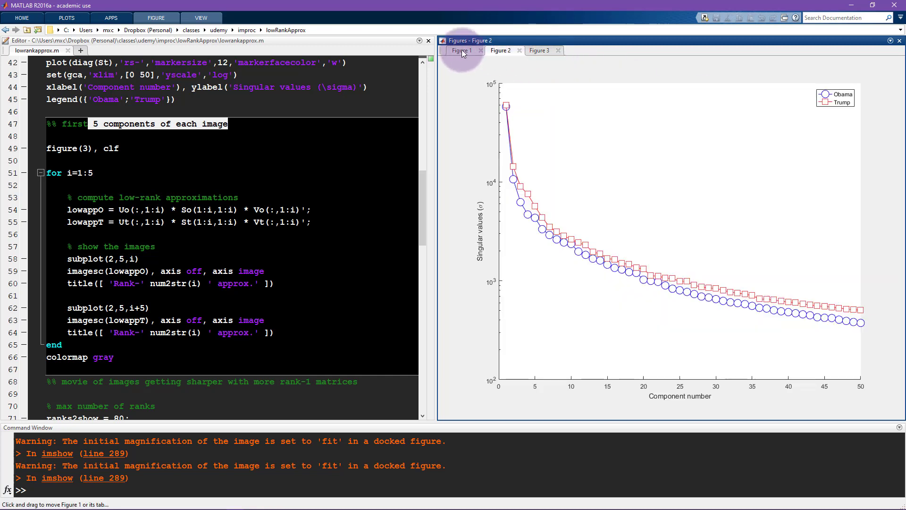
pyautogui.click(461, 50)
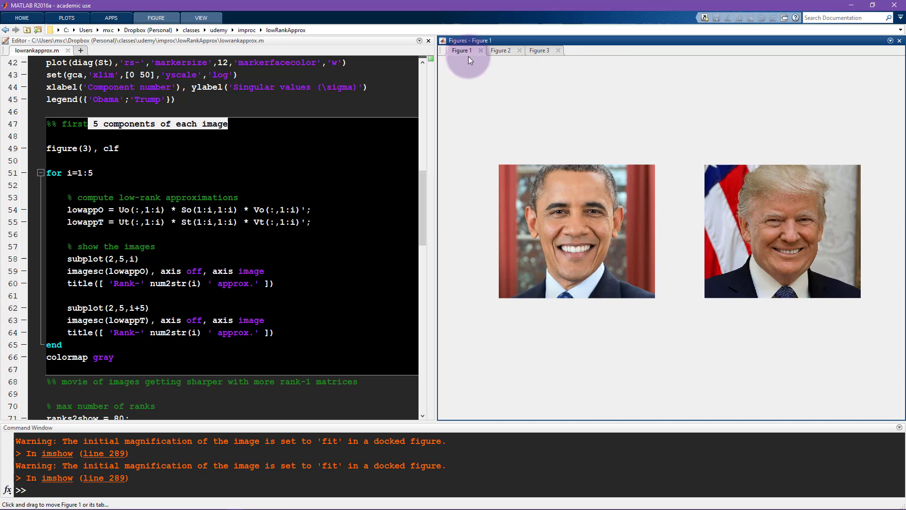
pyautogui.moveTo(547, 259)
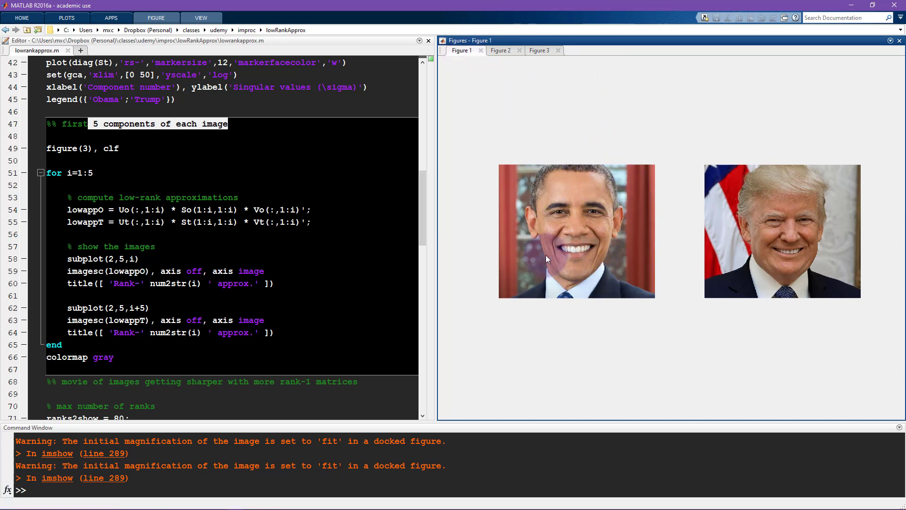
pyautogui.click(538, 50)
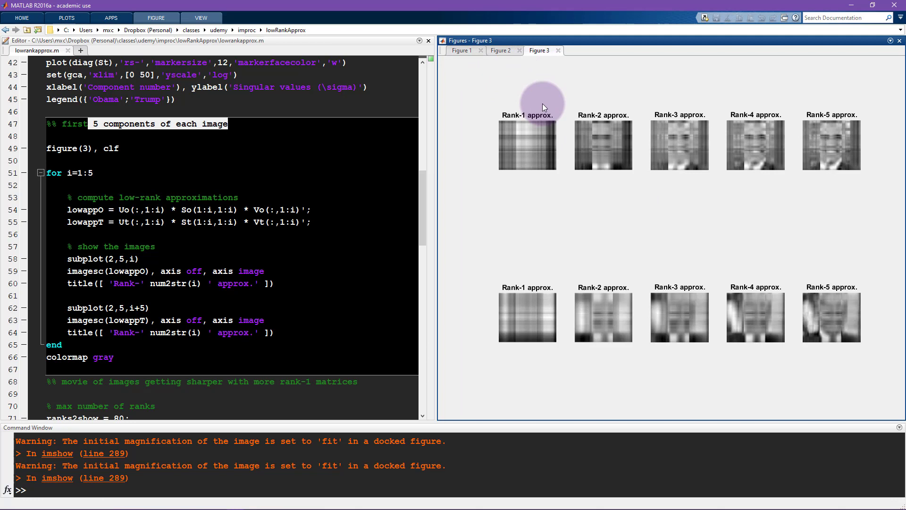
pyautogui.moveTo(519, 145)
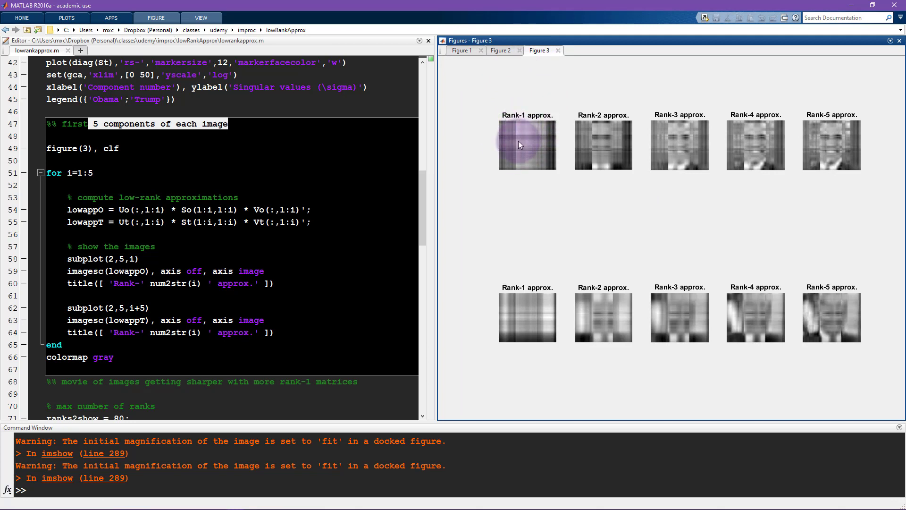
pyautogui.moveTo(589, 138)
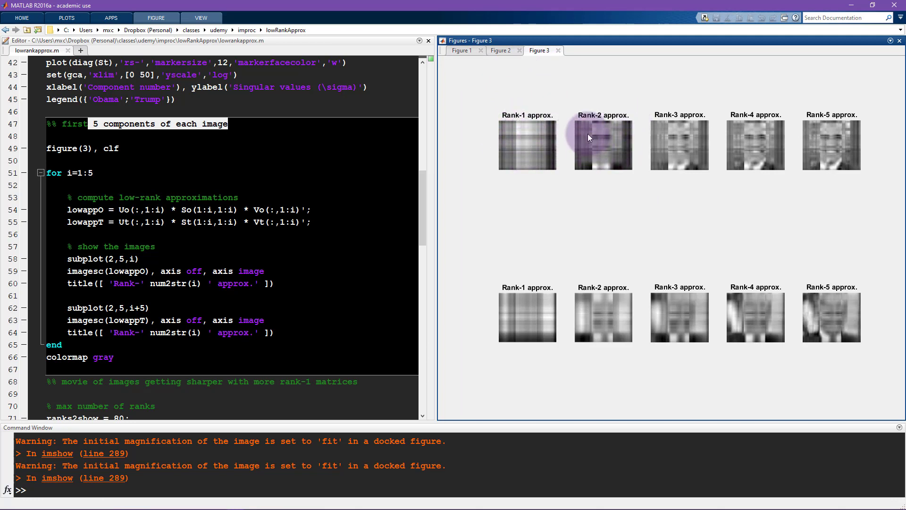
pyautogui.moveTo(607, 143)
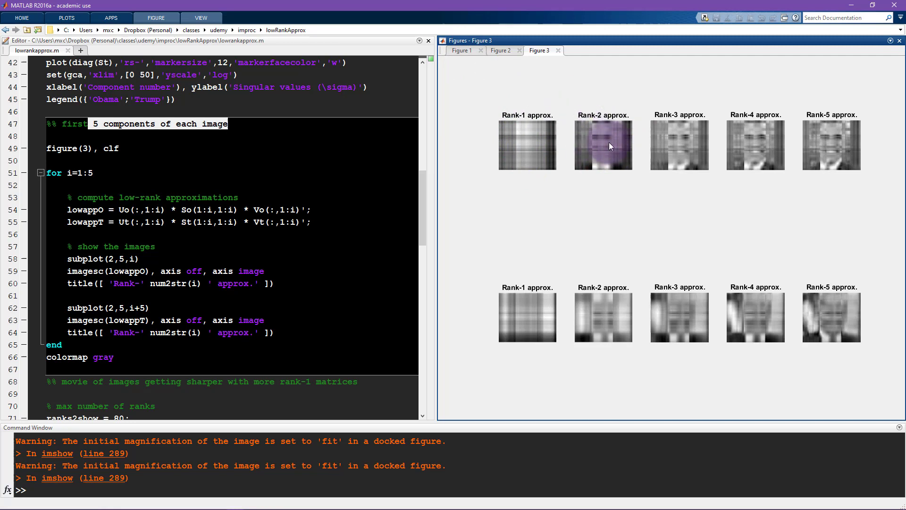
pyautogui.moveTo(613, 145)
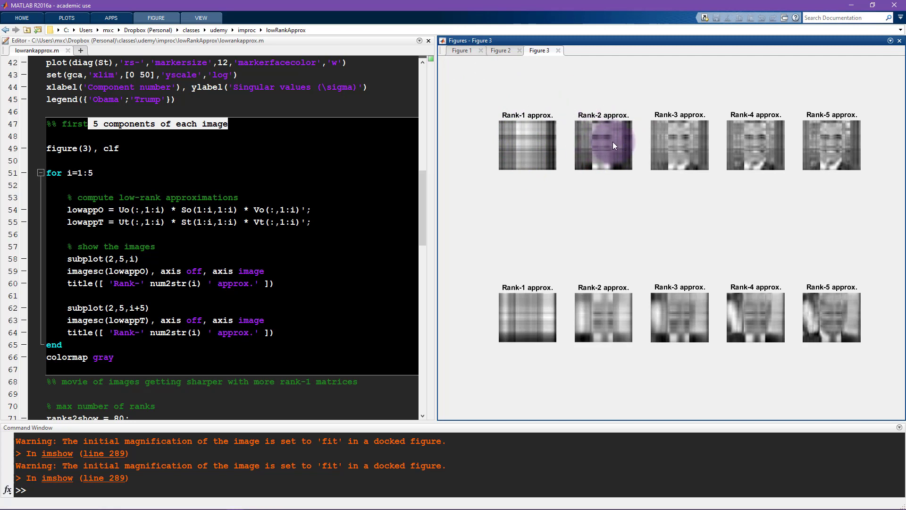
pyautogui.moveTo(822, 151)
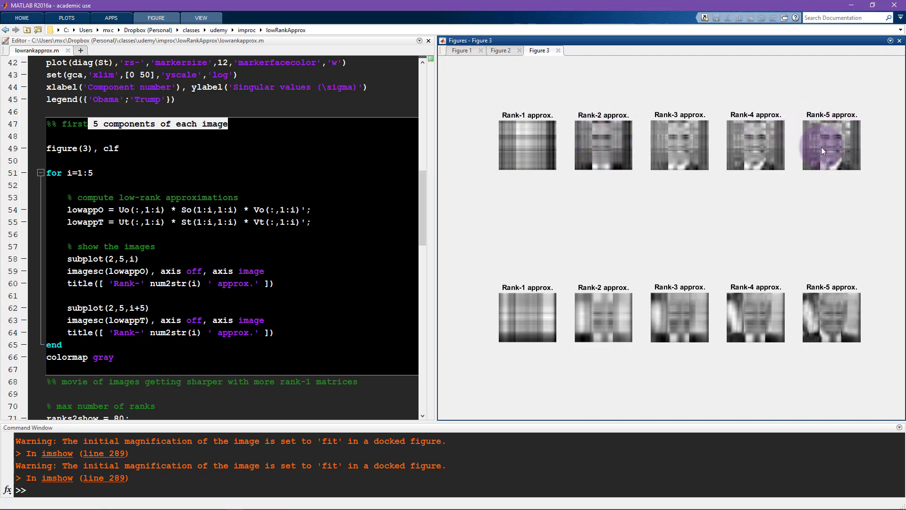
pyautogui.moveTo(820, 144)
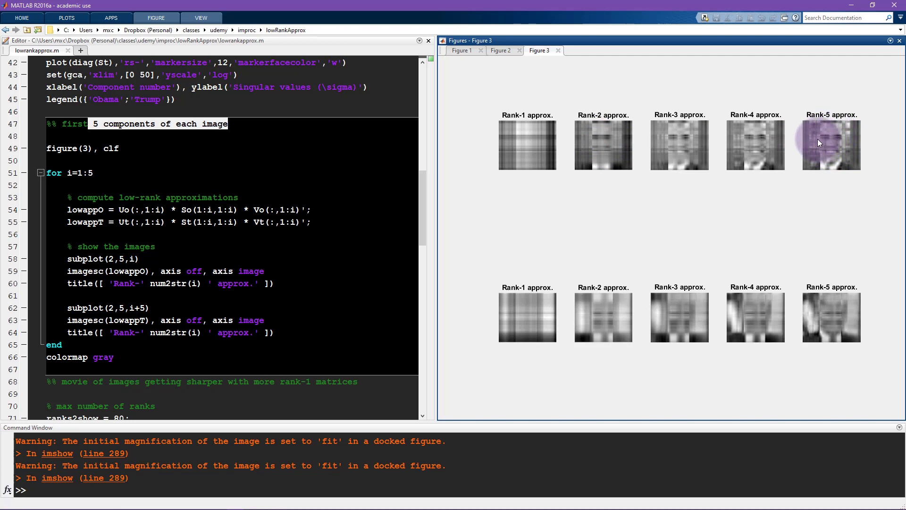
pyautogui.moveTo(840, 160)
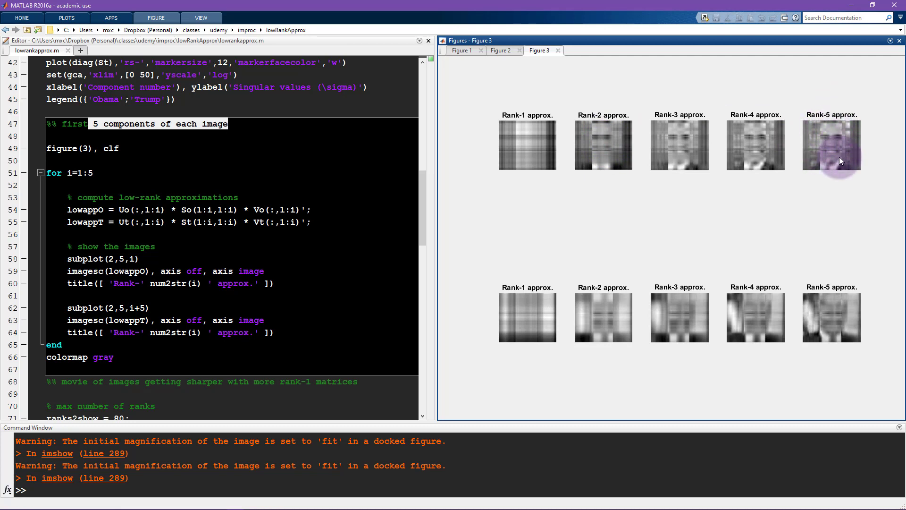
pyautogui.moveTo(520, 70)
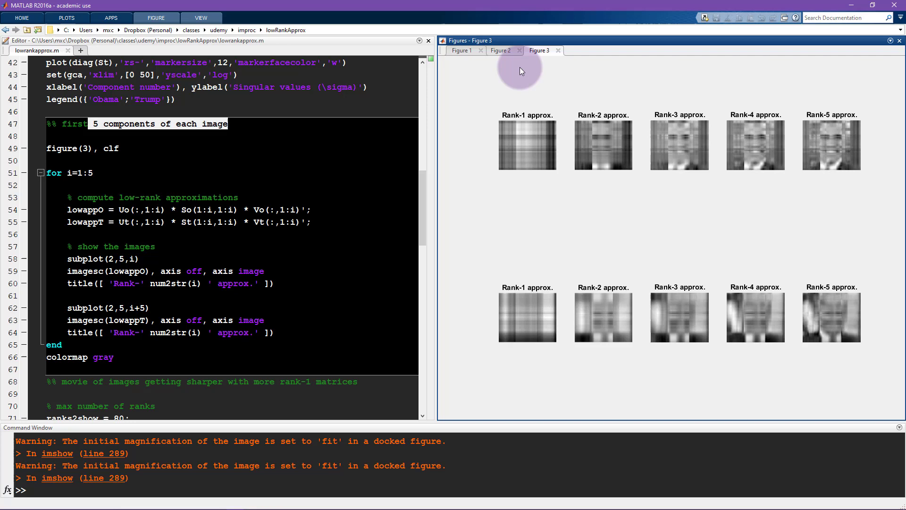
pyautogui.click(462, 50)
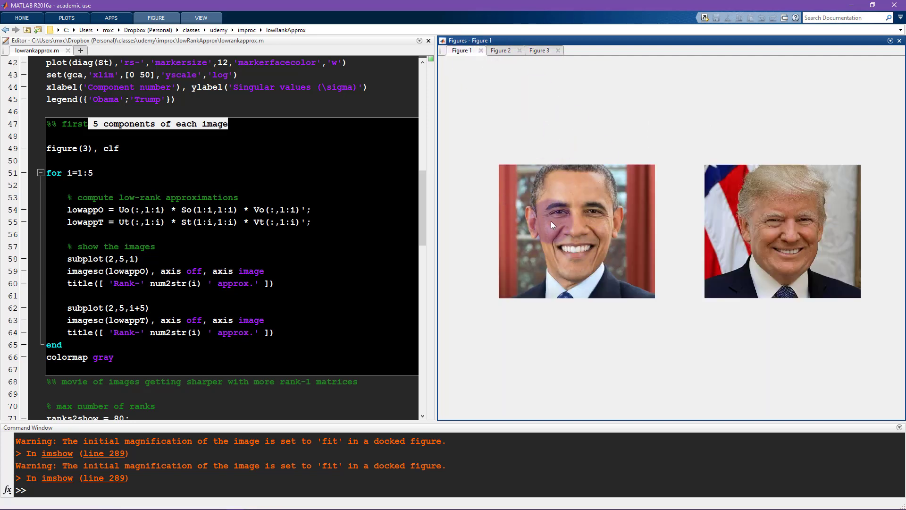
pyautogui.scroll(-3)
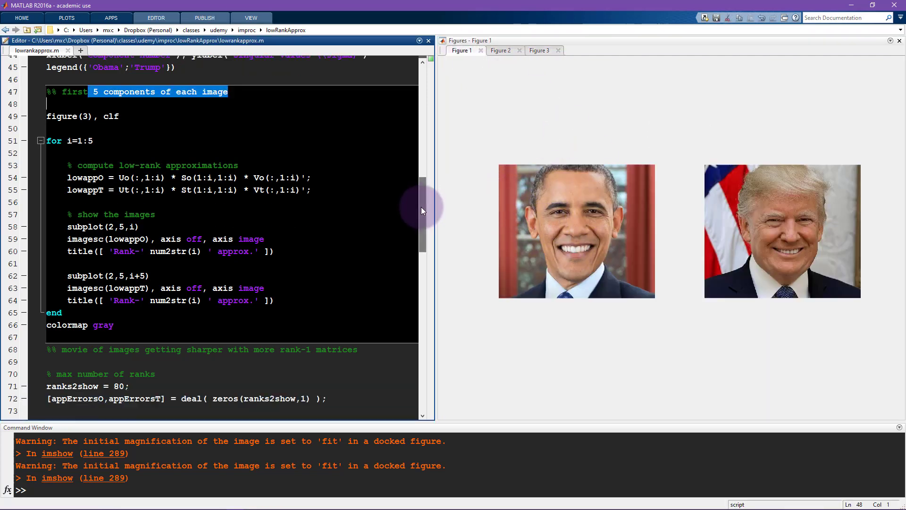
# - Scroll to the 'movie of images getting sharper' section and place the caret in its code
pyautogui.scroll(-3)
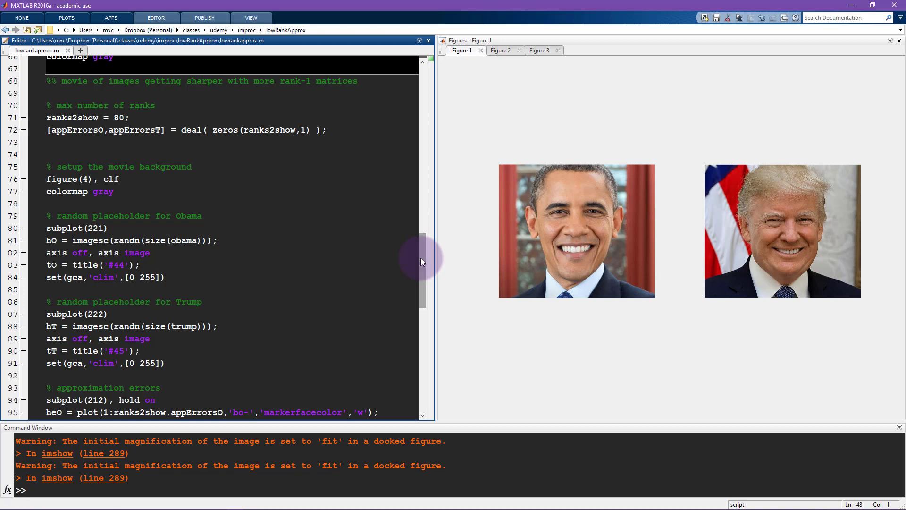
pyautogui.scroll(3)
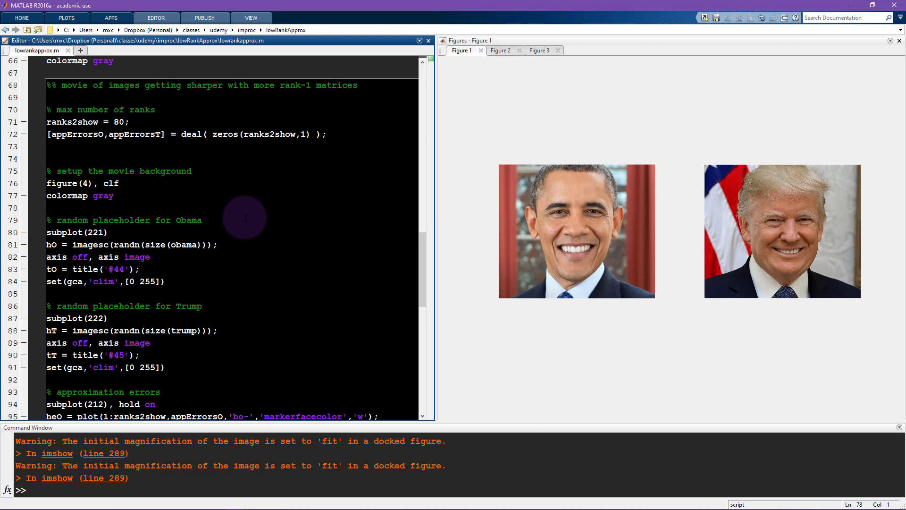
pyautogui.moveTo(225, 210)
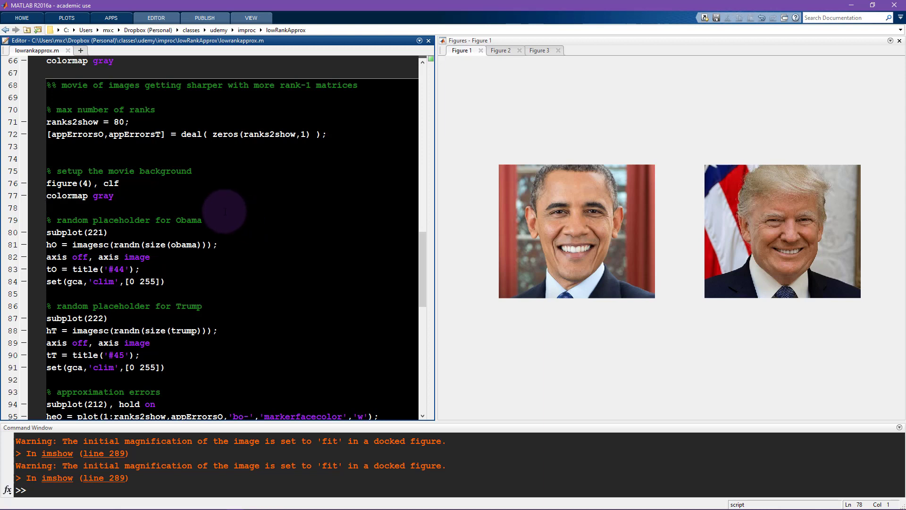
pyautogui.click(52, 207)
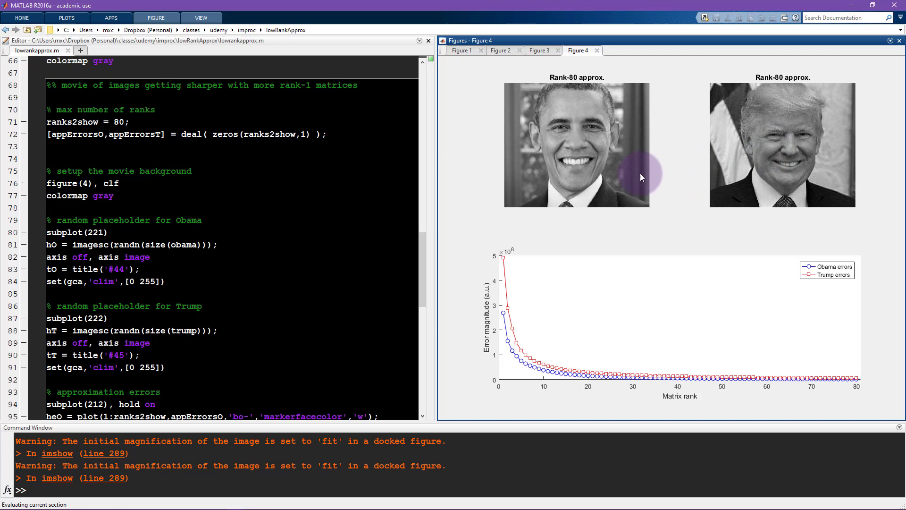
pyautogui.moveTo(488, 340)
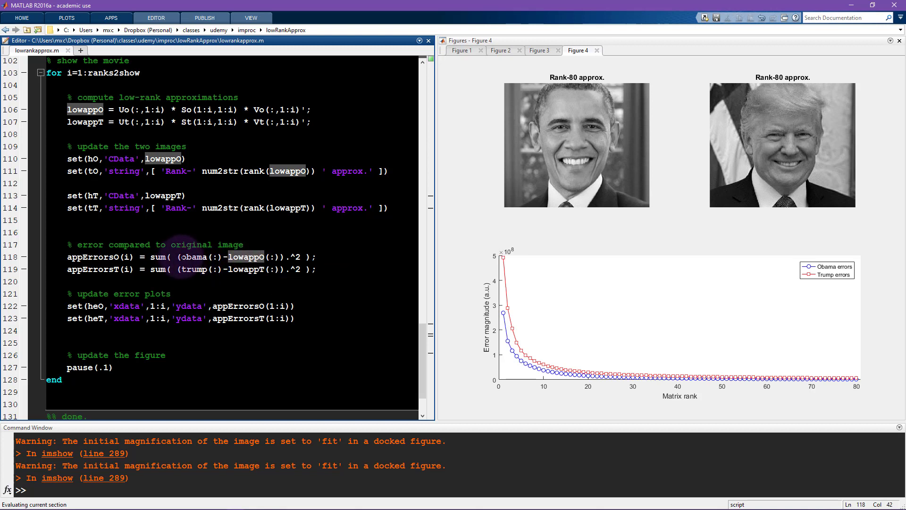
# - Run the movie section and highlight .^2 and sum( in the Obama error line 118
pyautogui.doubleClick(293, 257)
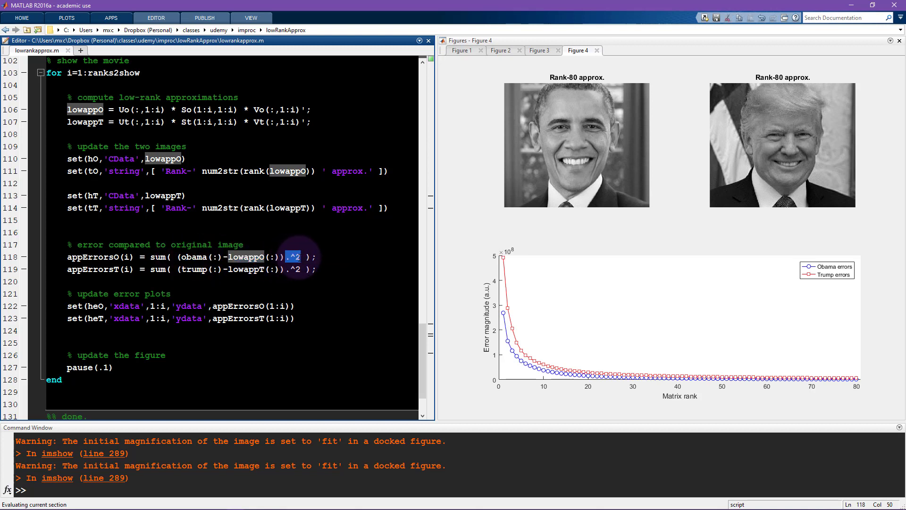
pyautogui.doubleClick(159, 257)
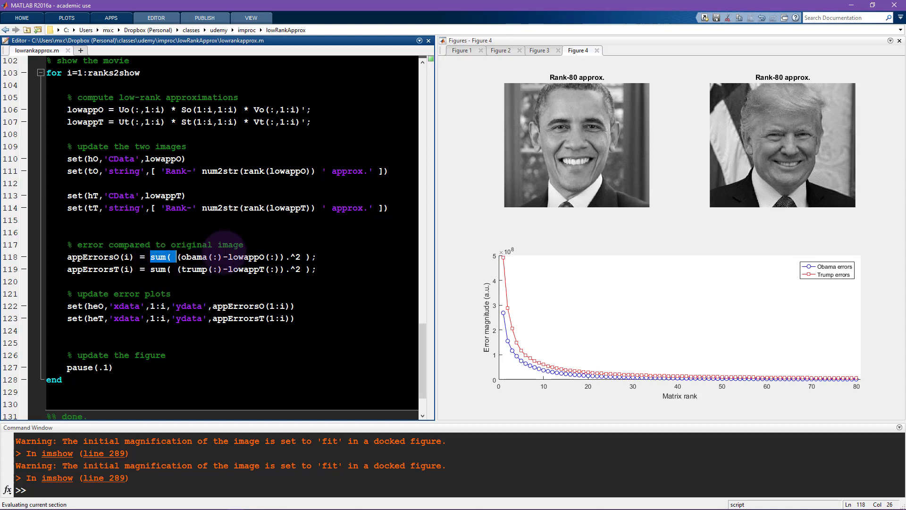
pyautogui.moveTo(506, 276)
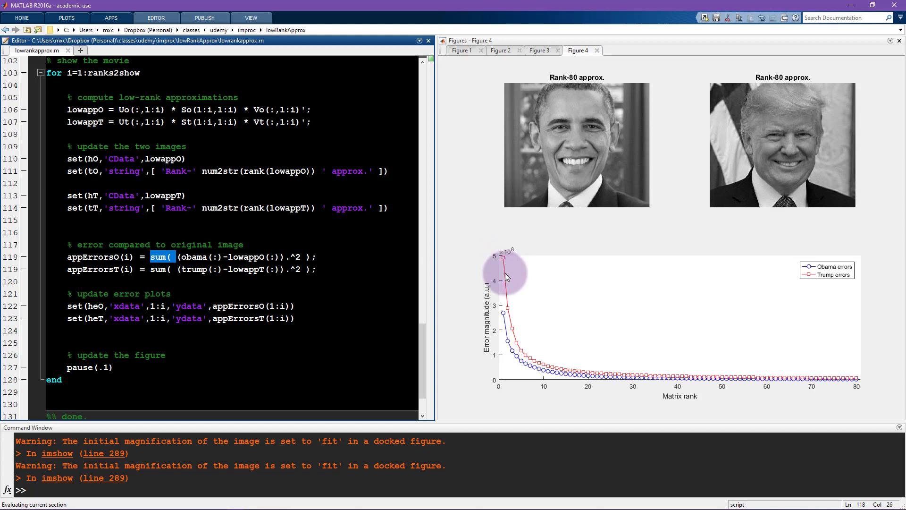
pyautogui.moveTo(524, 392)
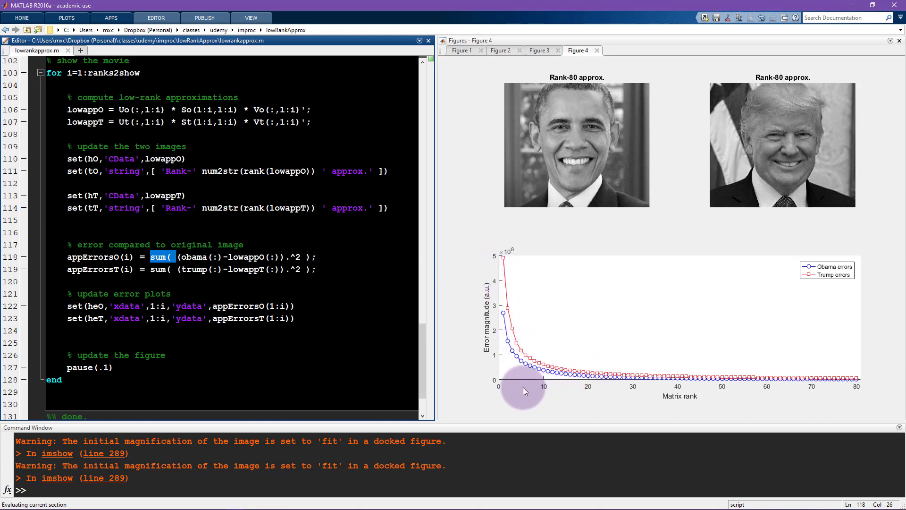
pyautogui.moveTo(525, 357)
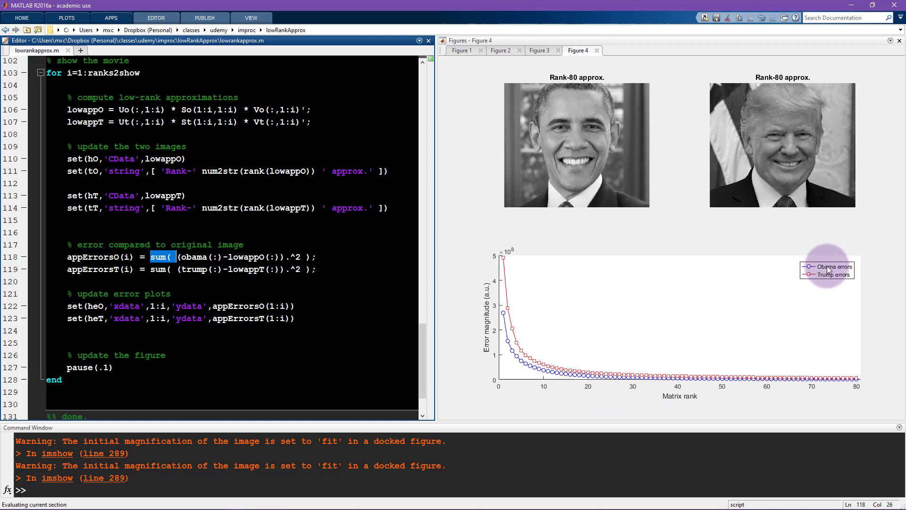
pyautogui.moveTo(501, 285)
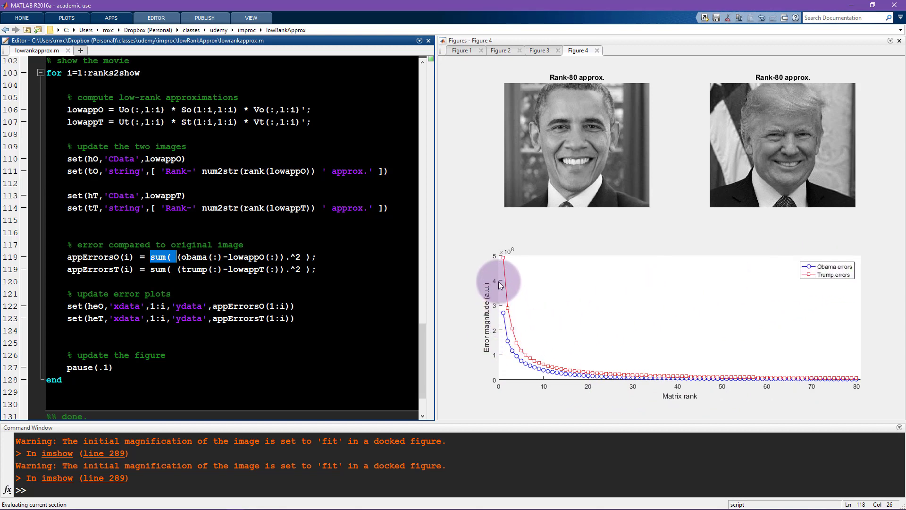
pyautogui.moveTo(564, 364)
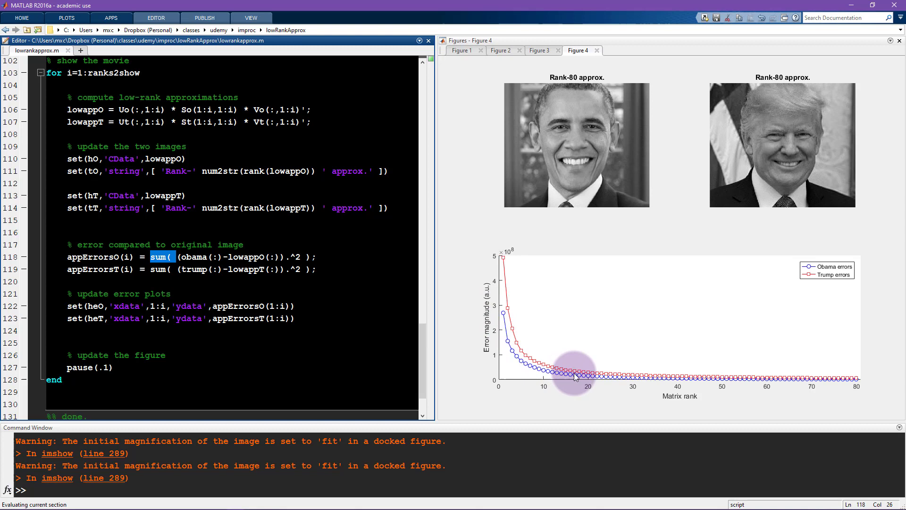
pyautogui.moveTo(505, 287)
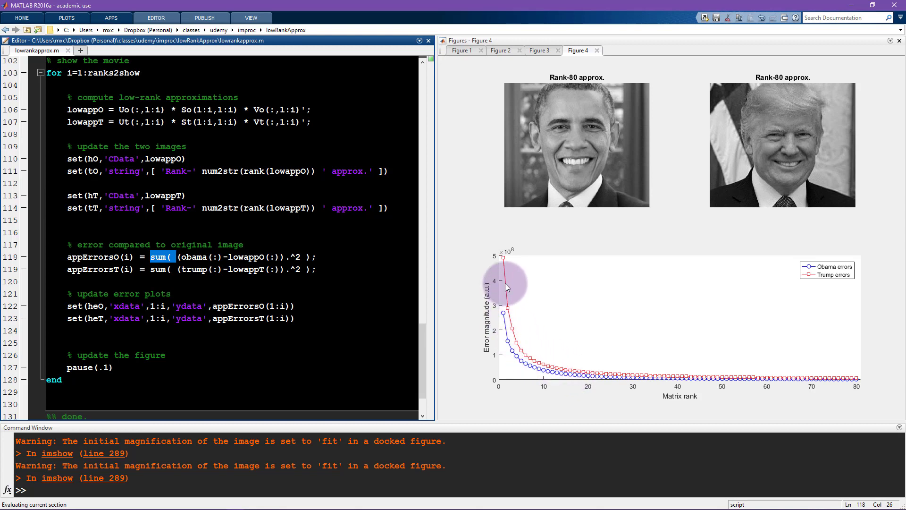
pyautogui.moveTo(541, 345)
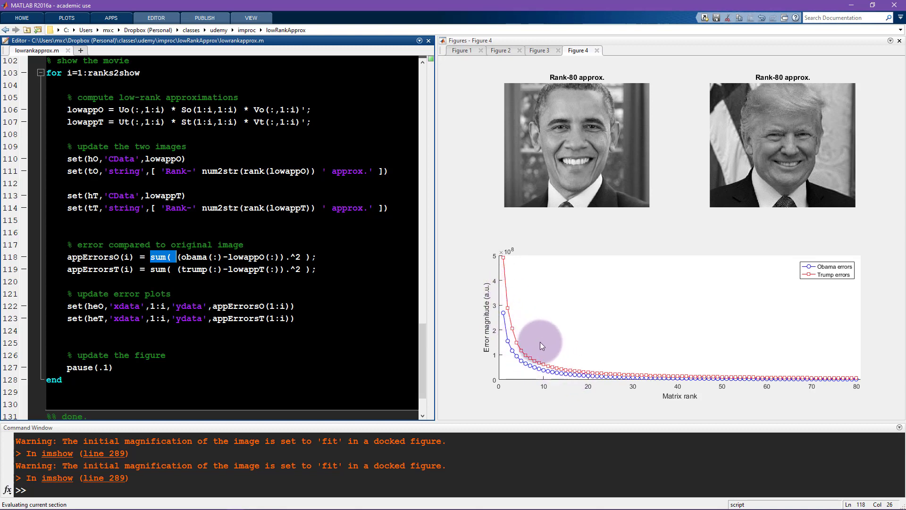
pyautogui.scroll(3)
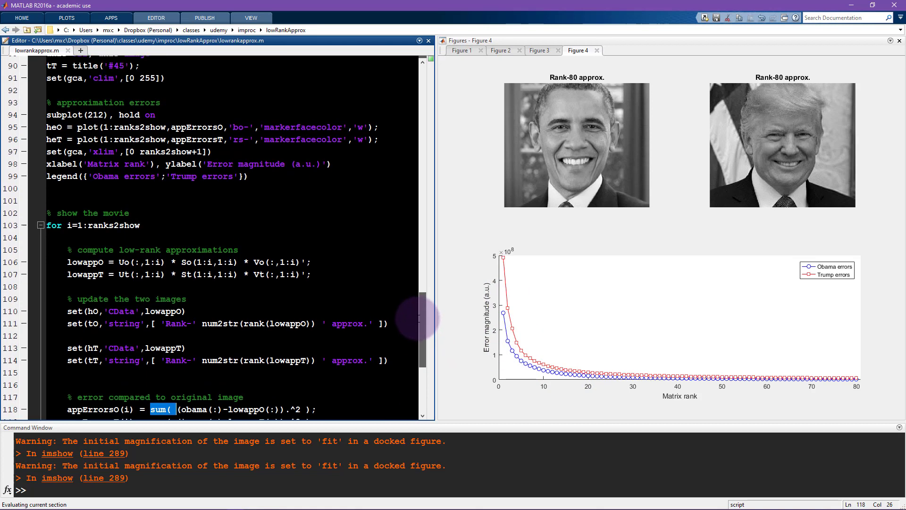
# - Evaluate only the clf line 76 to clear Figure 4, then scroll to the placeholder code
pyautogui.scroll(3)
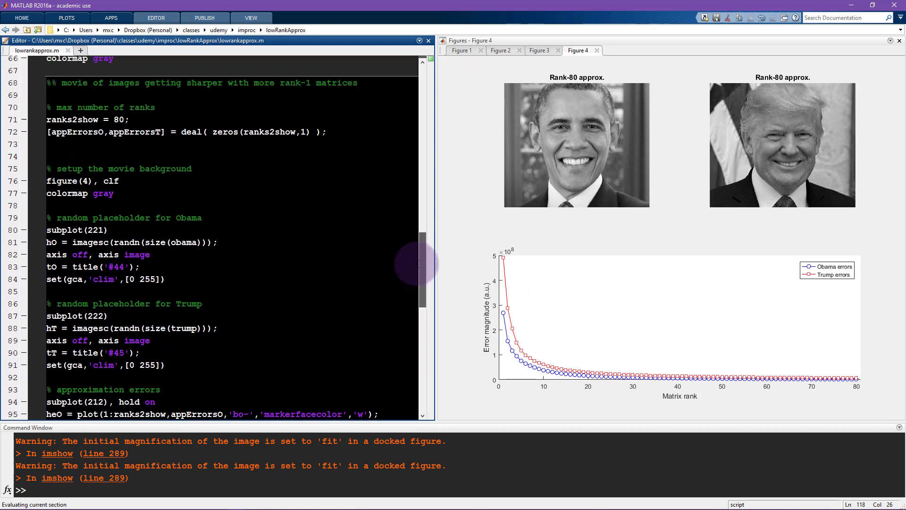
pyautogui.moveTo(234, 222)
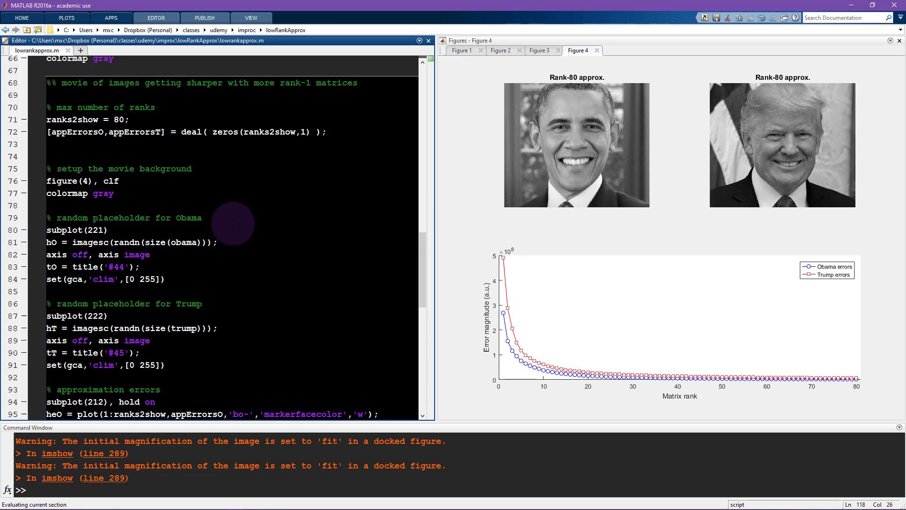
pyautogui.moveTo(45, 181)
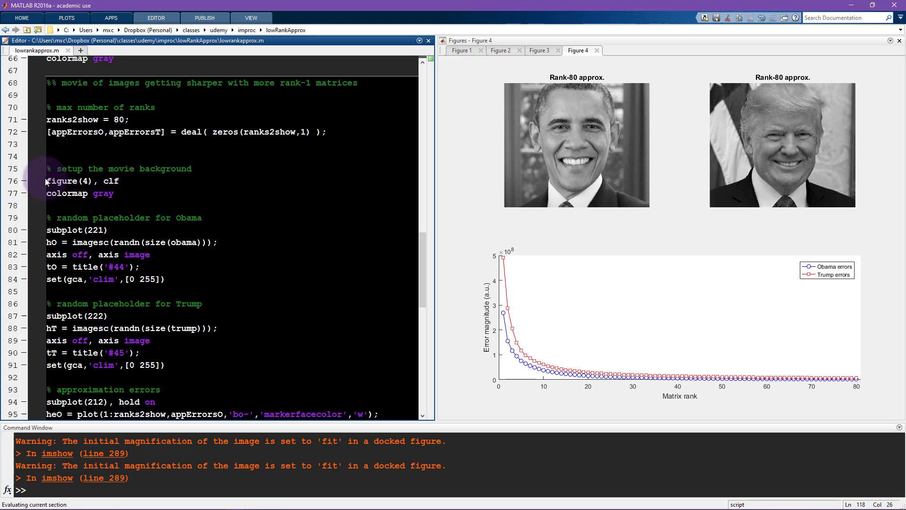
pyautogui.rightClick(82, 180)
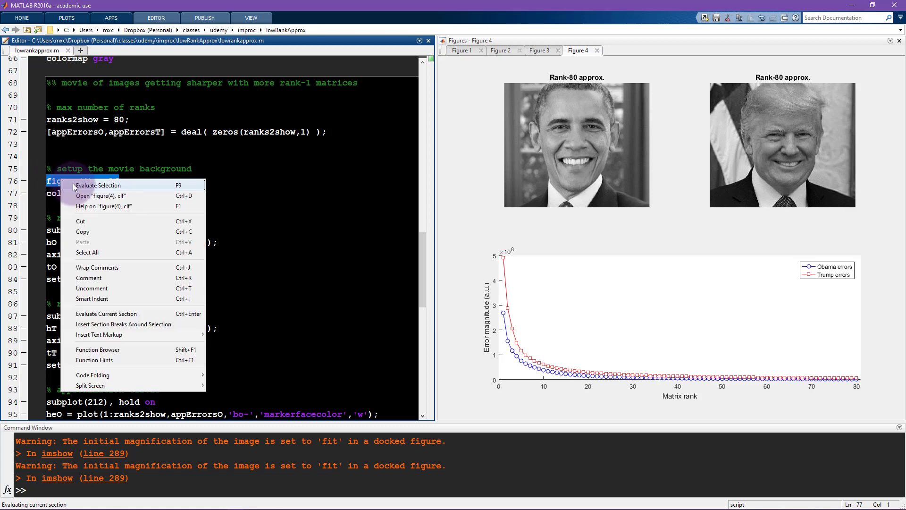
pyautogui.click(97, 185)
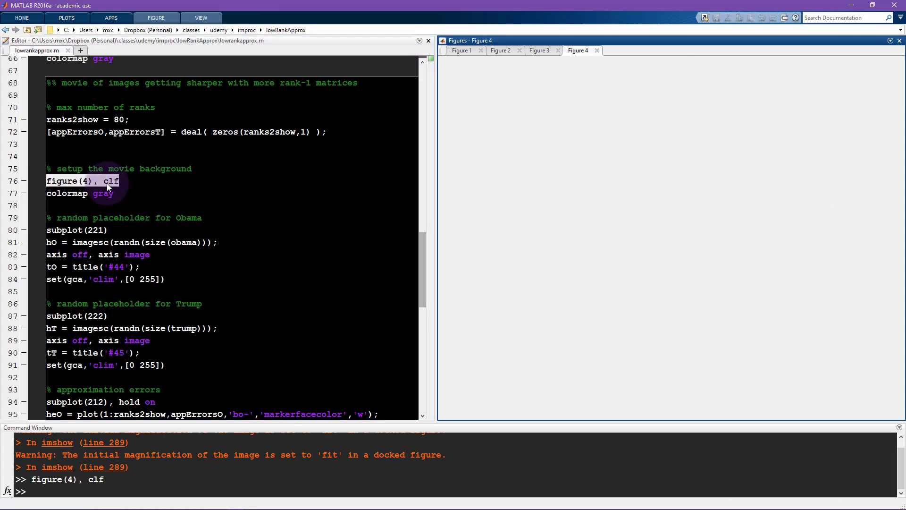
pyautogui.doubleClick(110, 181)
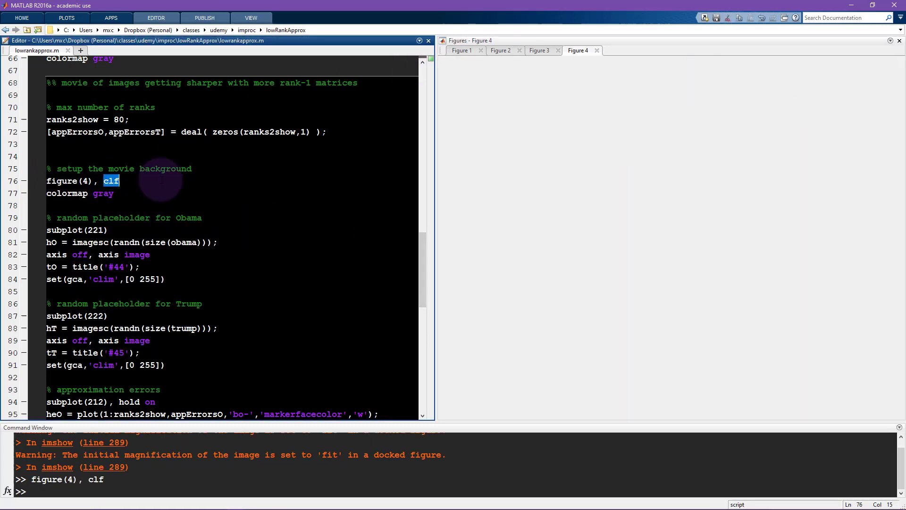
pyautogui.scroll(-3)
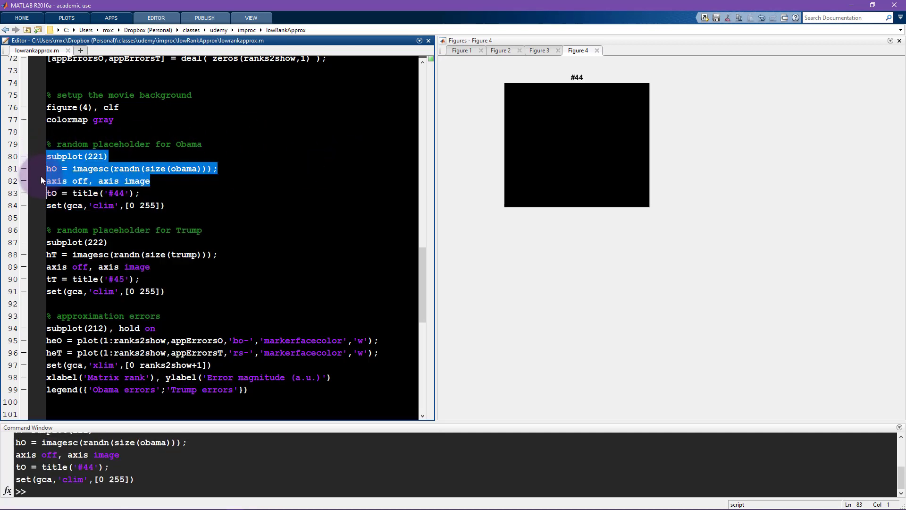
# - Evaluate selected lines 80–83 with F9 to fill the #44 placeholder with random noise
pyautogui.press('F9')
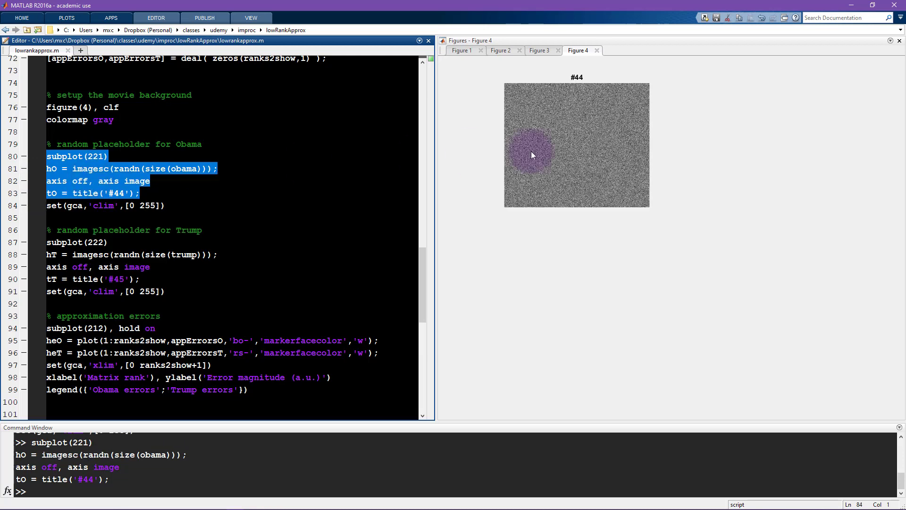
pyautogui.moveTo(572, 117)
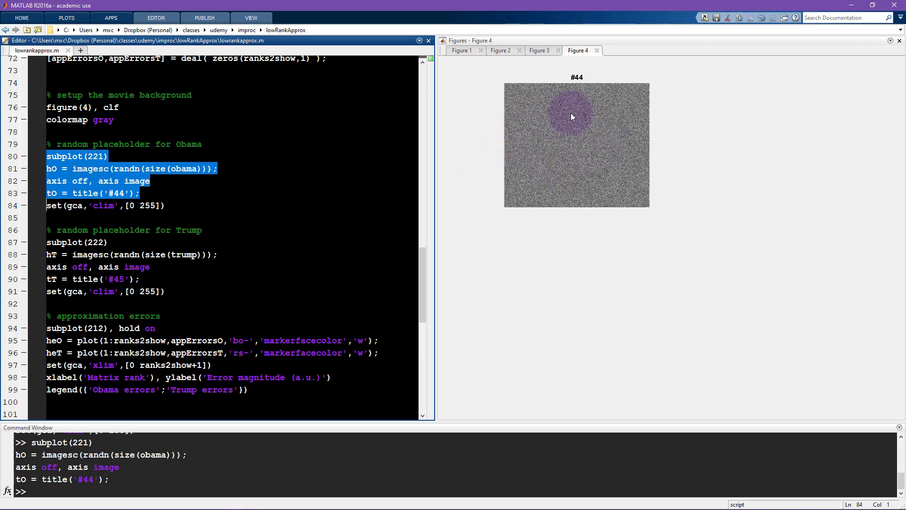
pyautogui.moveTo(557, 155)
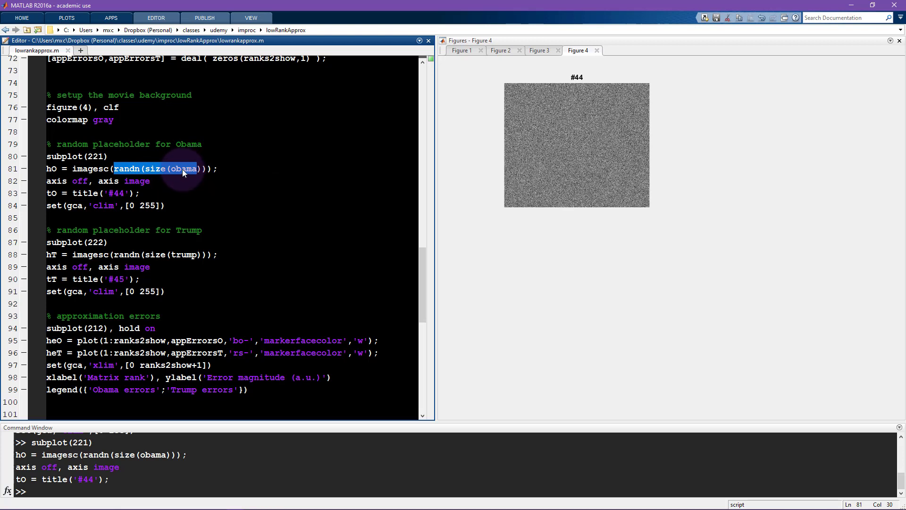
pyautogui.moveTo(51, 168)
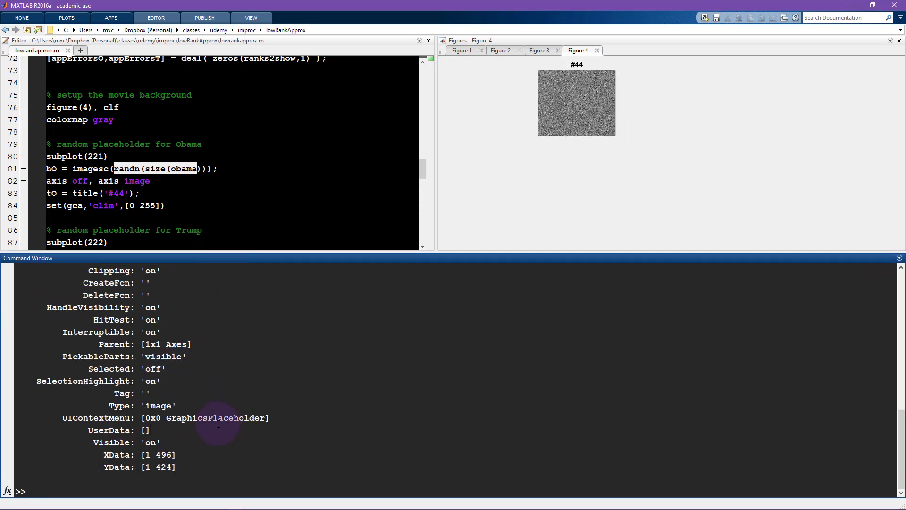
# - Scroll through hO's properties and highlight the 424x496 double CData size
pyautogui.scroll(3)
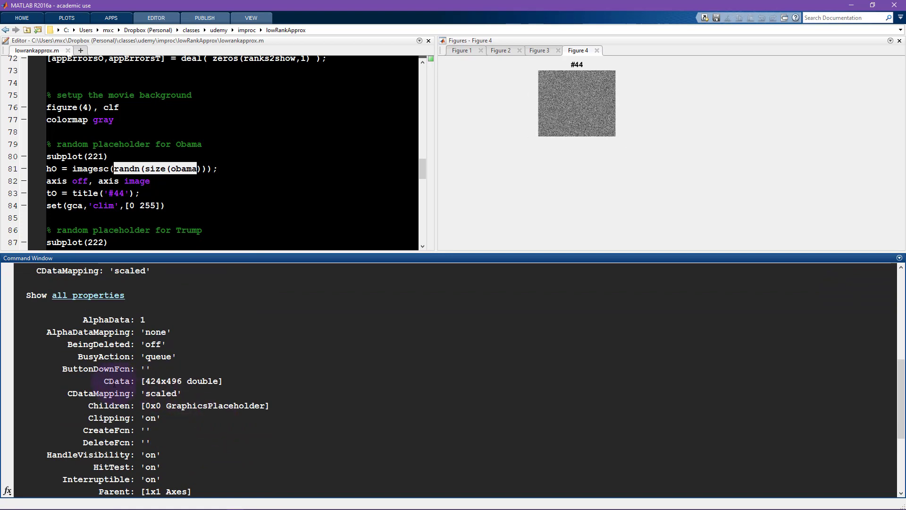
pyautogui.doubleClick(117, 381)
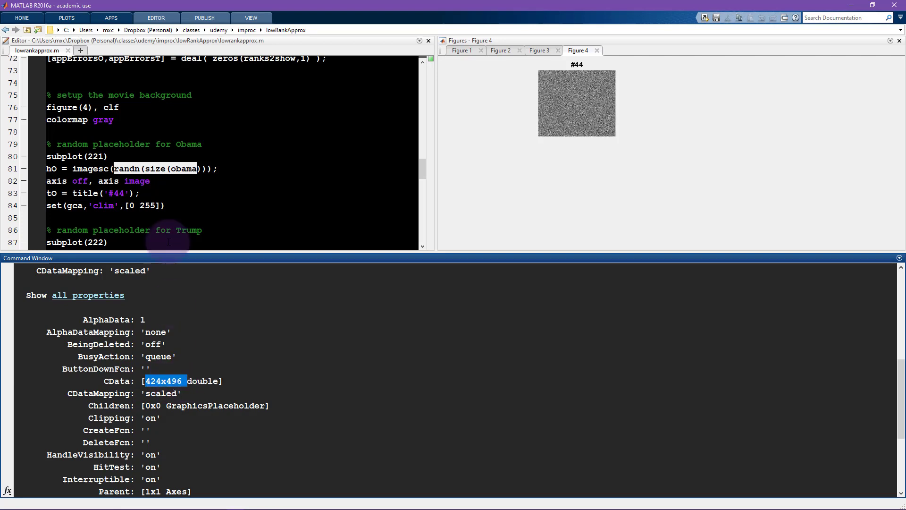
pyautogui.moveTo(164, 379)
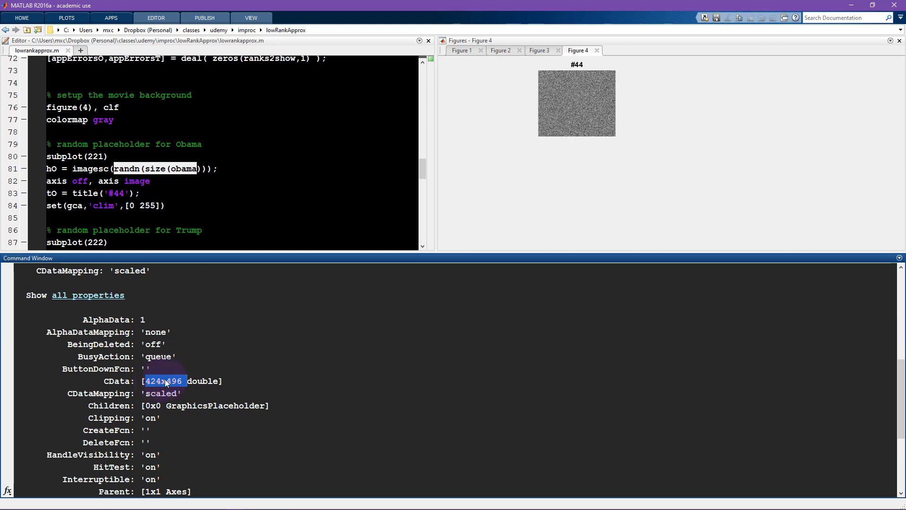
pyautogui.moveTo(262, 253)
pyautogui.write('s')
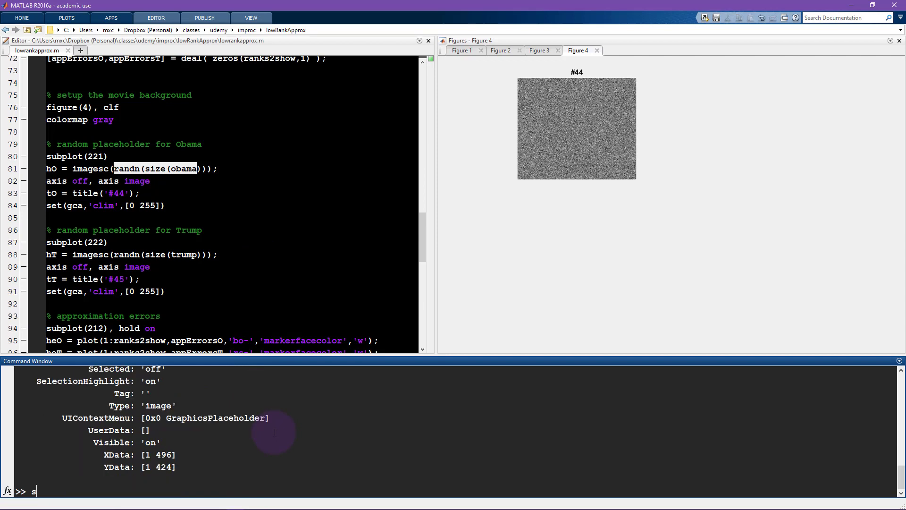
# - Type set(hO,'CData',randn(size(obama))) to give the placeholder new random noise
pyautogui.write("et(hO,'CData")
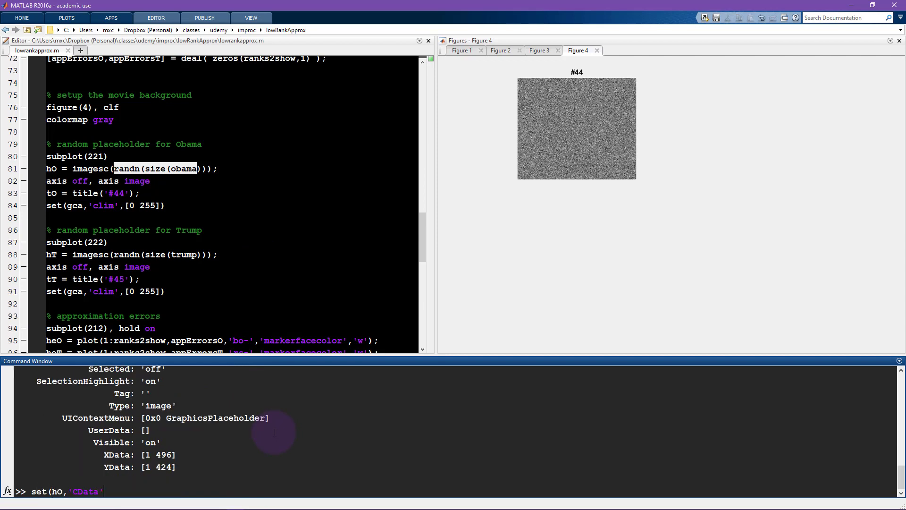
pyautogui.write(',randn(')
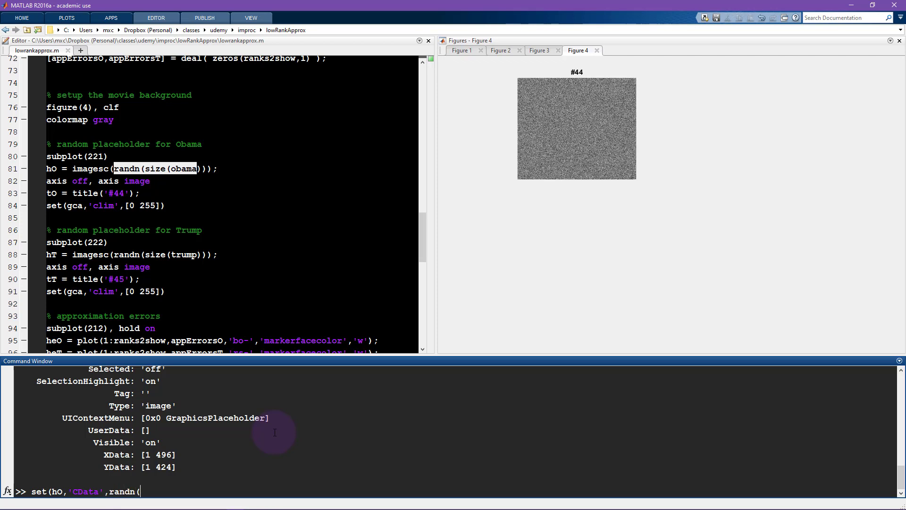
pyautogui.write('size(')
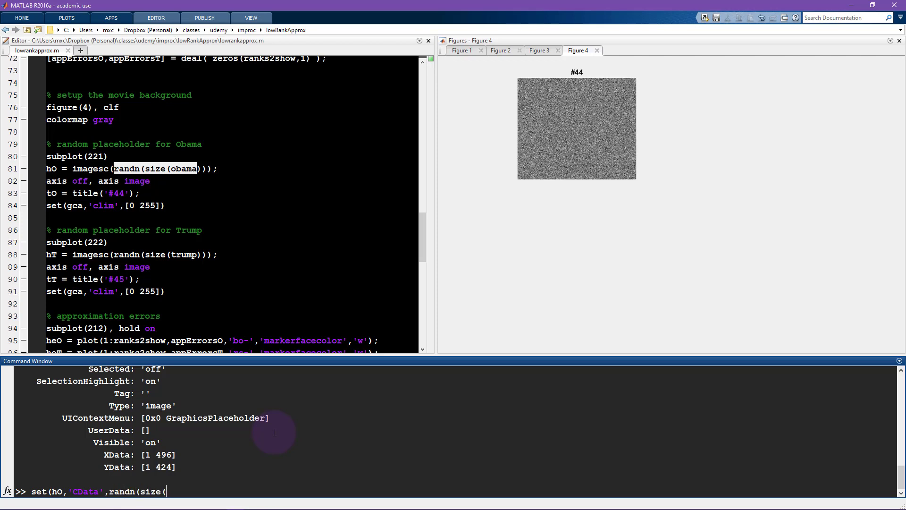
pyautogui.write('obama)))')
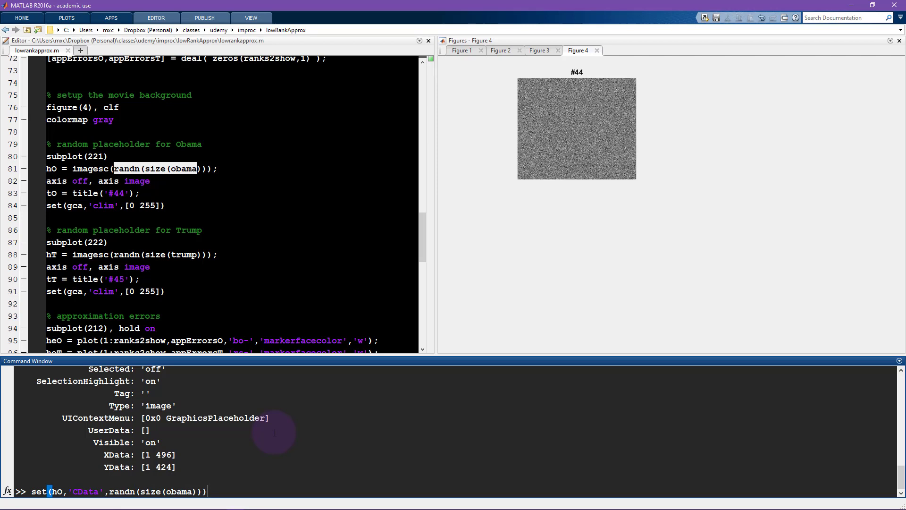
pyautogui.moveTo(571, 140)
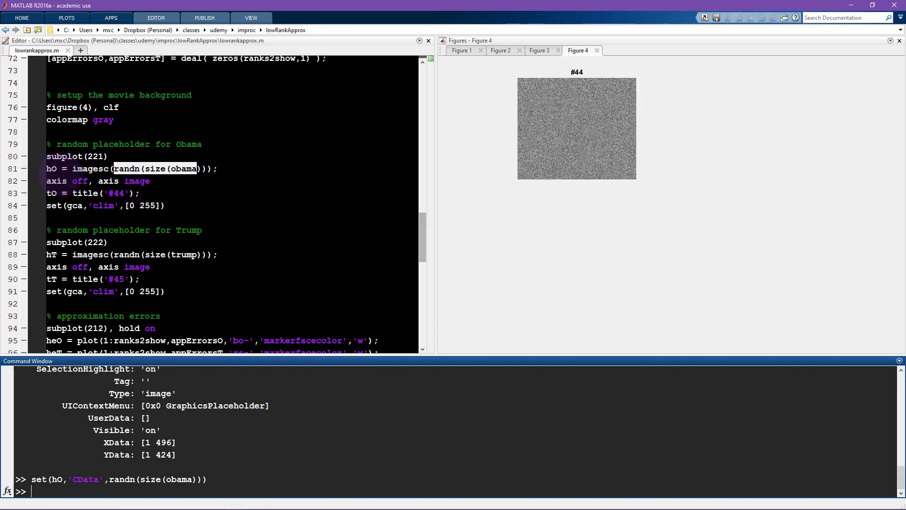
pyautogui.scroll(-3)
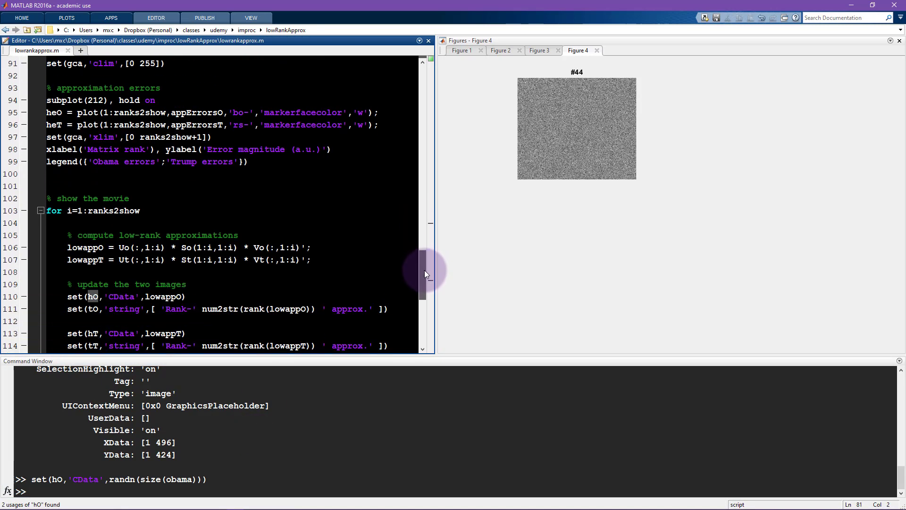
pyautogui.scroll(-3)
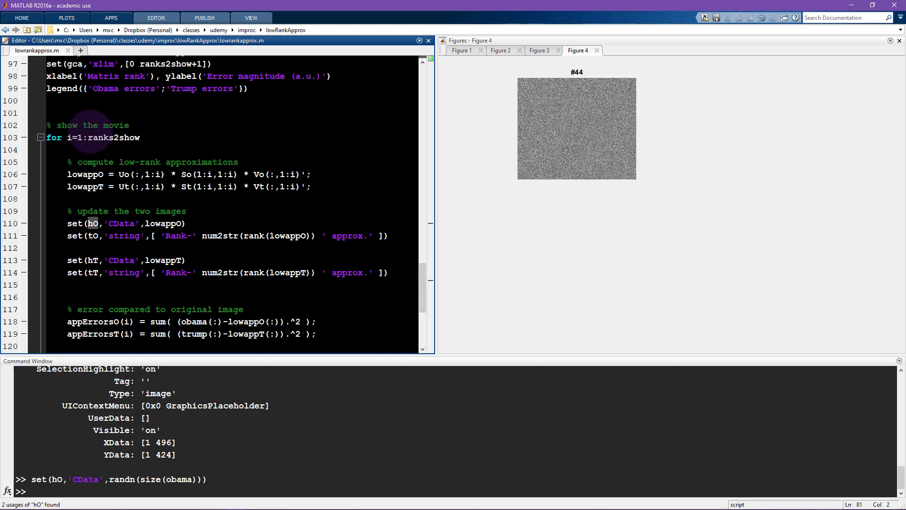
pyautogui.moveTo(124, 137)
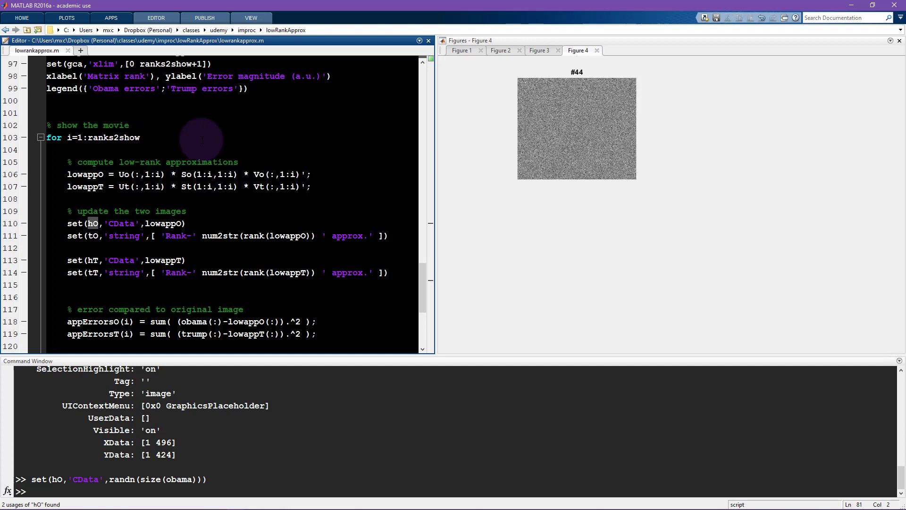
pyautogui.doubleClick(119, 224)
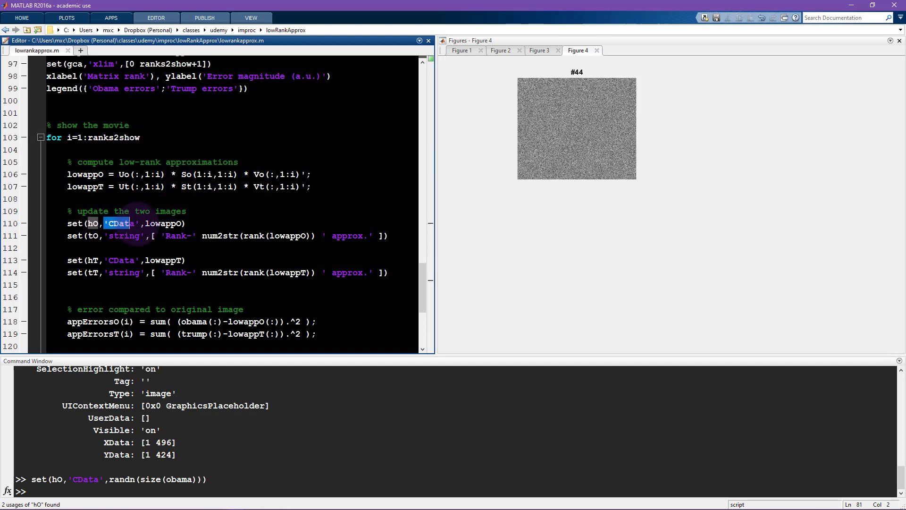
pyautogui.doubleClick(163, 223)
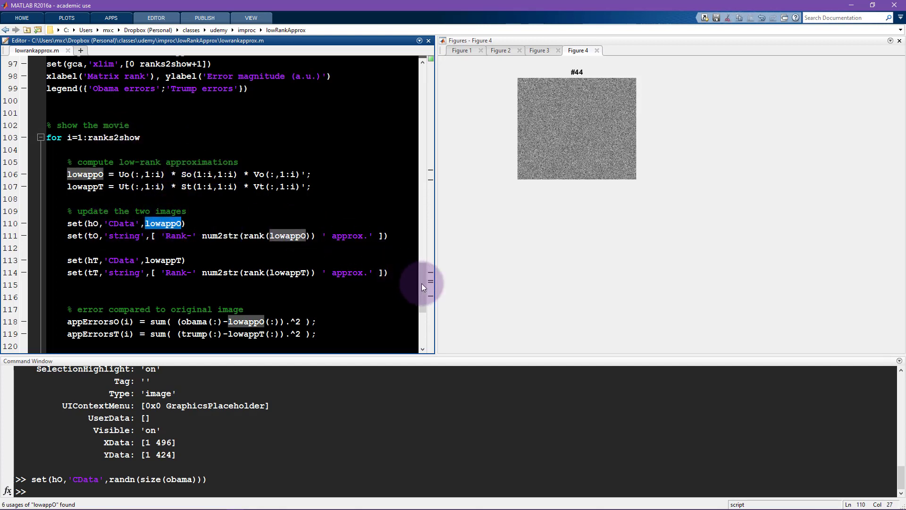
pyautogui.scroll(3)
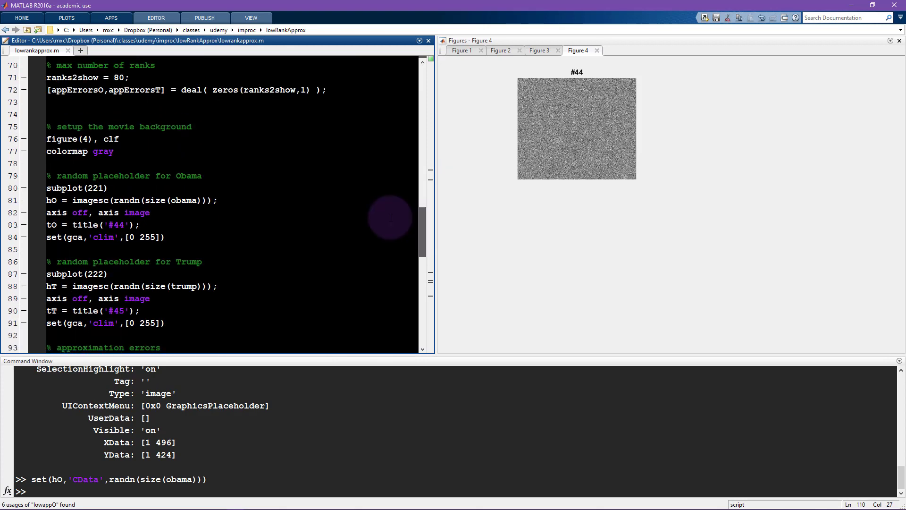
pyautogui.moveTo(39, 213)
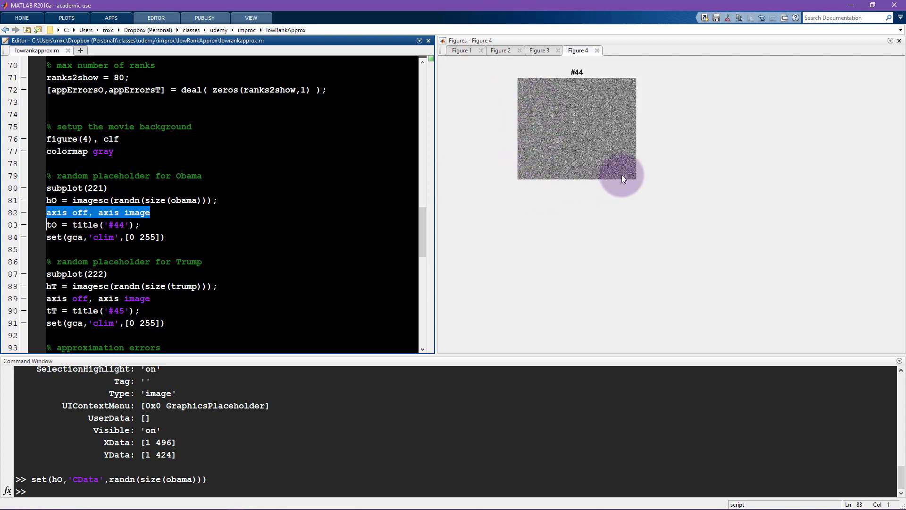
pyautogui.moveTo(521, 139)
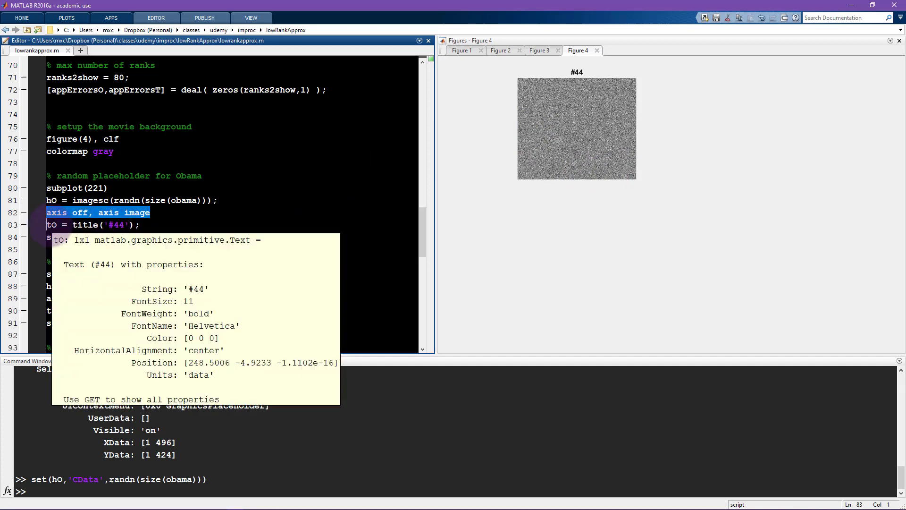
# - Evaluate the selected tO variable to list the #44 title's text properties
pyautogui.rightClick(87, 225)
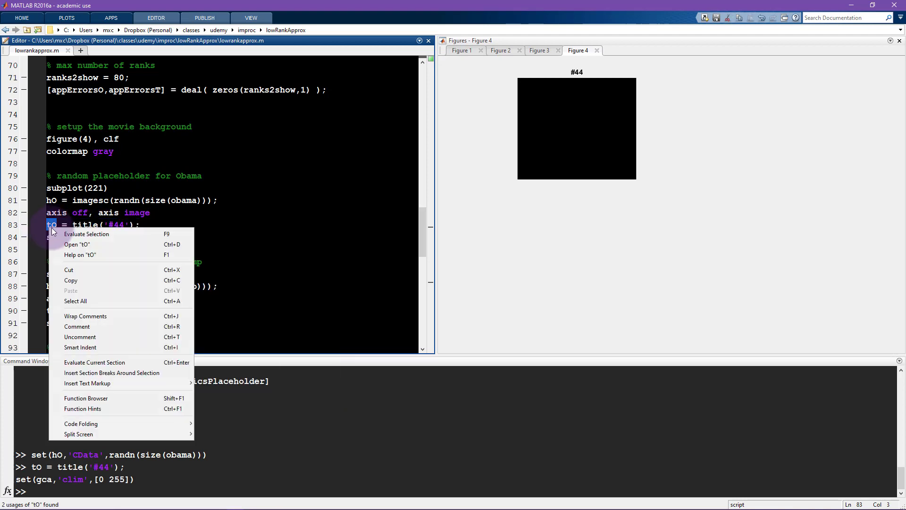
pyautogui.click(85, 234)
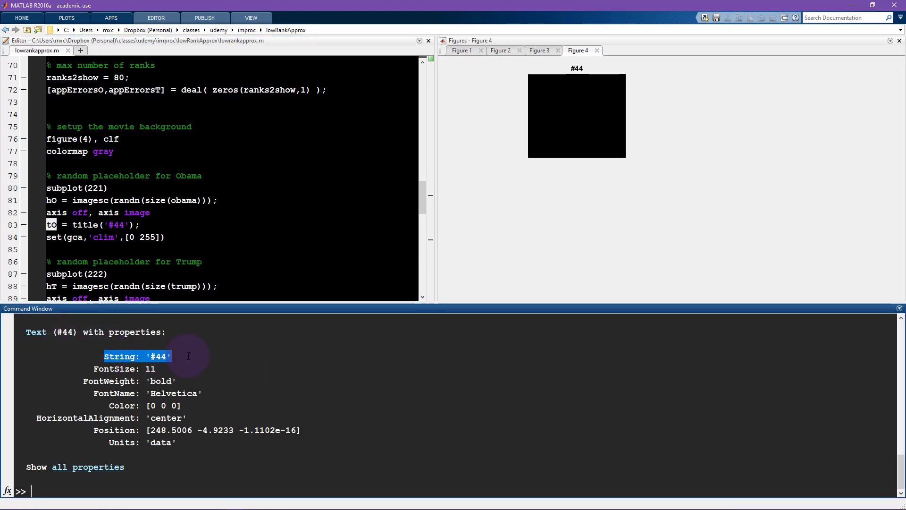
# - Run set(tO,'String','test') to retitle the Figure 4 image 'test'
pyautogui.write('set(')
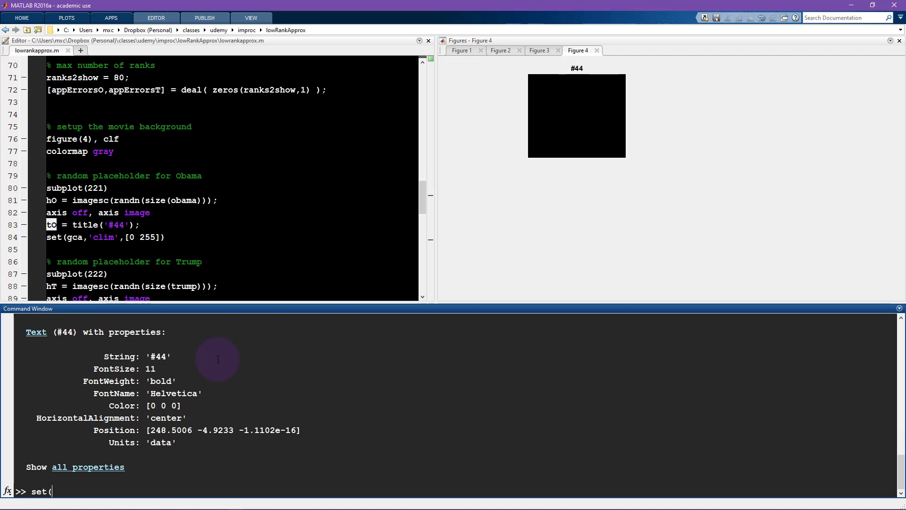
pyautogui.write('tO,')
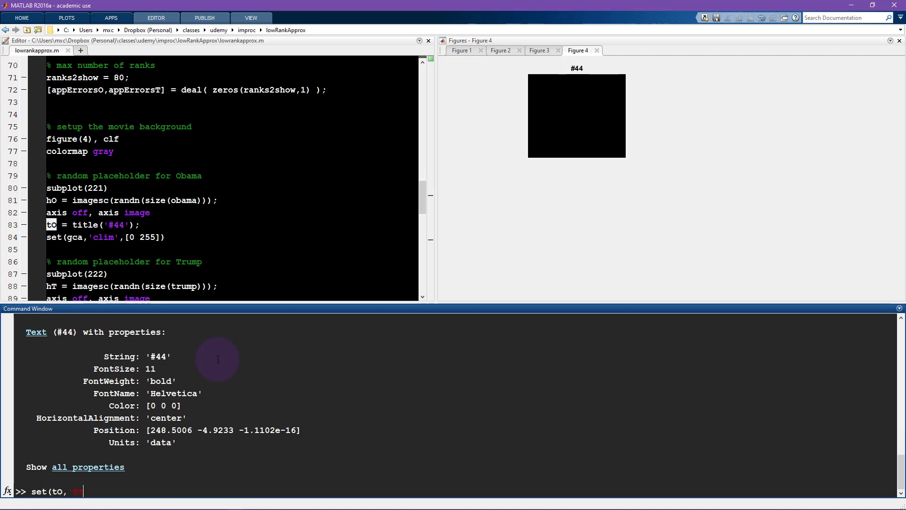
pyautogui.write("'String','test')")
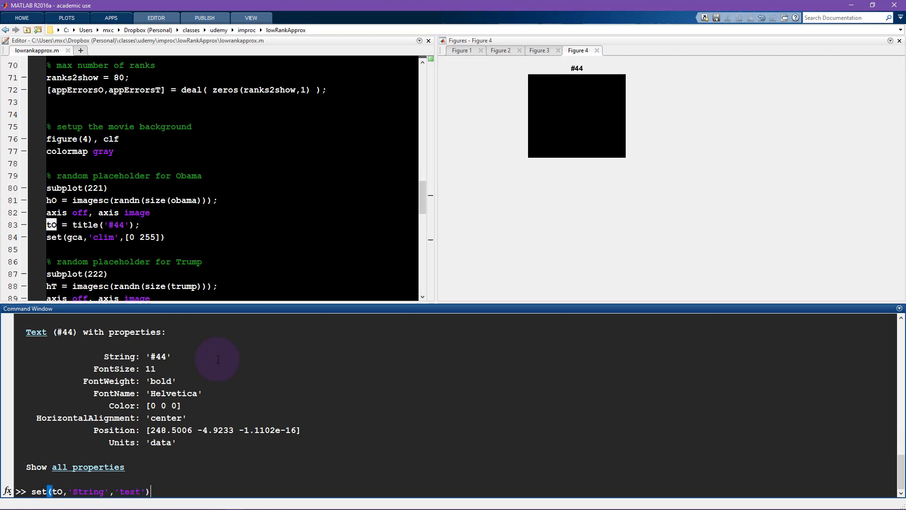
pyautogui.moveTo(576, 75)
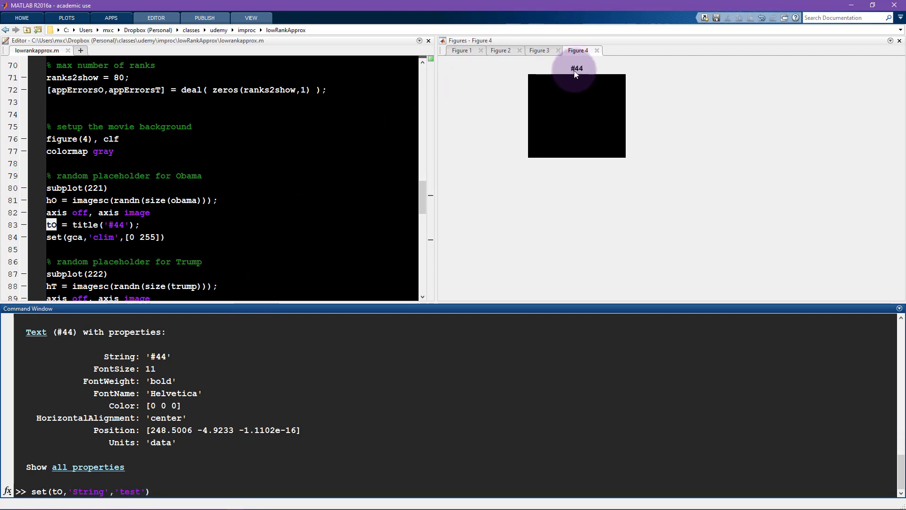
pyautogui.moveTo(561, 85)
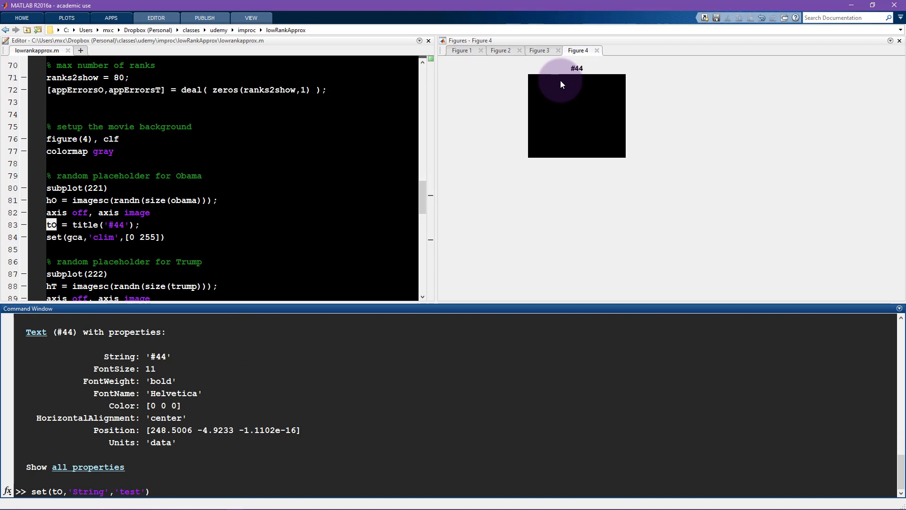
pyautogui.press('Return')
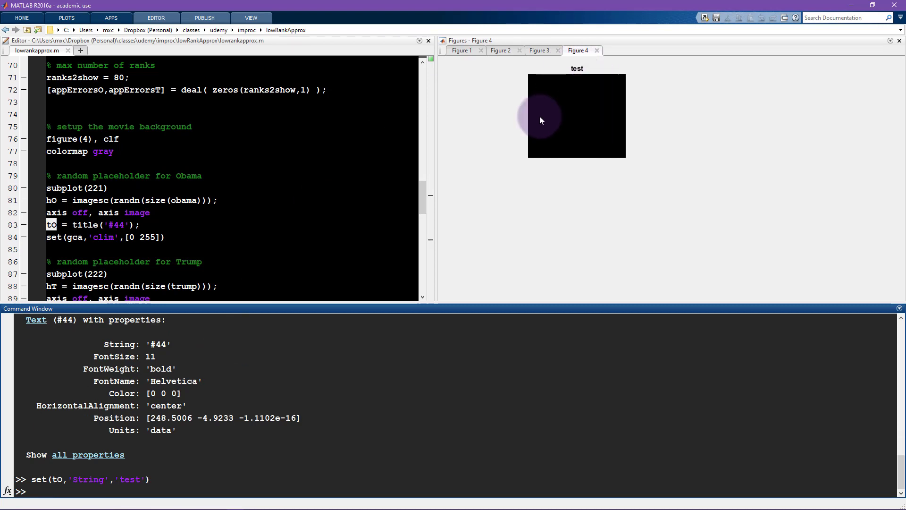
# - Rerun set on tO with 'Fontsize',56 to enlarge the 'test' title
pyautogui.write("set(tO,'String','test',")
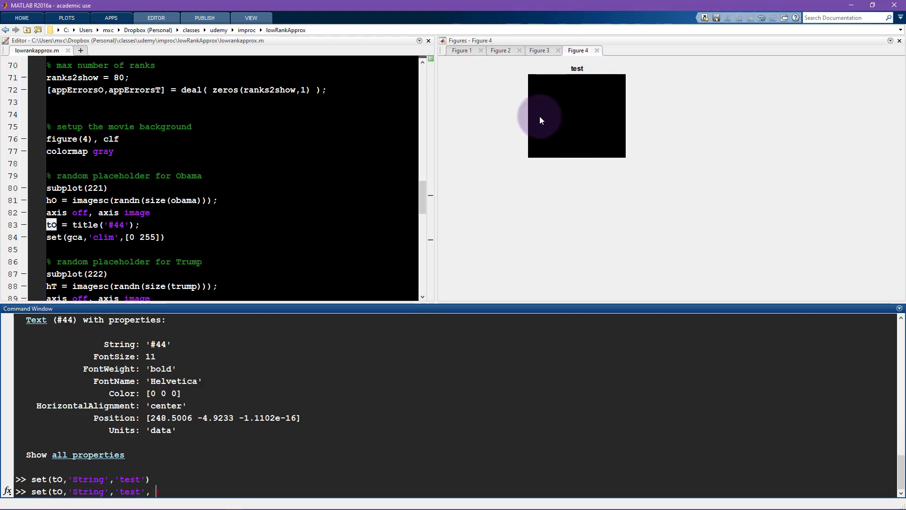
pyautogui.write("'Fontsize',")
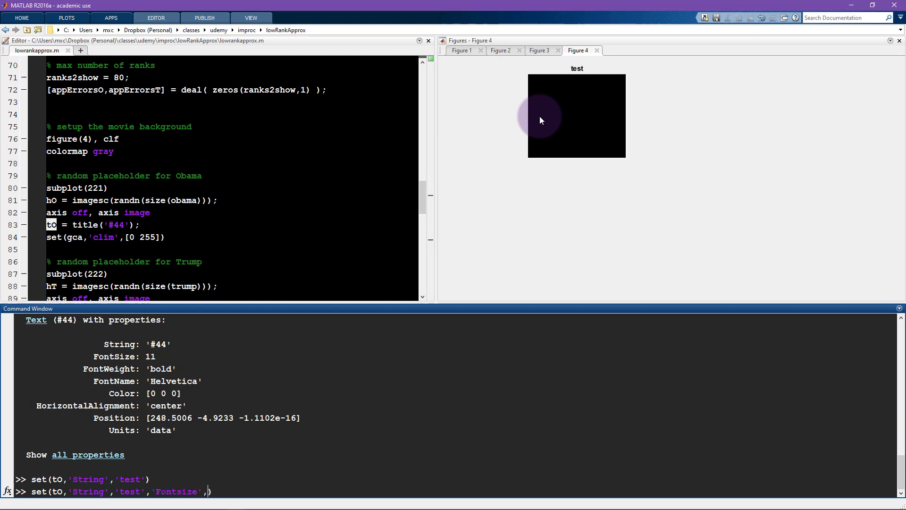
pyautogui.write('56')
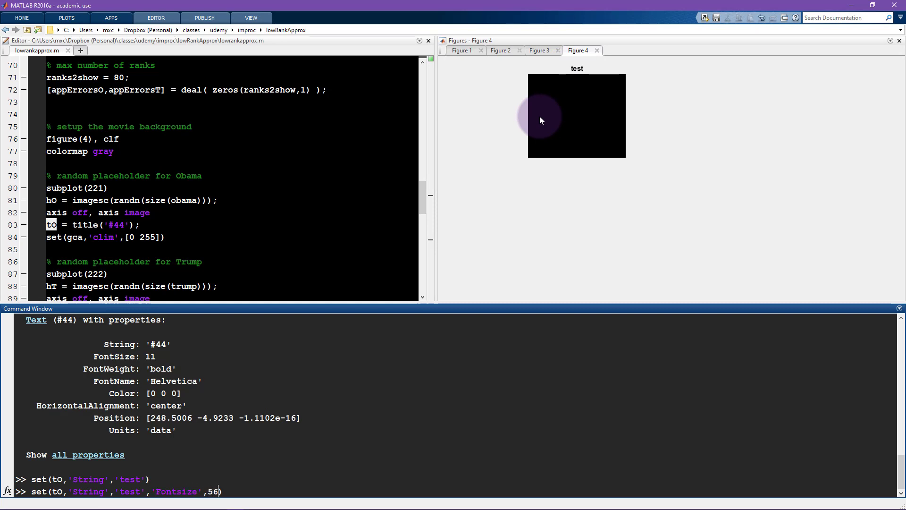
pyautogui.press('Return')
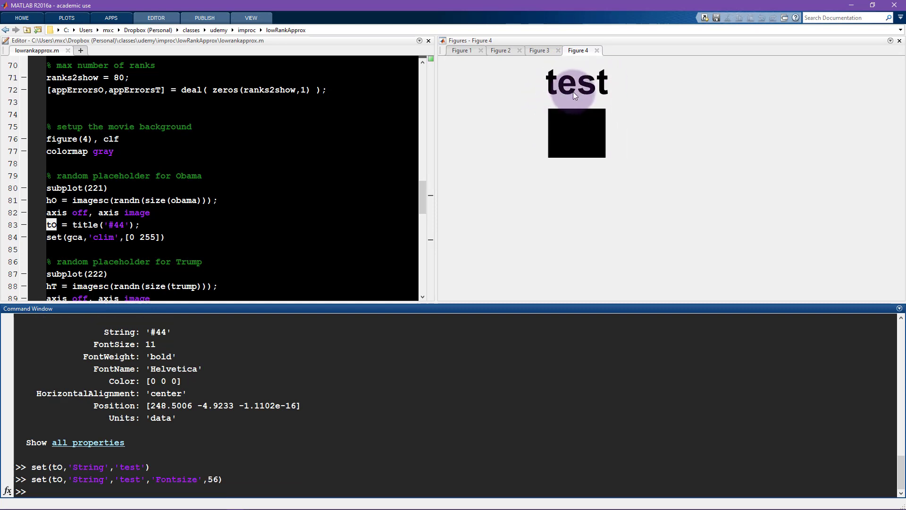
pyautogui.moveTo(199, 410)
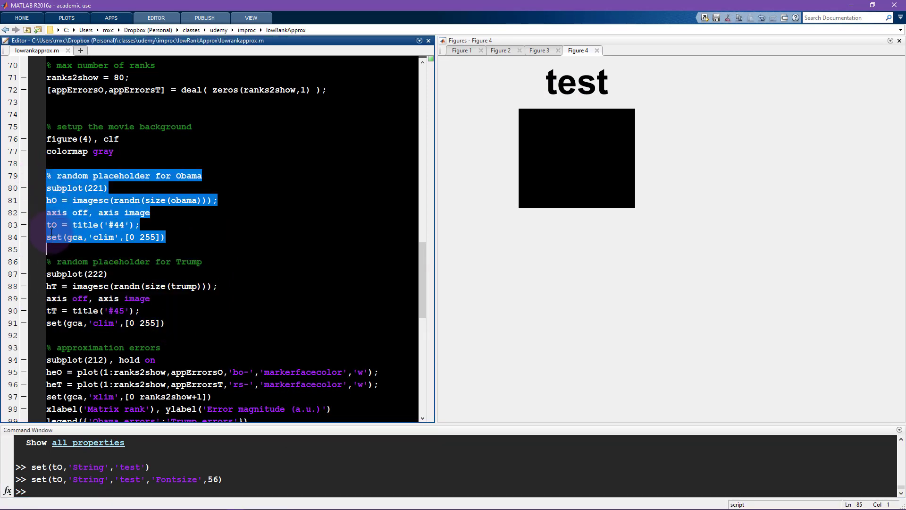
pyautogui.moveTo(54, 224)
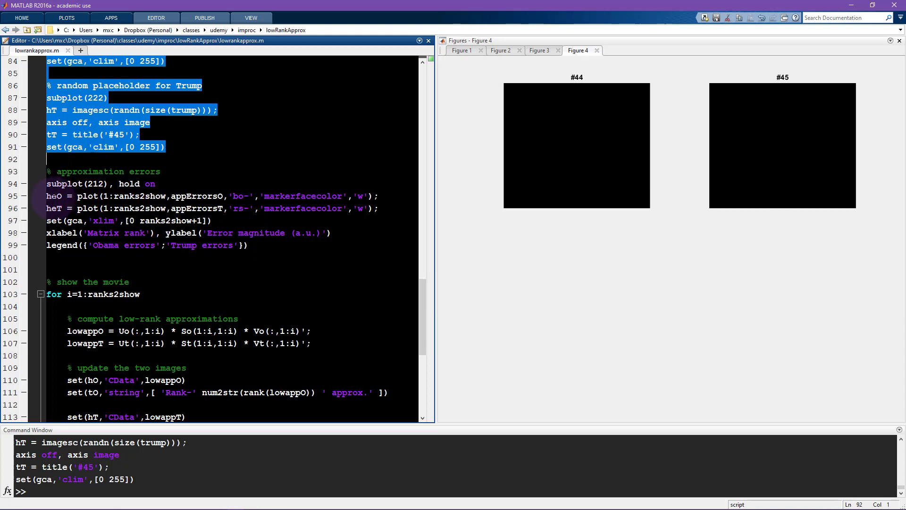
# - Evaluate the Obama and Trump placeholder blocks, showing black images titled #44 and #45
pyautogui.doubleClick(88, 196)
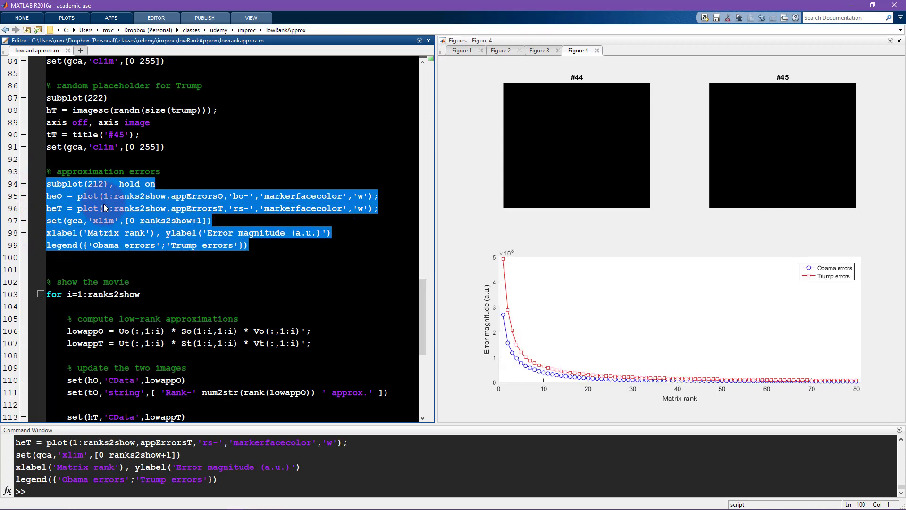
pyautogui.doubleClick(196, 196)
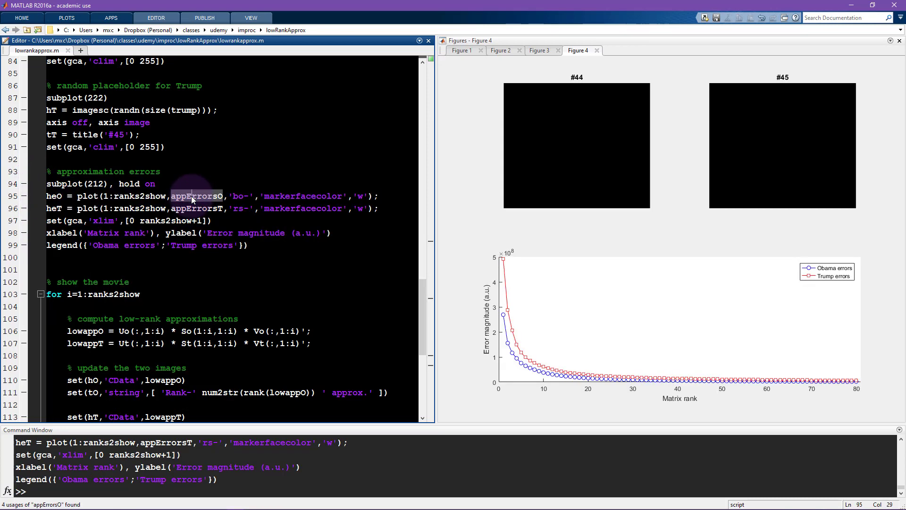
pyautogui.scroll(3)
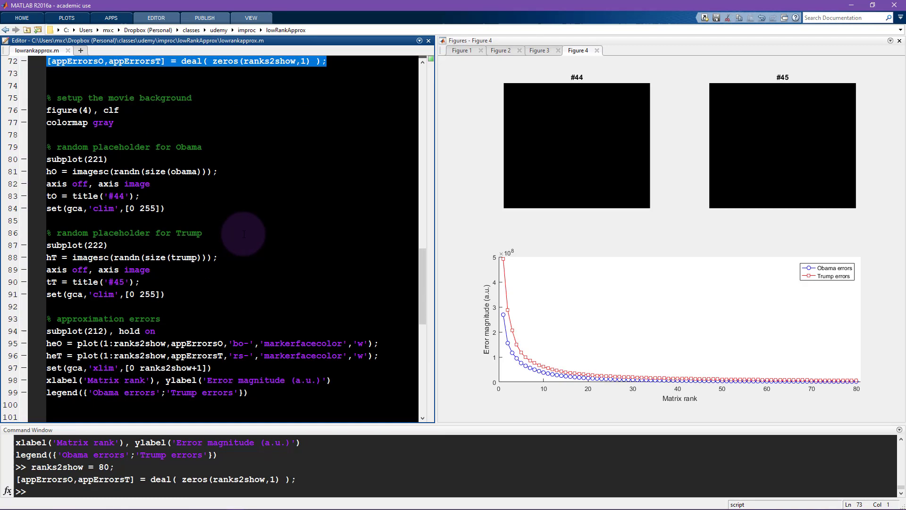
pyautogui.scroll(-3)
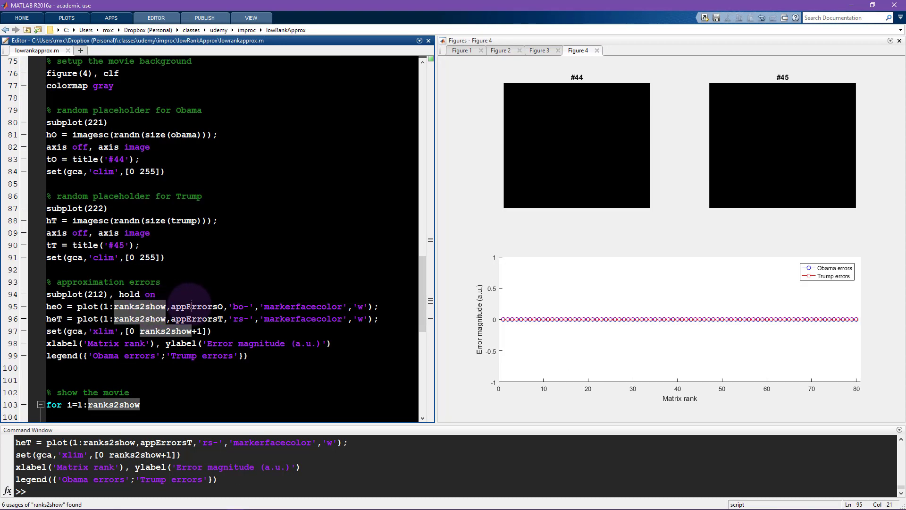
pyautogui.doubleClick(195, 306)
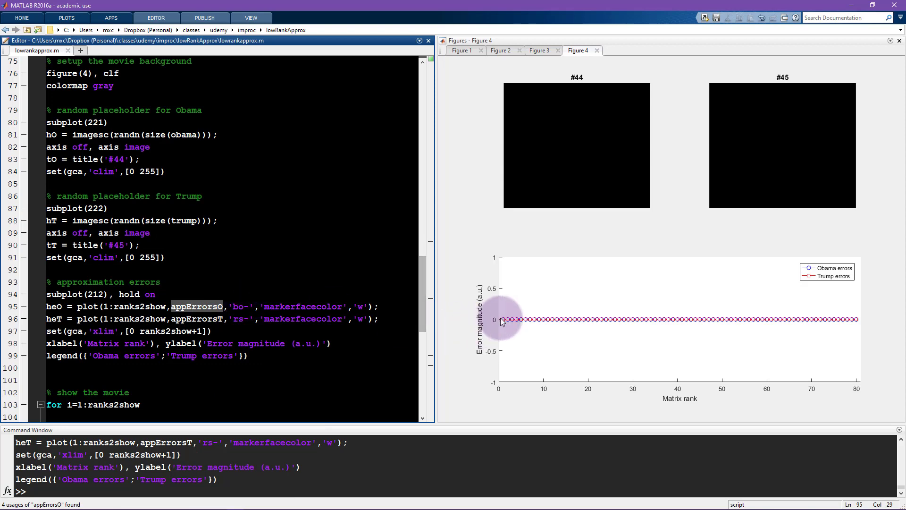
pyautogui.moveTo(559, 332)
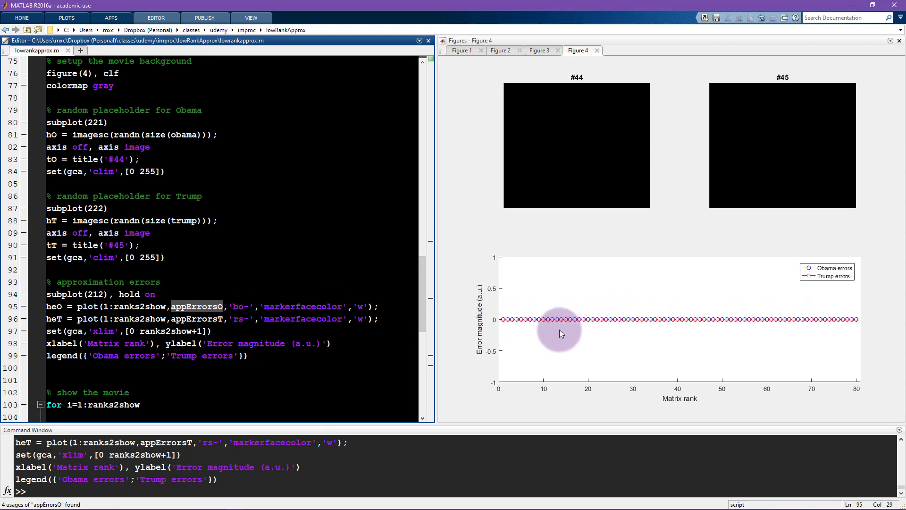
pyautogui.moveTo(425, 289)
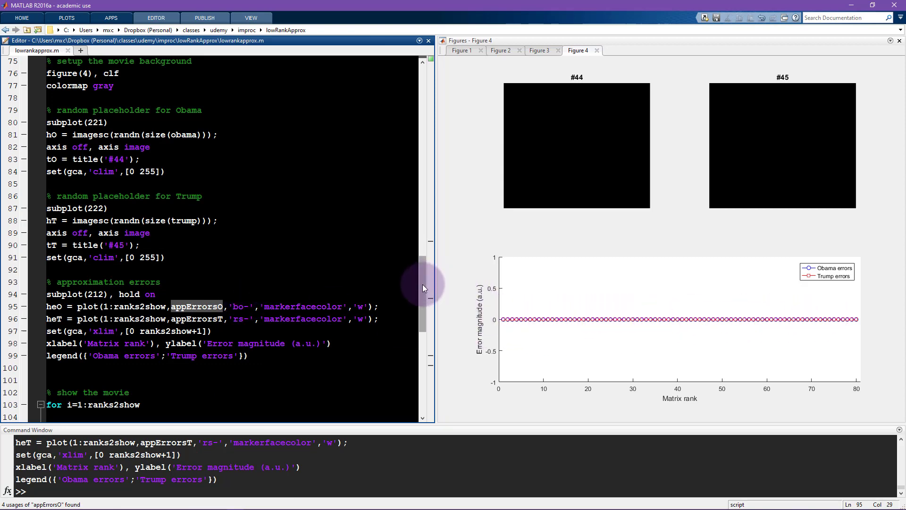
pyautogui.scroll(-3)
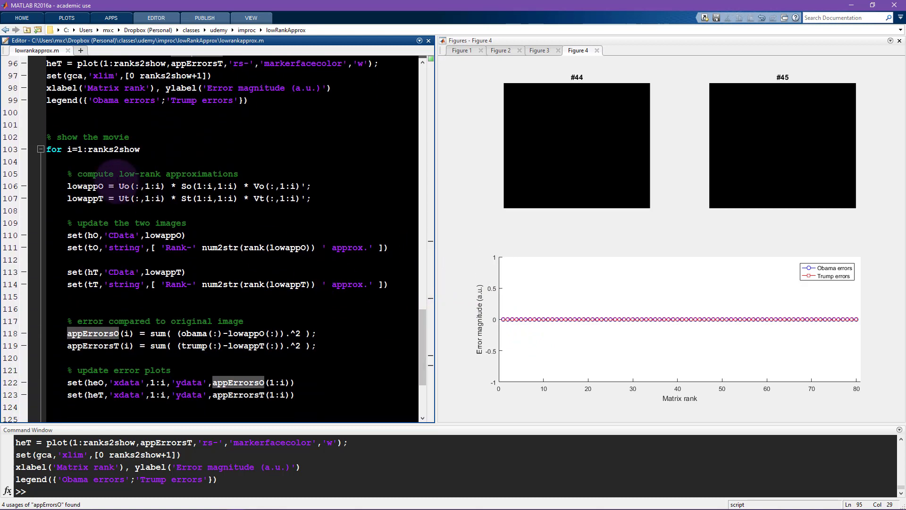
pyautogui.moveTo(437, 292)
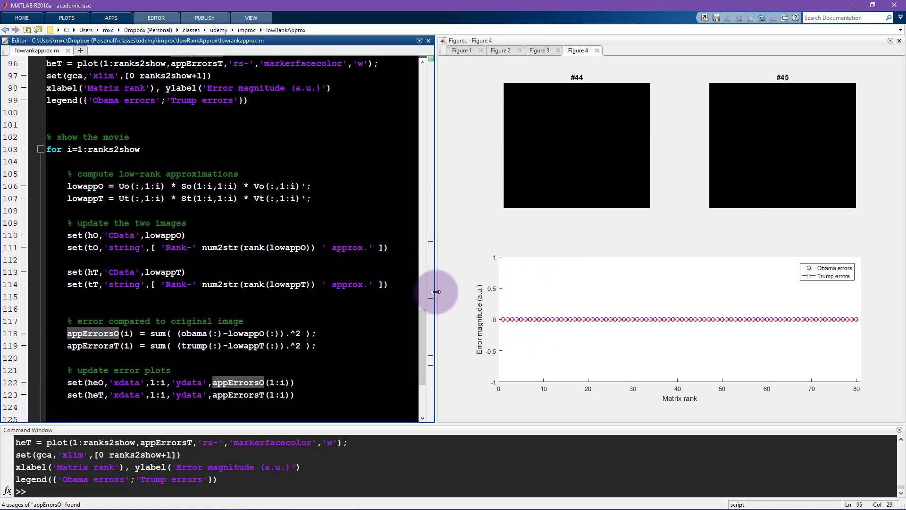
pyautogui.scroll(3)
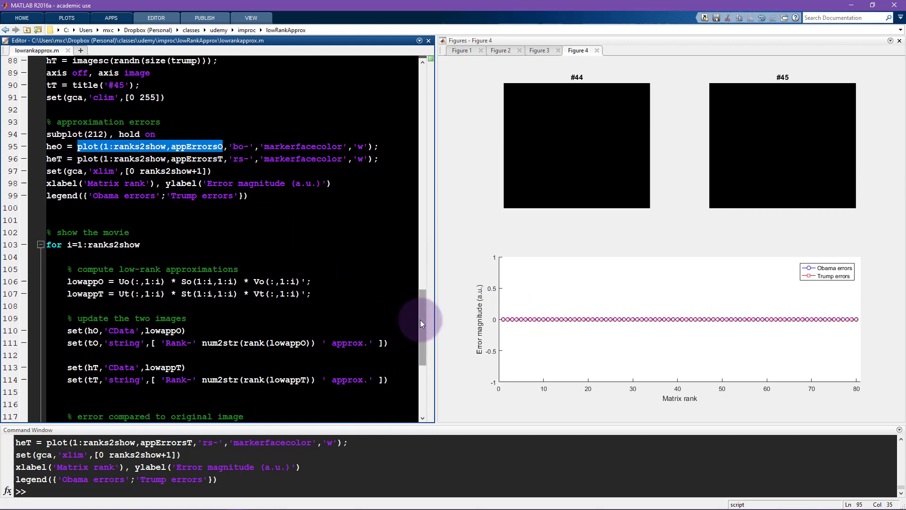
pyautogui.scroll(-3)
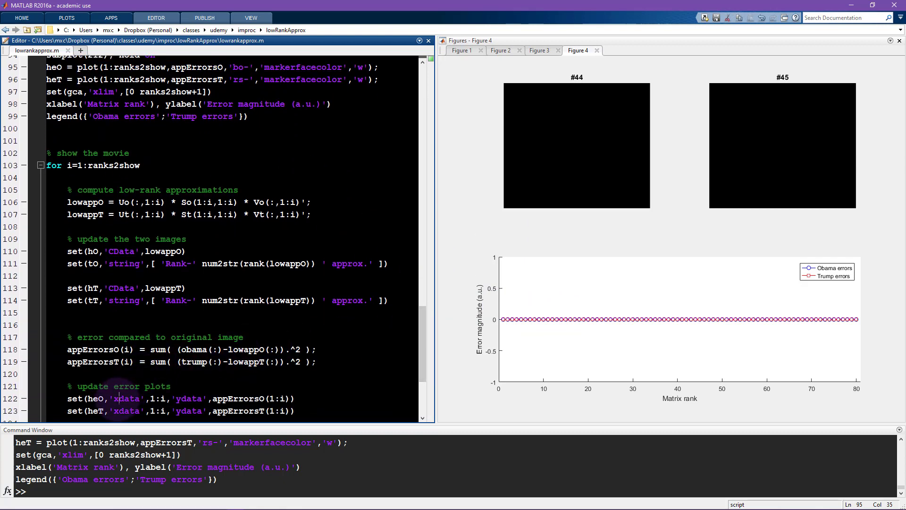
pyautogui.doubleClick(189, 398)
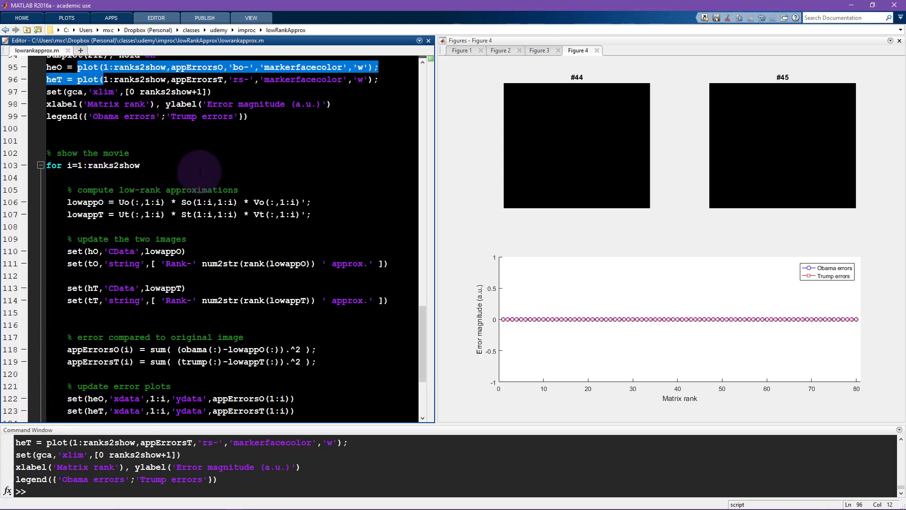
pyautogui.scroll(3)
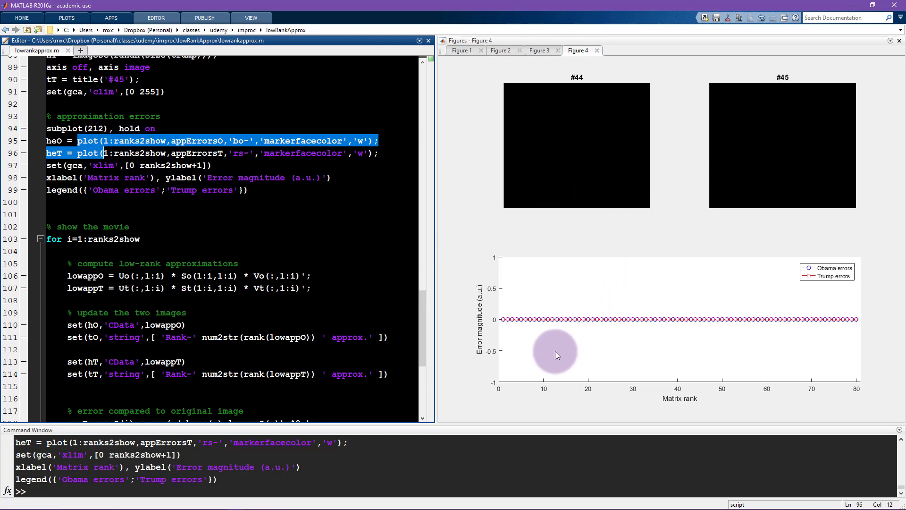
pyautogui.moveTo(573, 334)
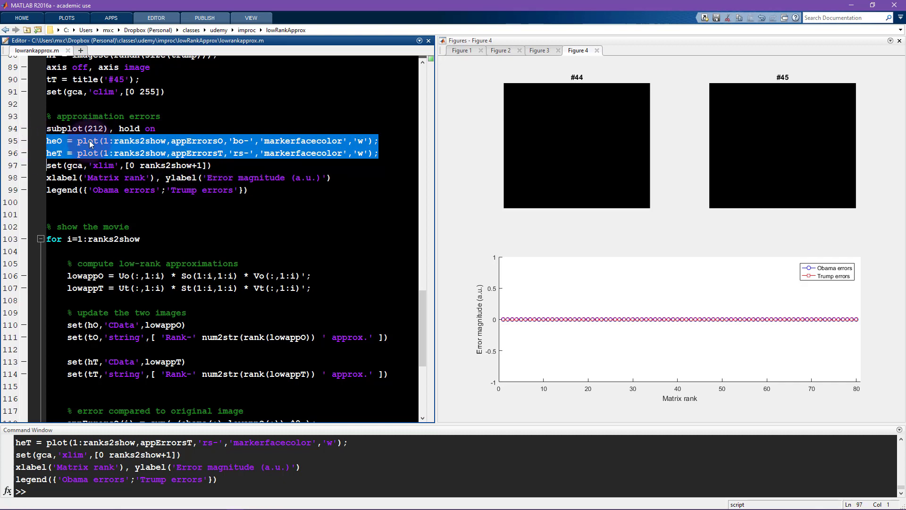
pyautogui.moveTo(93, 157)
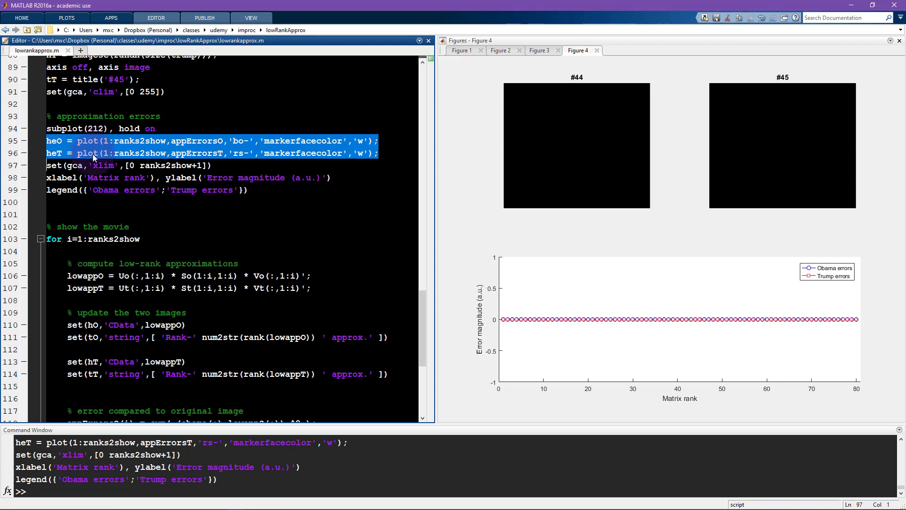
pyautogui.moveTo(856, 307)
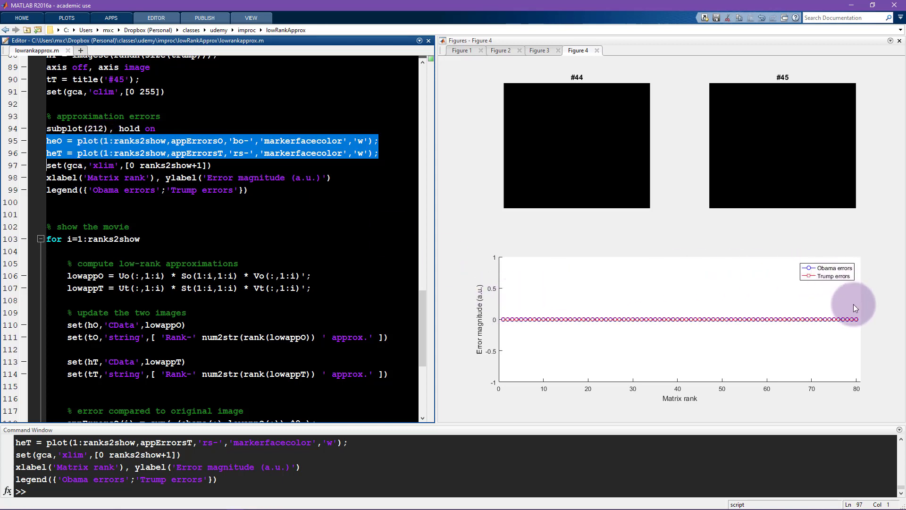
pyautogui.moveTo(573, 358)
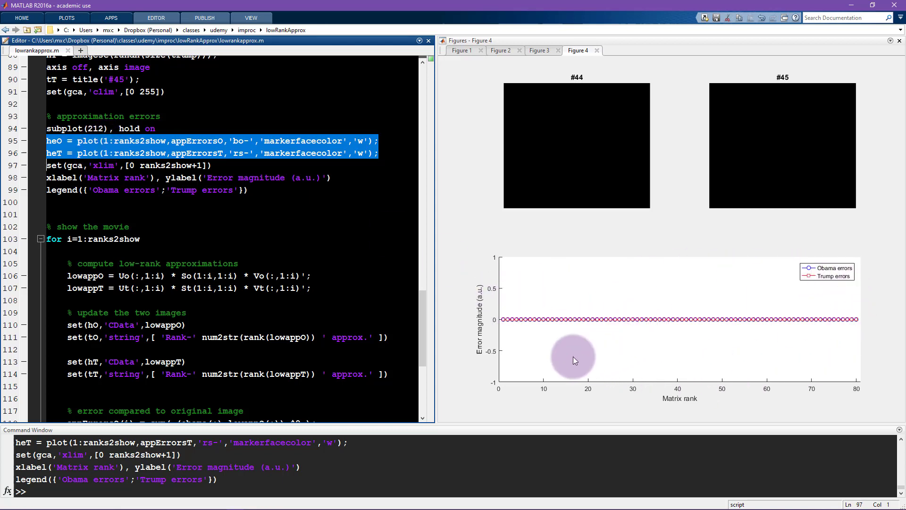
pyautogui.moveTo(582, 309)
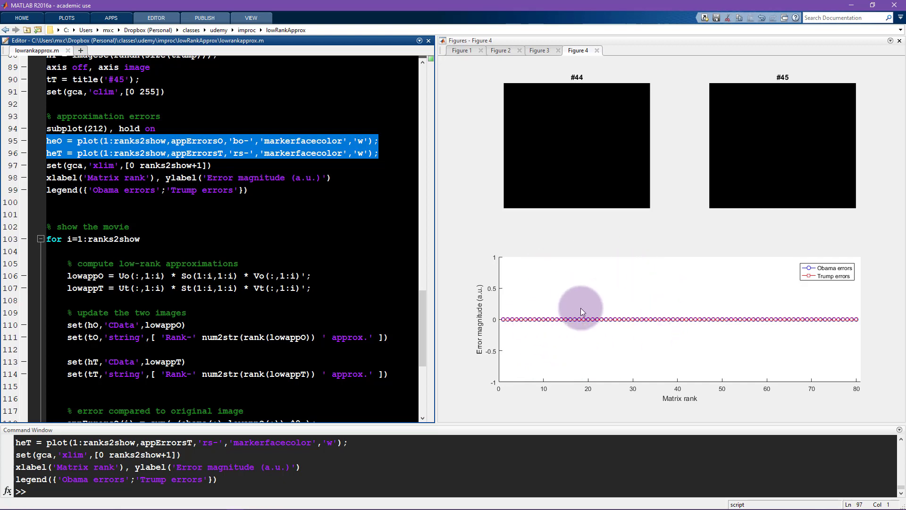
pyautogui.moveTo(577, 298)
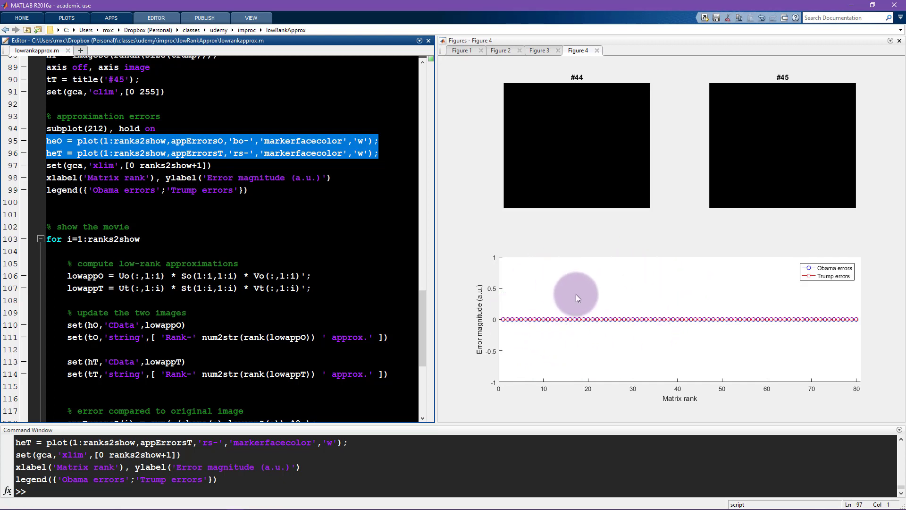
pyautogui.moveTo(570, 303)
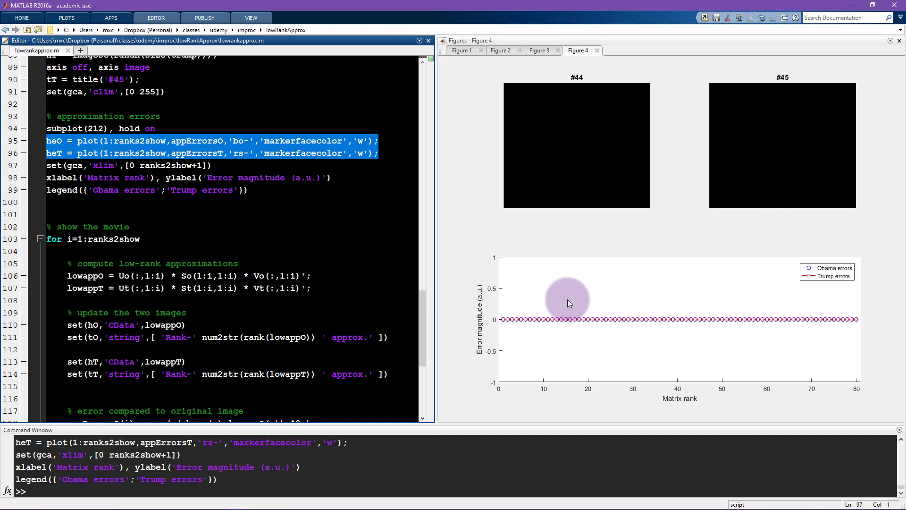
pyautogui.scroll(-3)
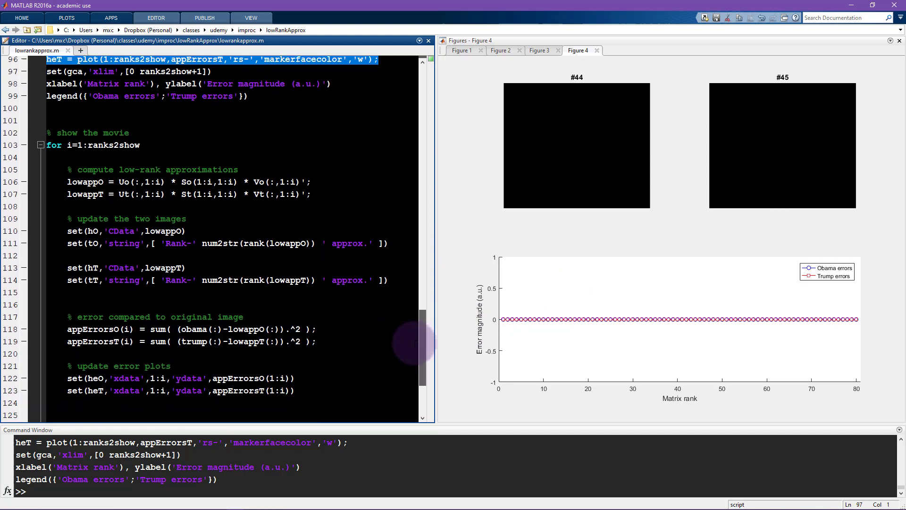
pyautogui.scroll(-3)
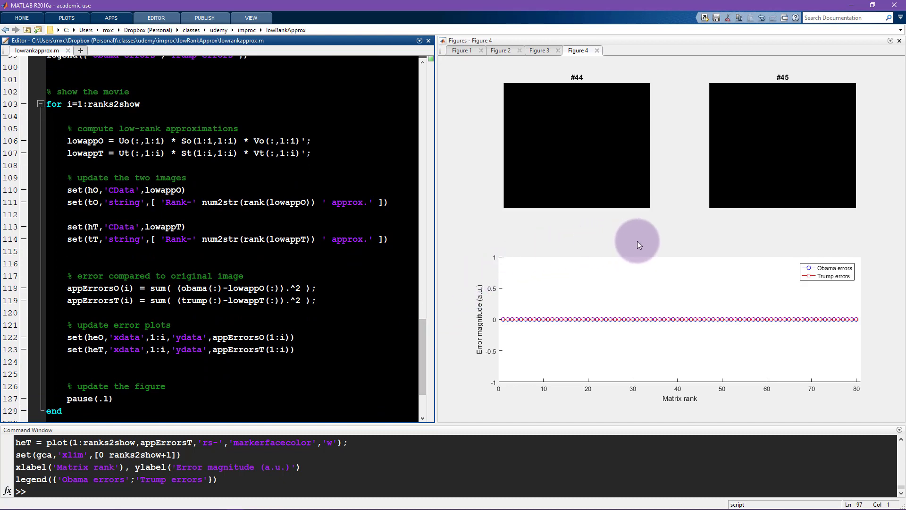
pyautogui.moveTo(603, 307)
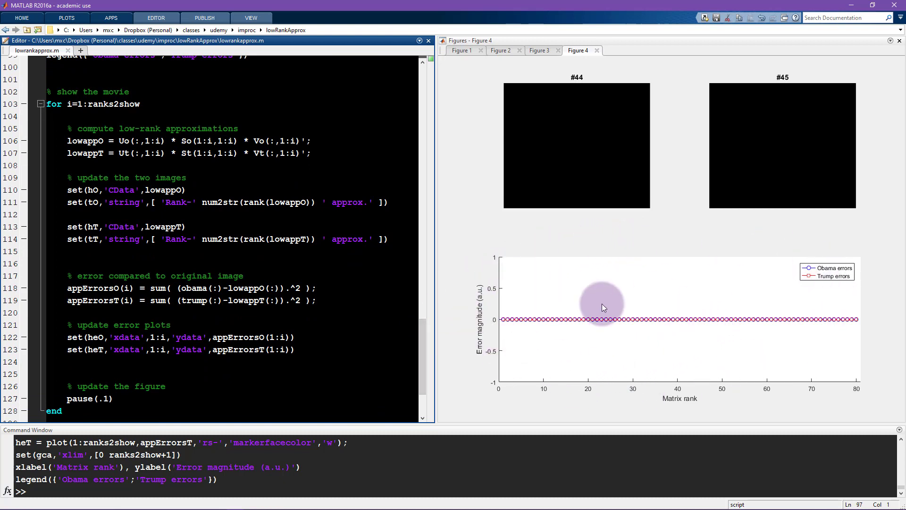
pyautogui.moveTo(570, 338)
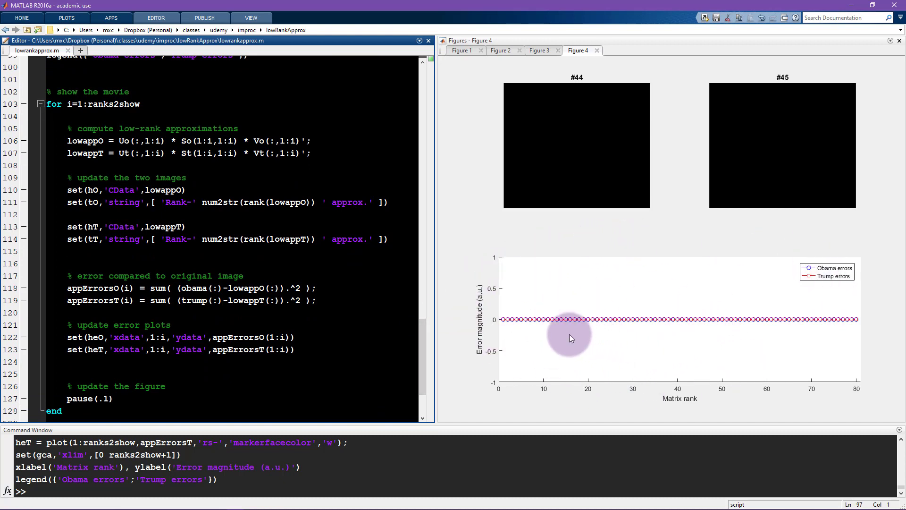
pyautogui.moveTo(528, 323)
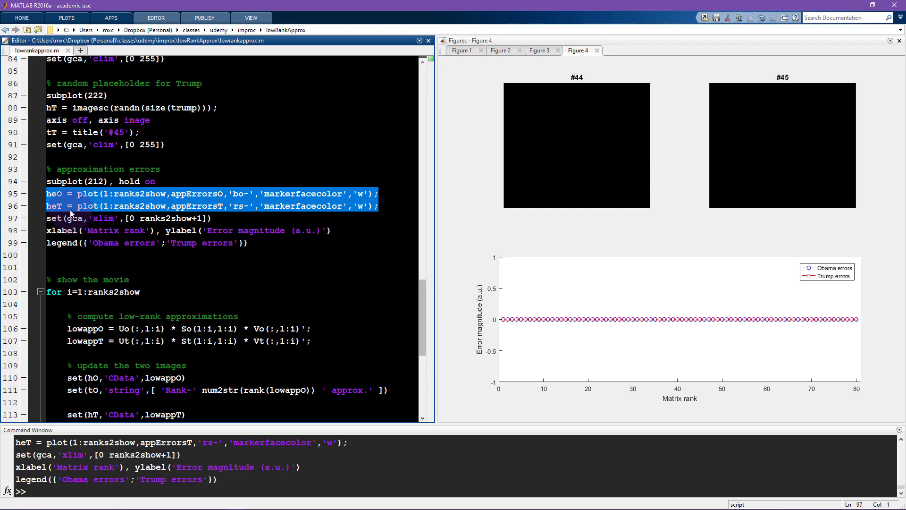
pyautogui.doubleClick(52, 194)
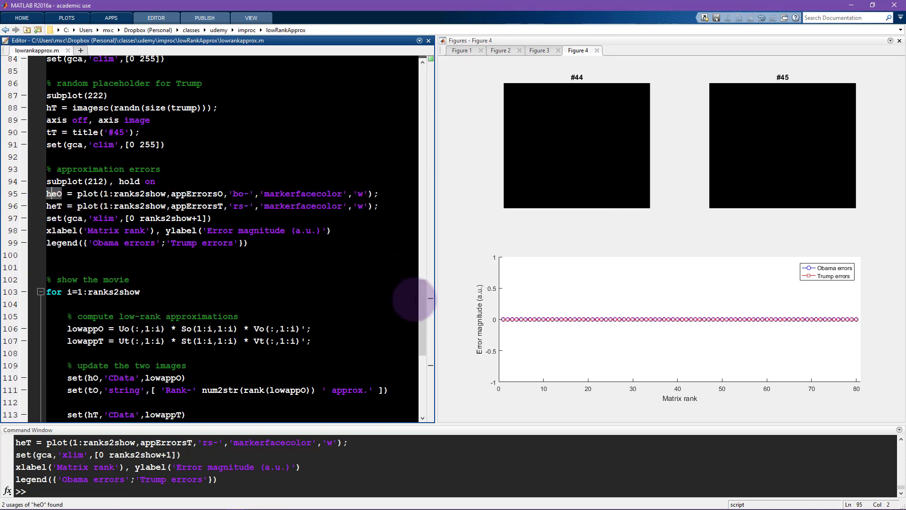
pyautogui.scroll(-3)
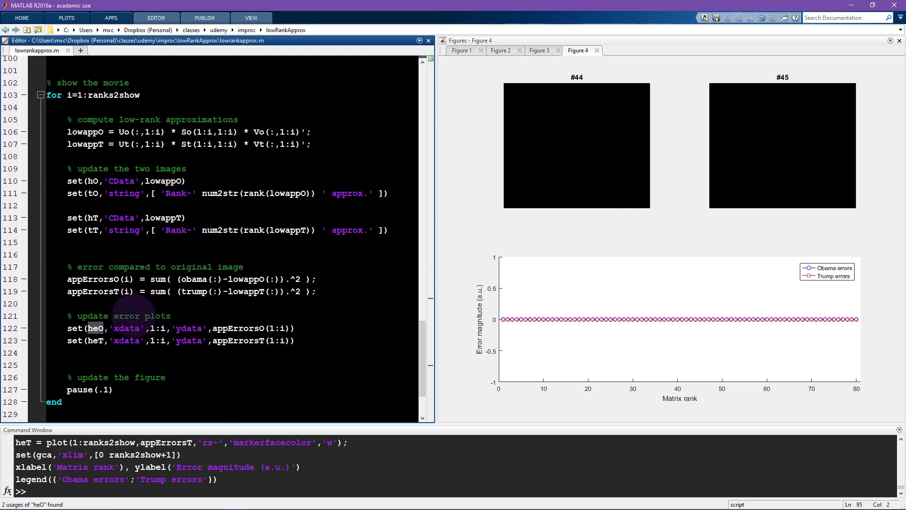
pyautogui.click(96, 328)
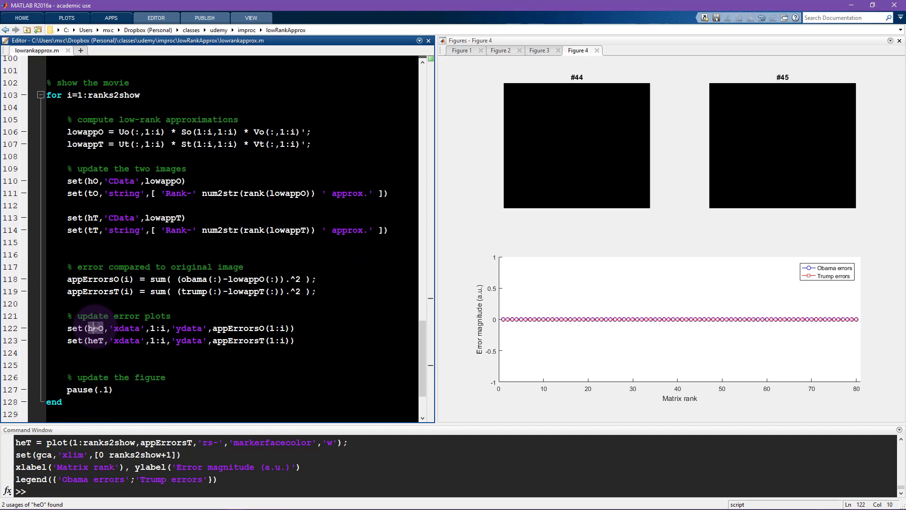
pyautogui.moveTo(424, 355)
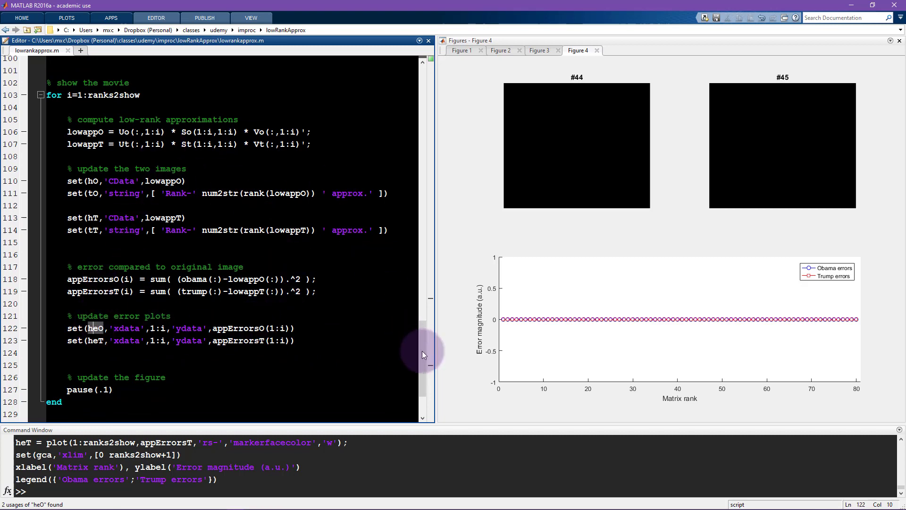
pyautogui.scroll(3)
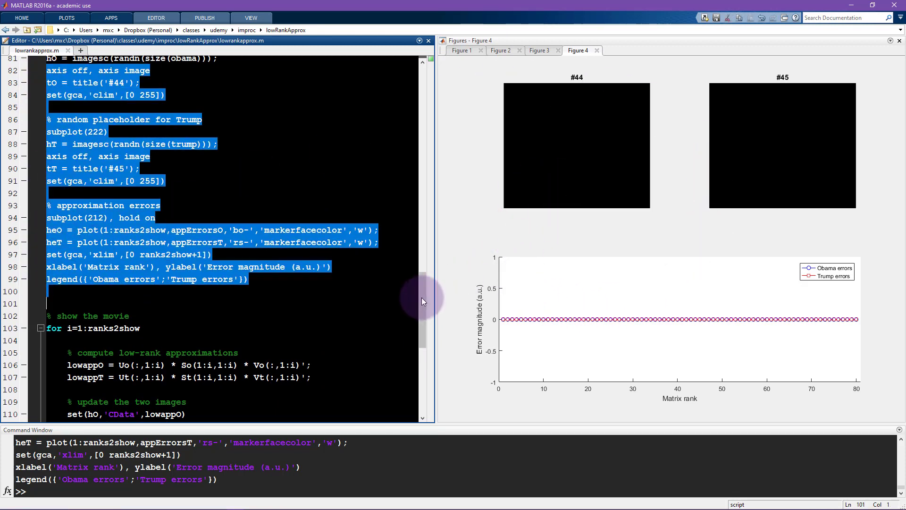
# - Highlight usages of Uo, So, tO and appErrorsT, then comment out the loop's pause line
pyautogui.scroll(-3)
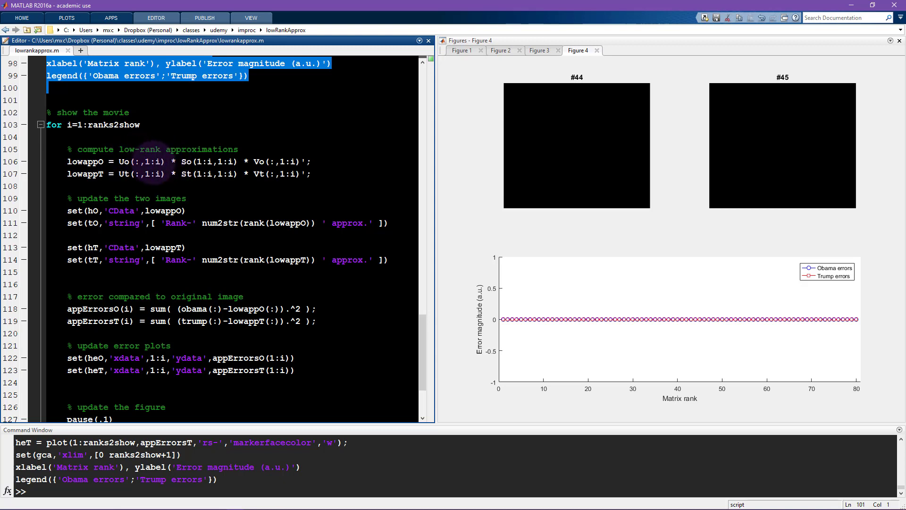
pyautogui.doubleClick(122, 161)
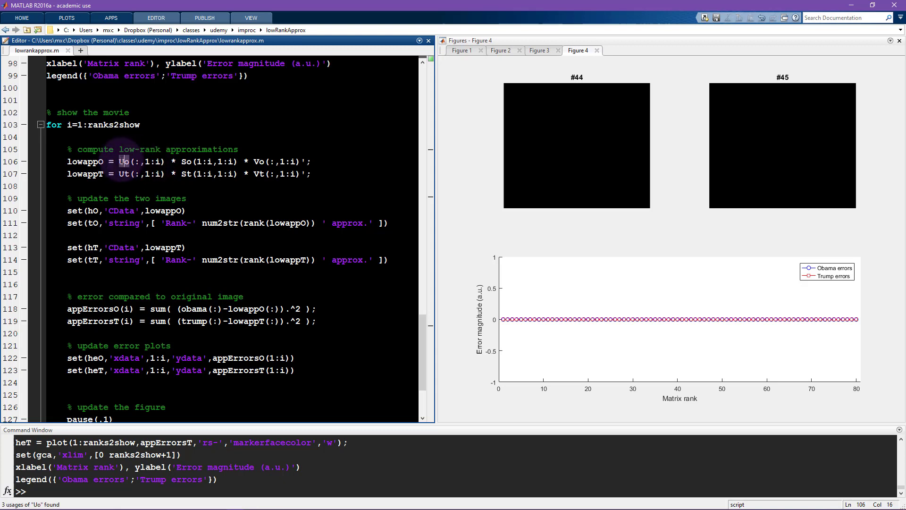
pyautogui.doubleClick(187, 161)
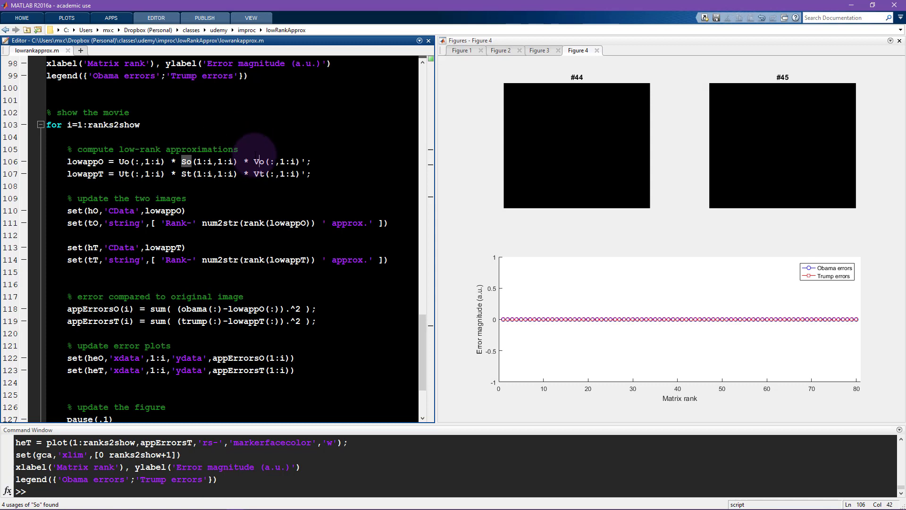
pyautogui.doubleClick(258, 161)
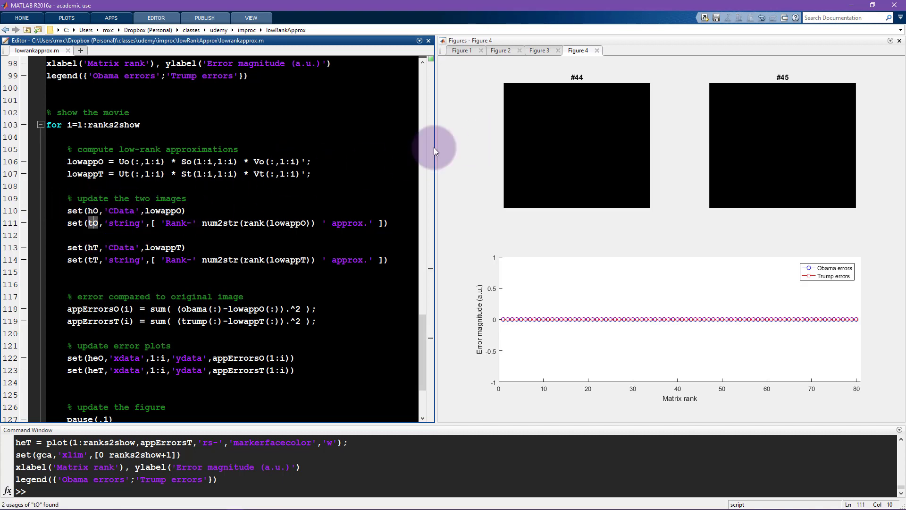
pyautogui.scroll(-3)
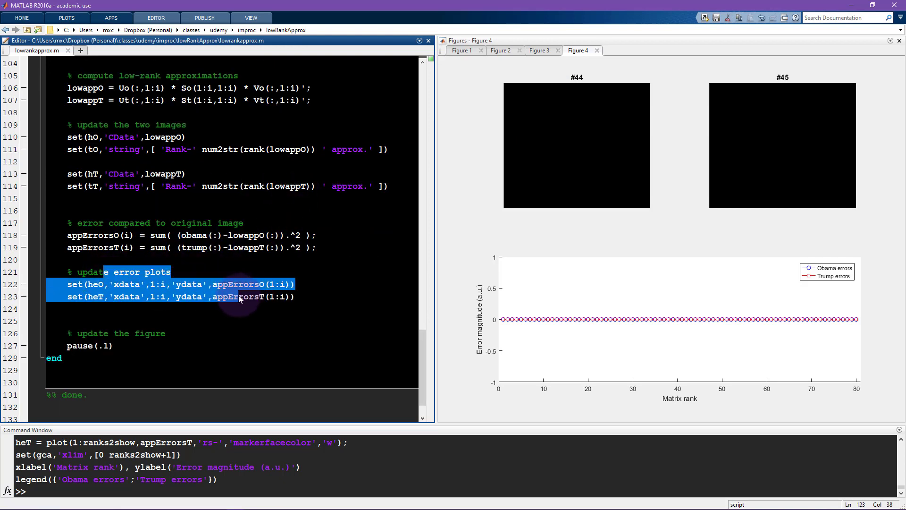
pyautogui.doubleClick(237, 297)
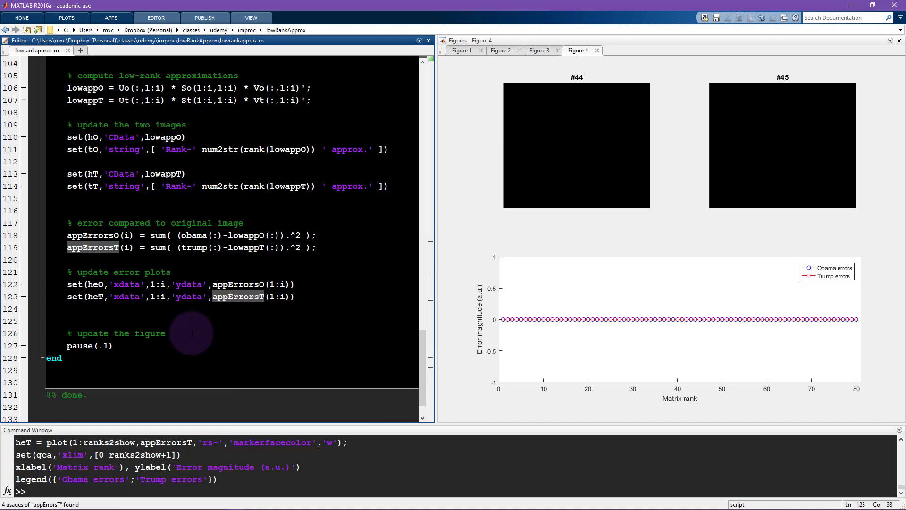
pyautogui.click(106, 346)
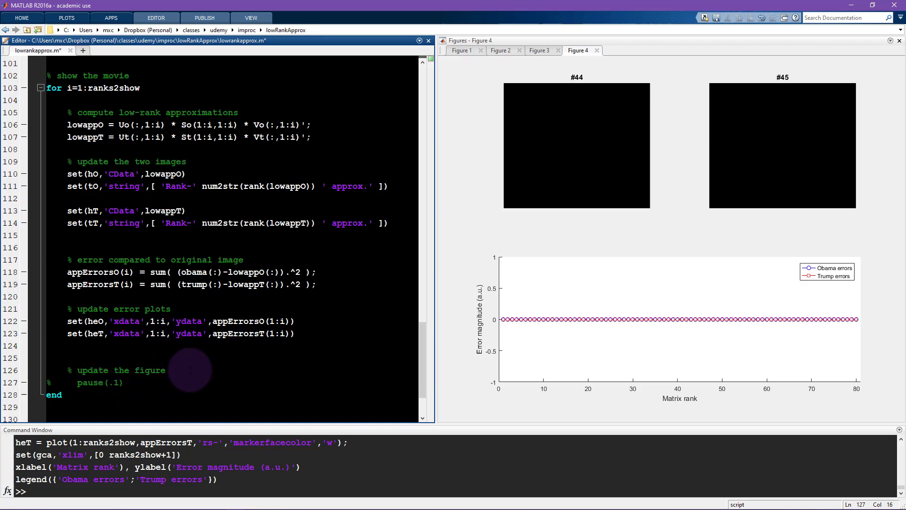
# - Run the movie section with pause disabled to animate rank-80 approximations and error curves
pyautogui.write('d')
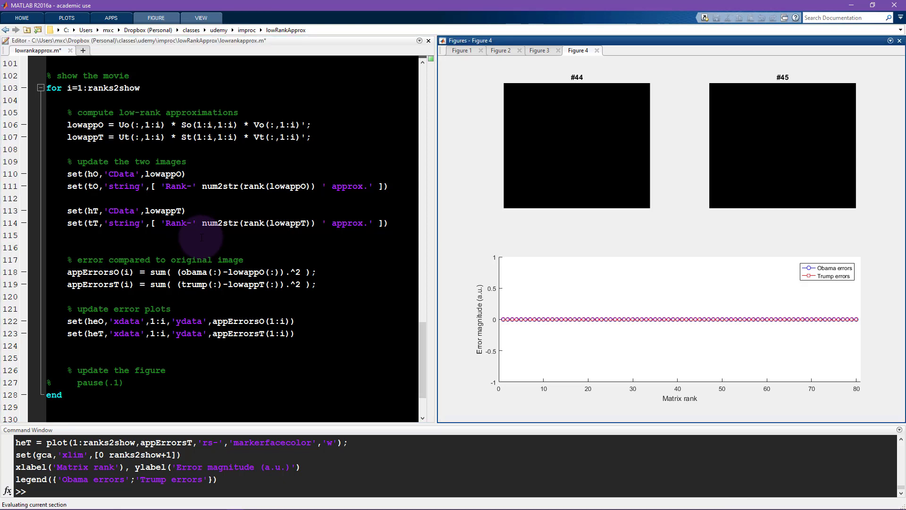
pyautogui.moveTo(550, 238)
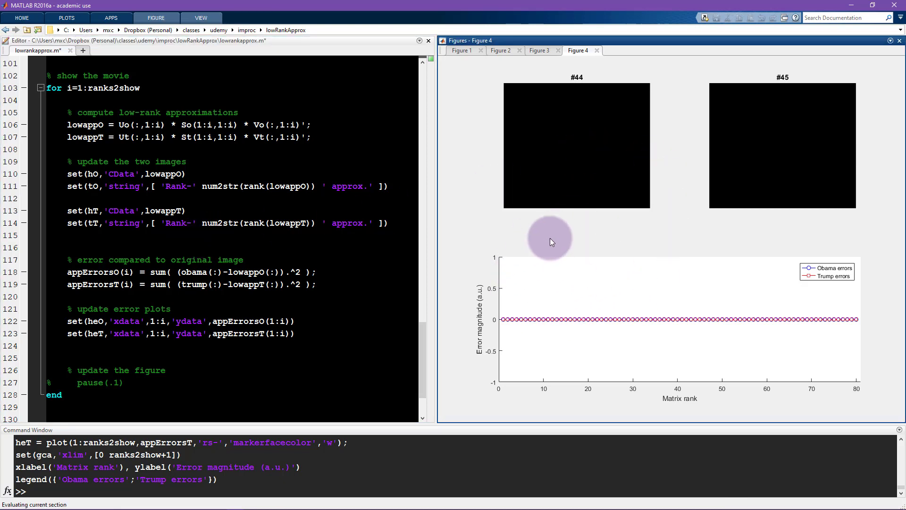
pyautogui.moveTo(540, 224)
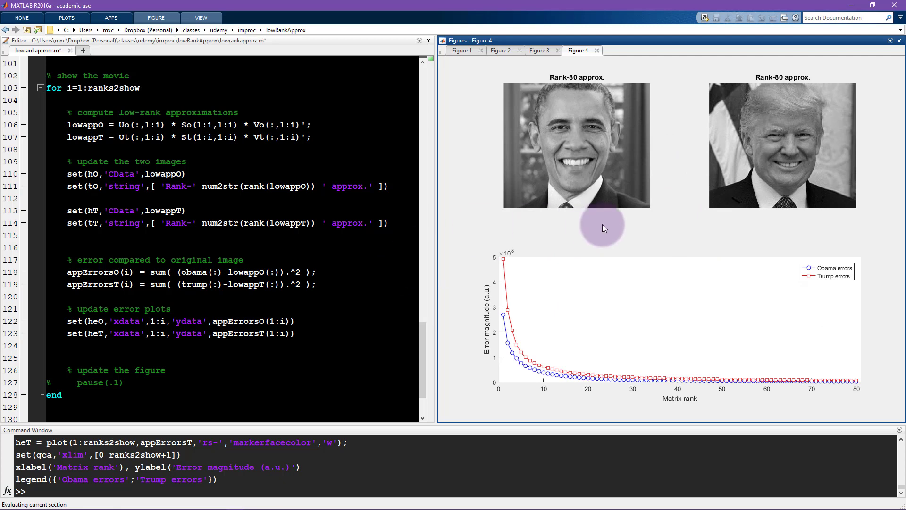
pyautogui.moveTo(584, 250)
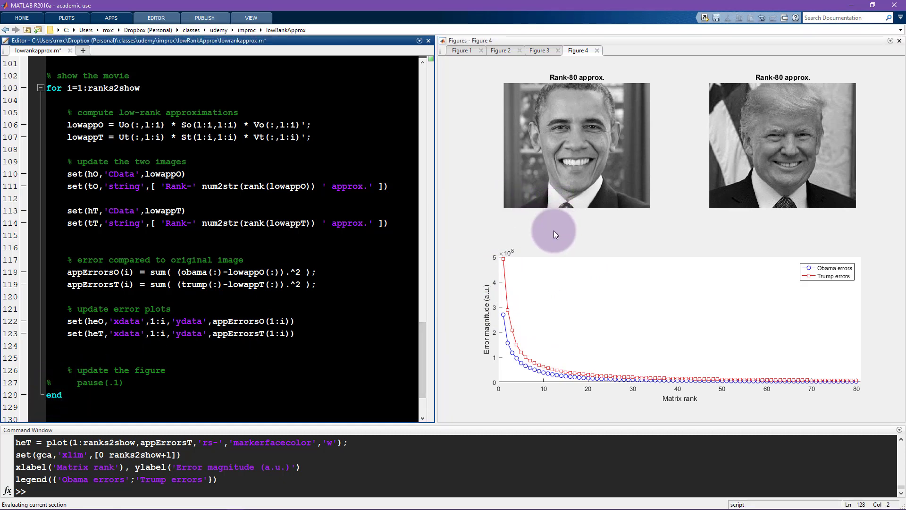
pyautogui.moveTo(302, 350)
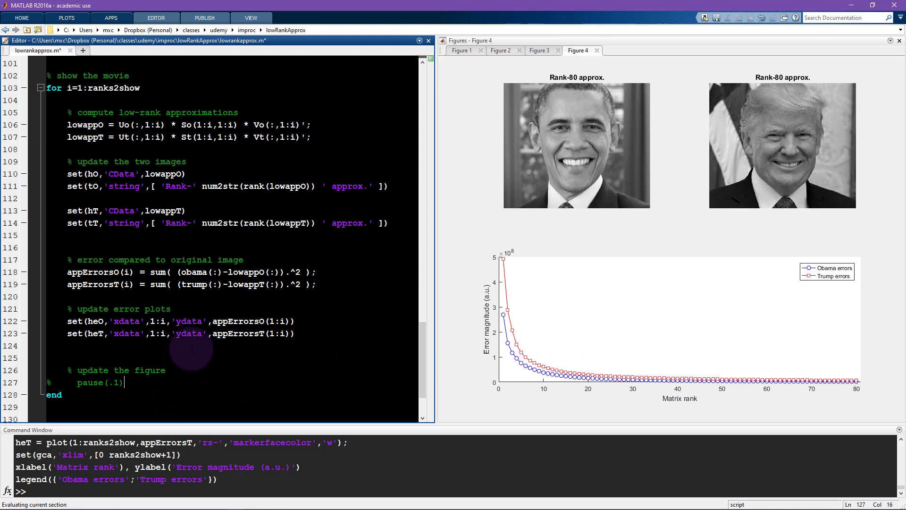
# - Uncomment pause(.1) on line 127 and clear the selection
pyautogui.doubleClick(90, 382)
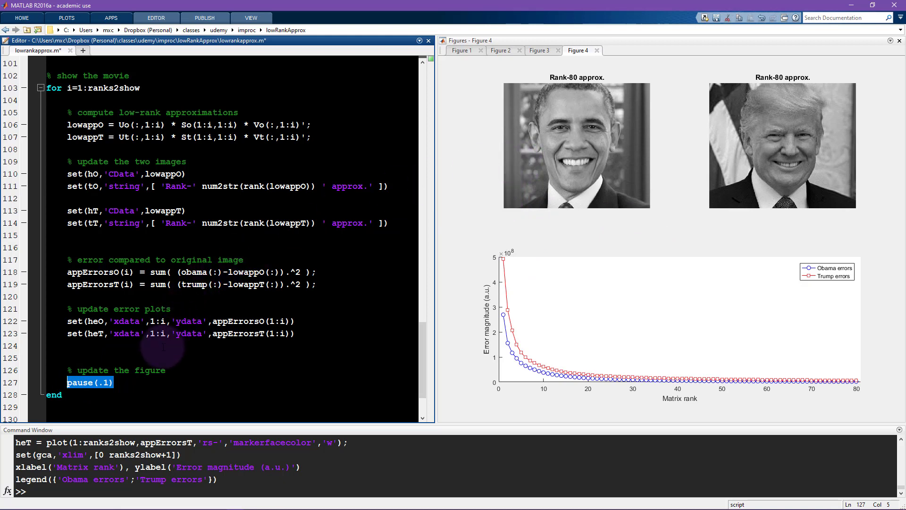
pyautogui.moveTo(382, 329)
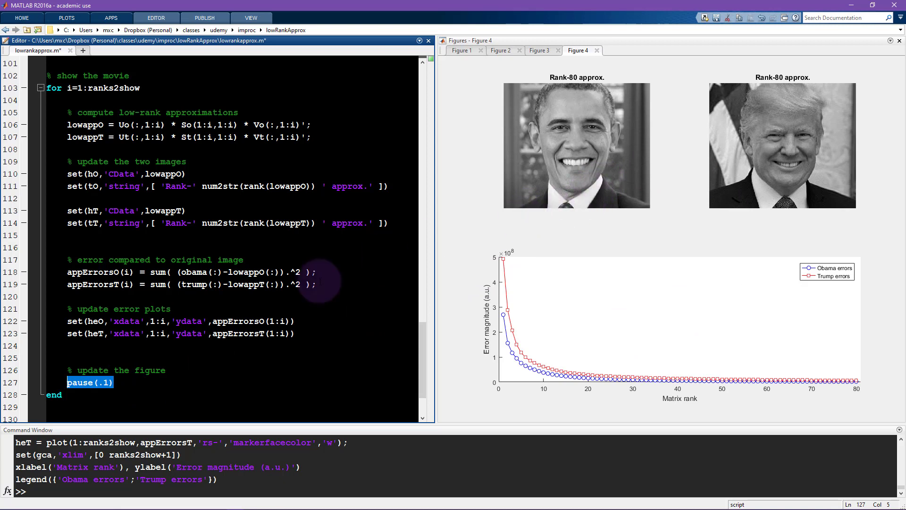
pyautogui.moveTo(247, 244)
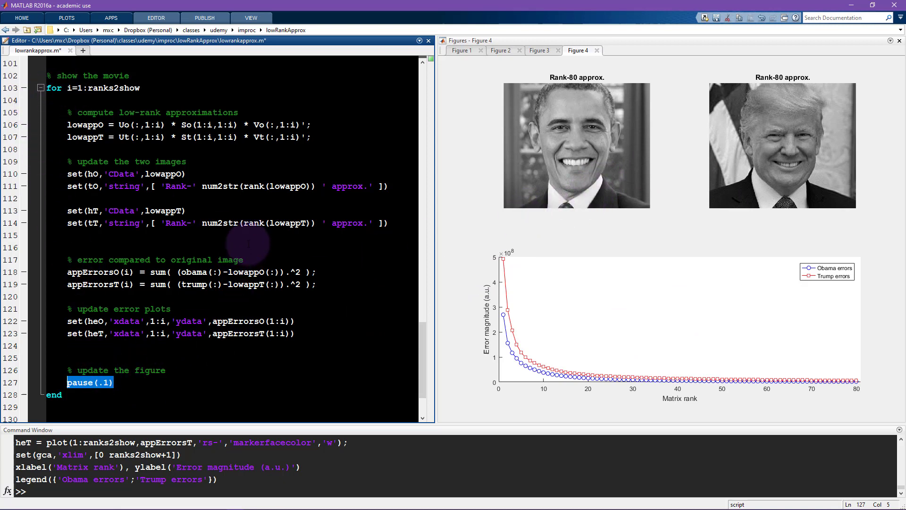
pyautogui.click(248, 239)
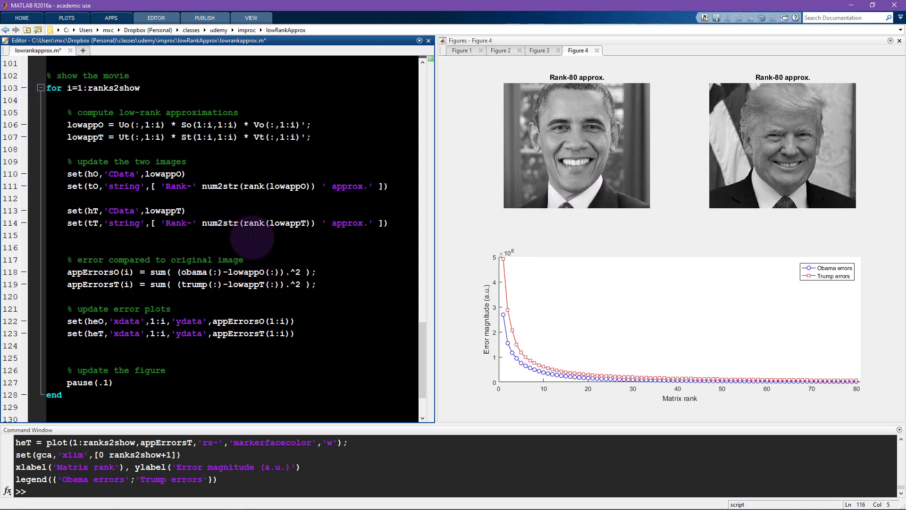